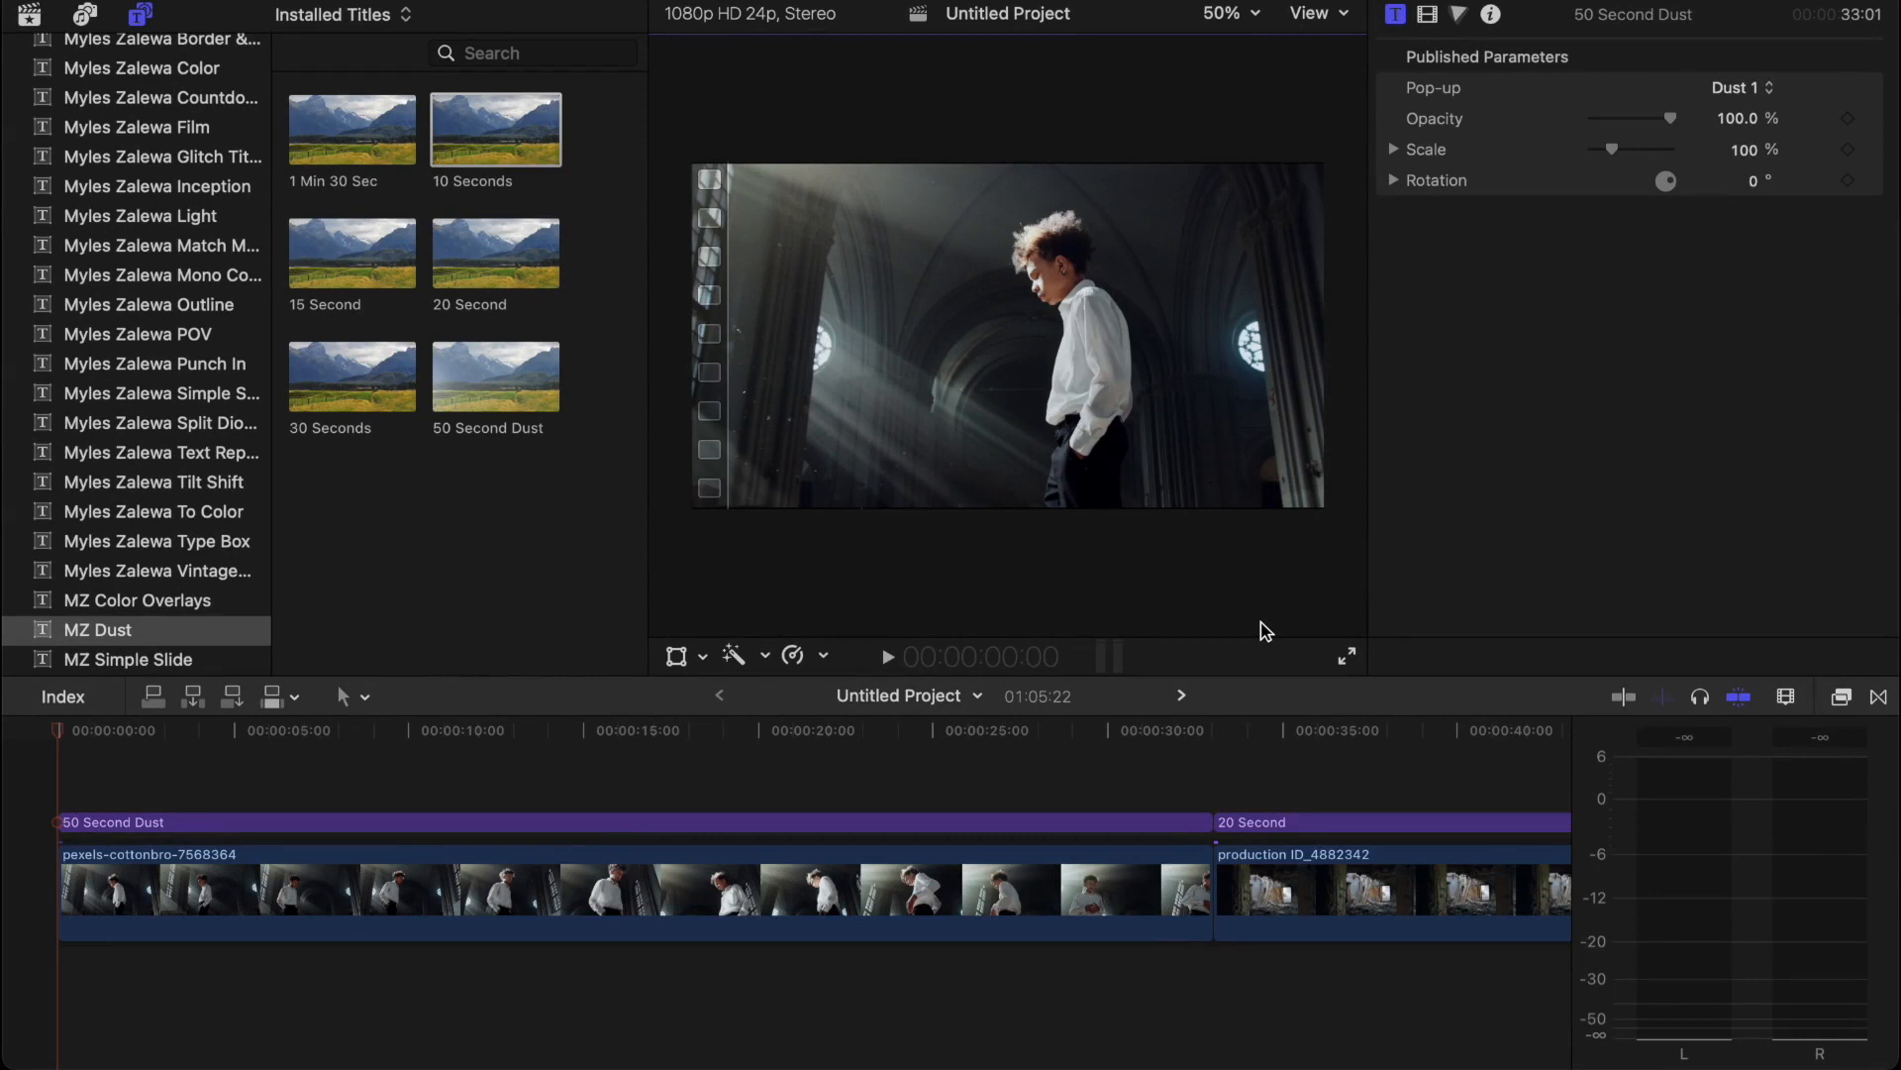
mouse_move(378, 712)
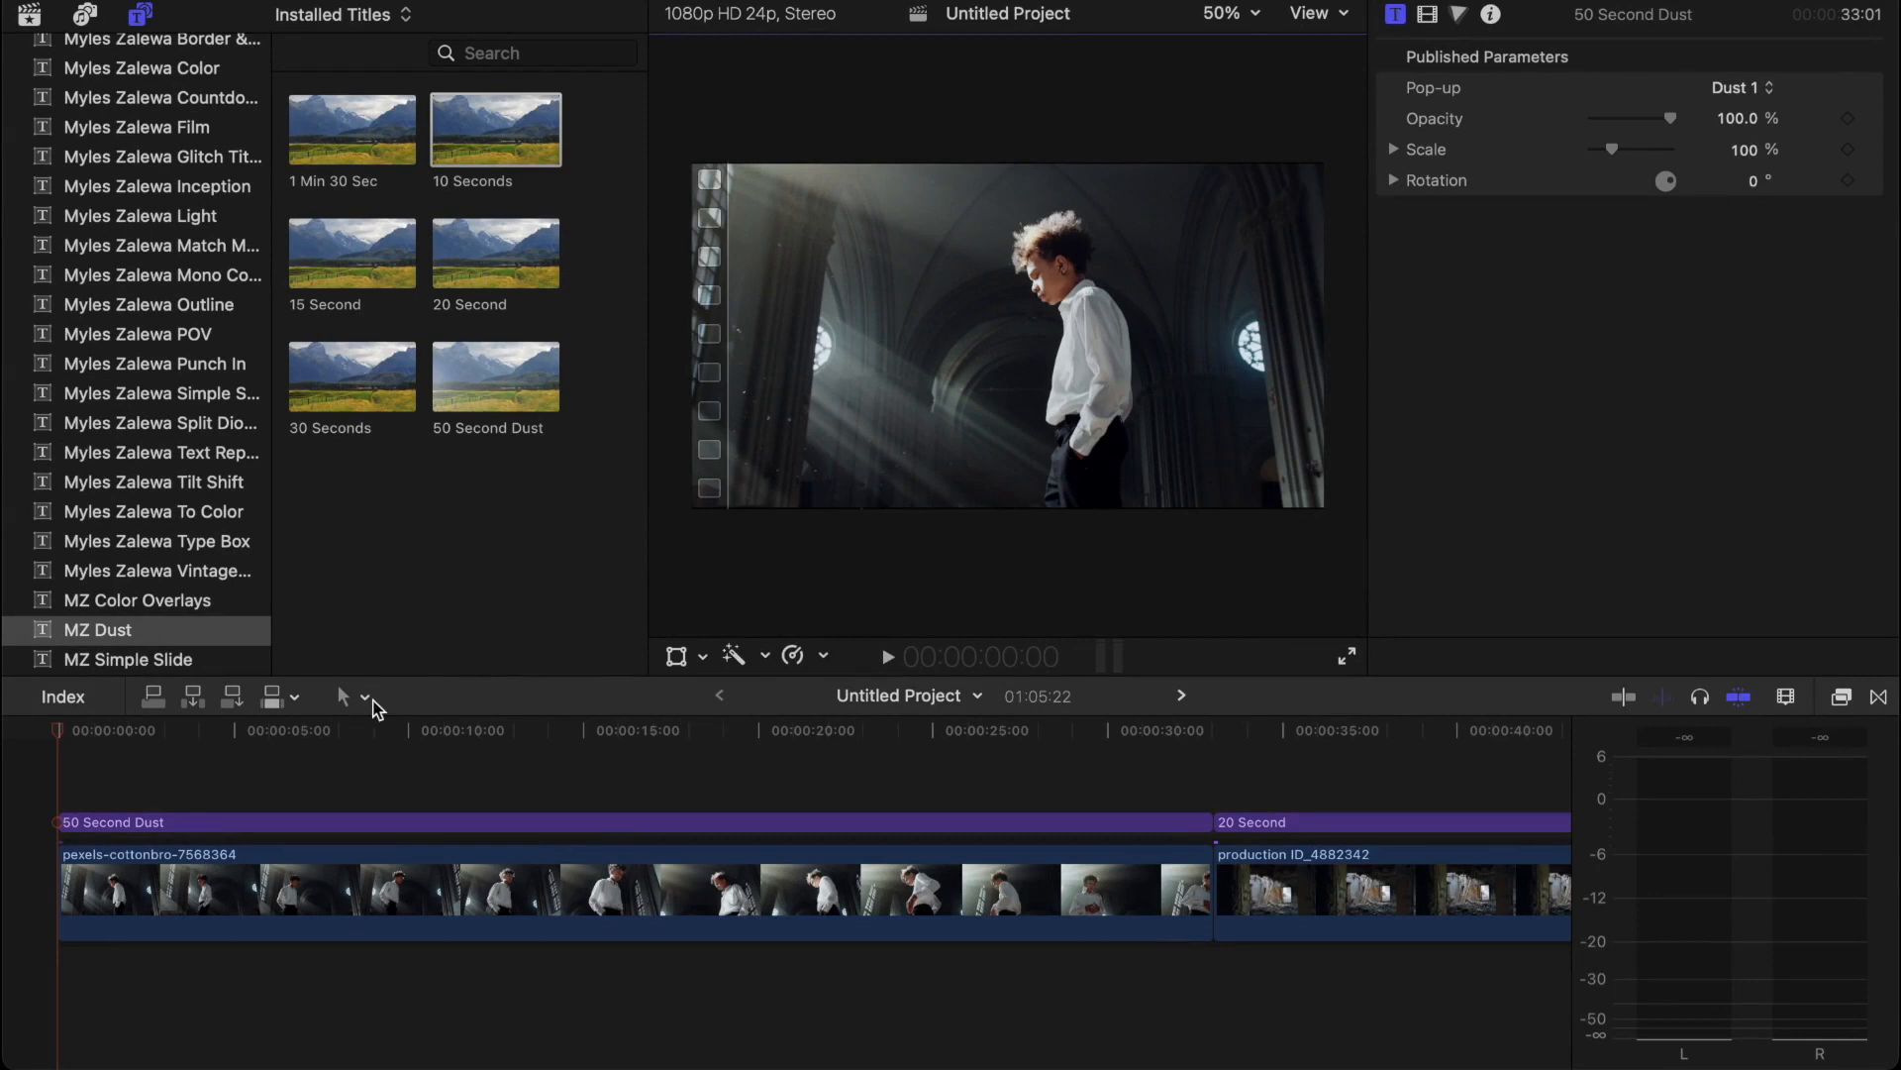
mouse_move(352, 379)
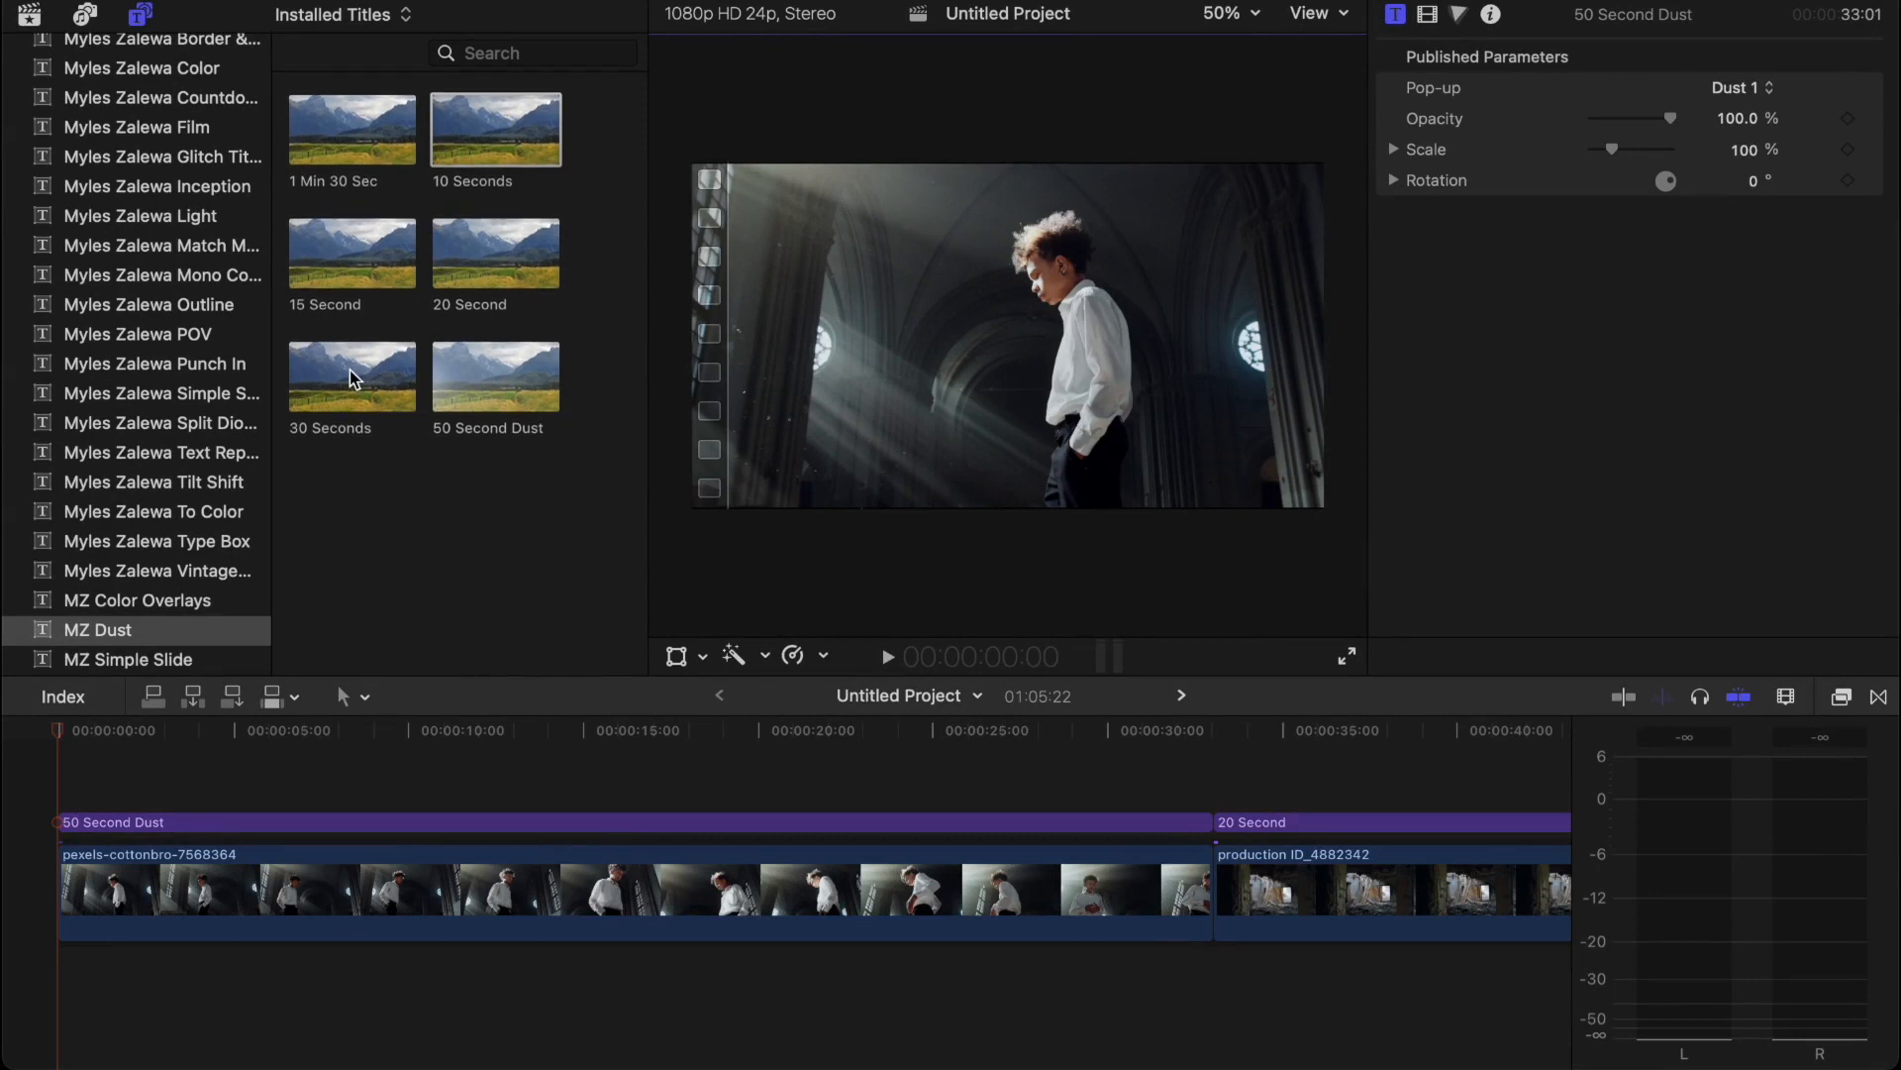
Step: Browse the Myles Zalewa Film and Light packs, preview MZ Bokeh Leaks, then return to MZ Dust
click(139, 128)
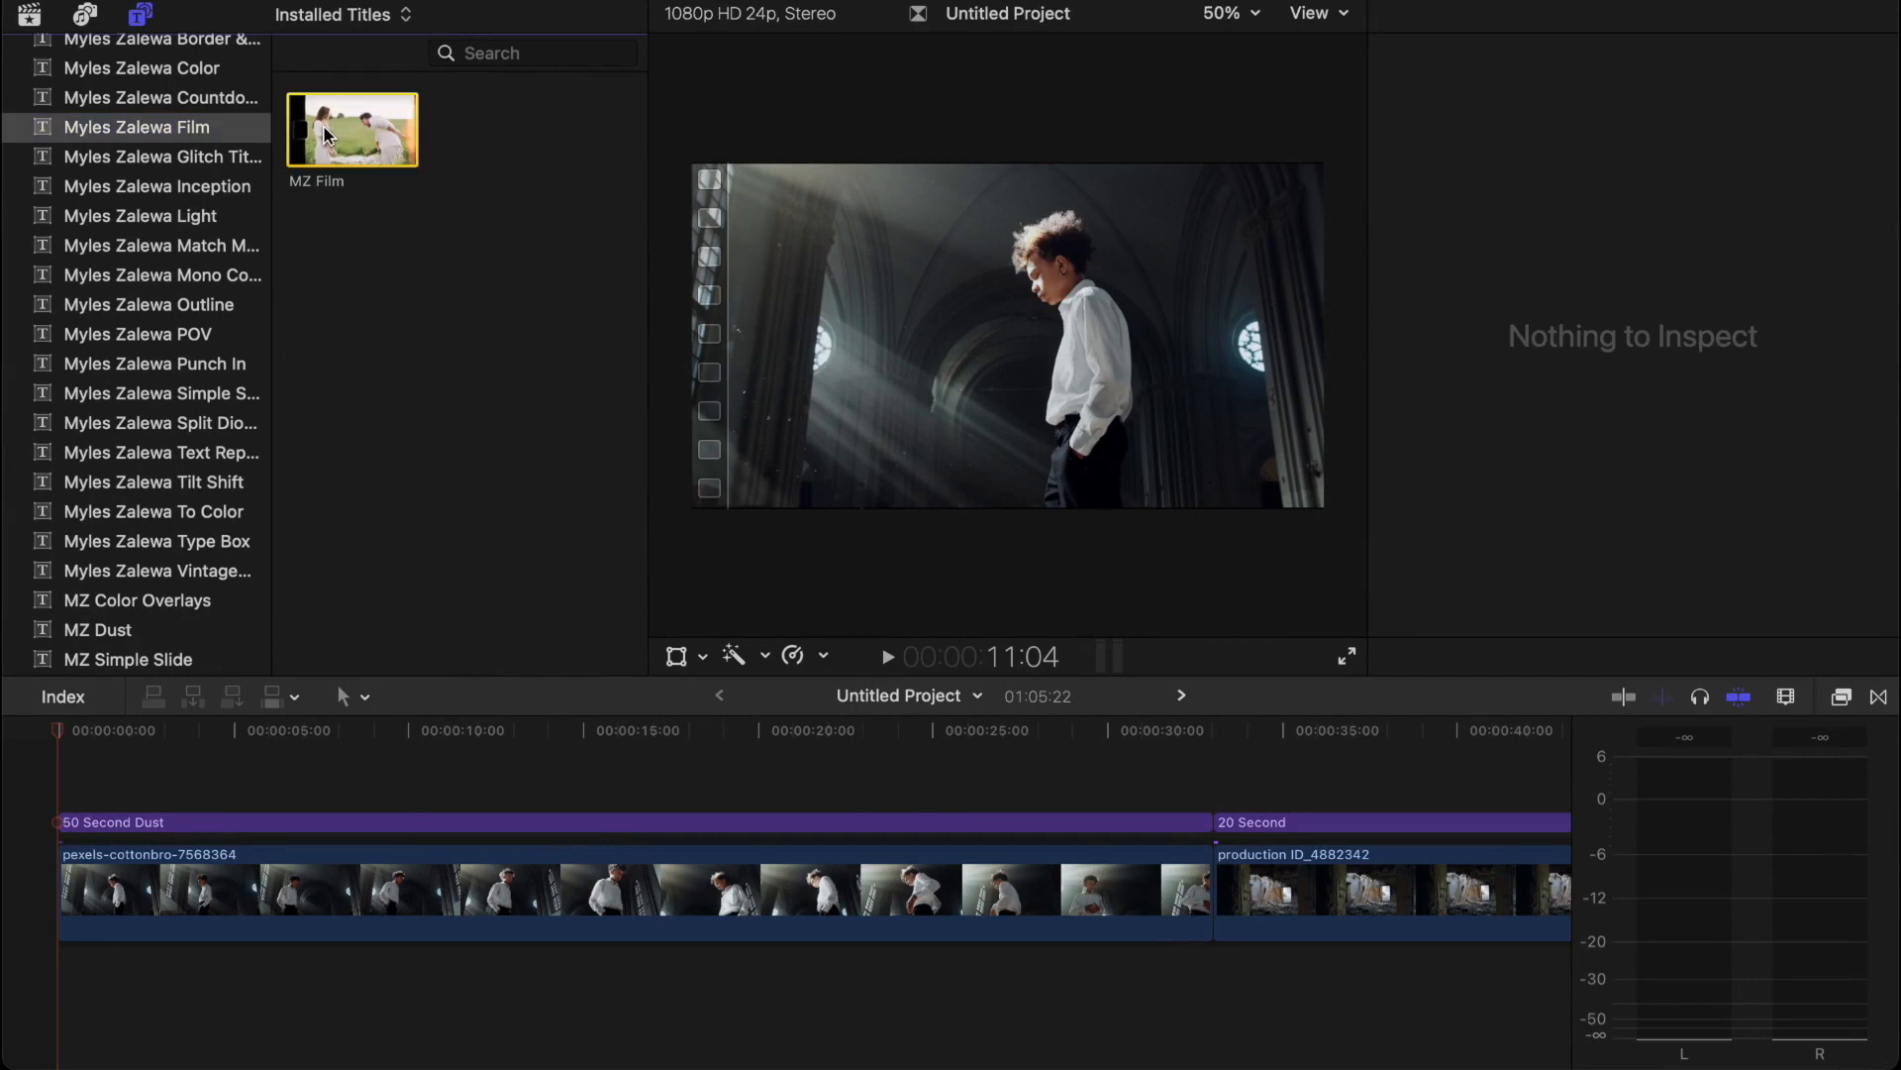
click(141, 216)
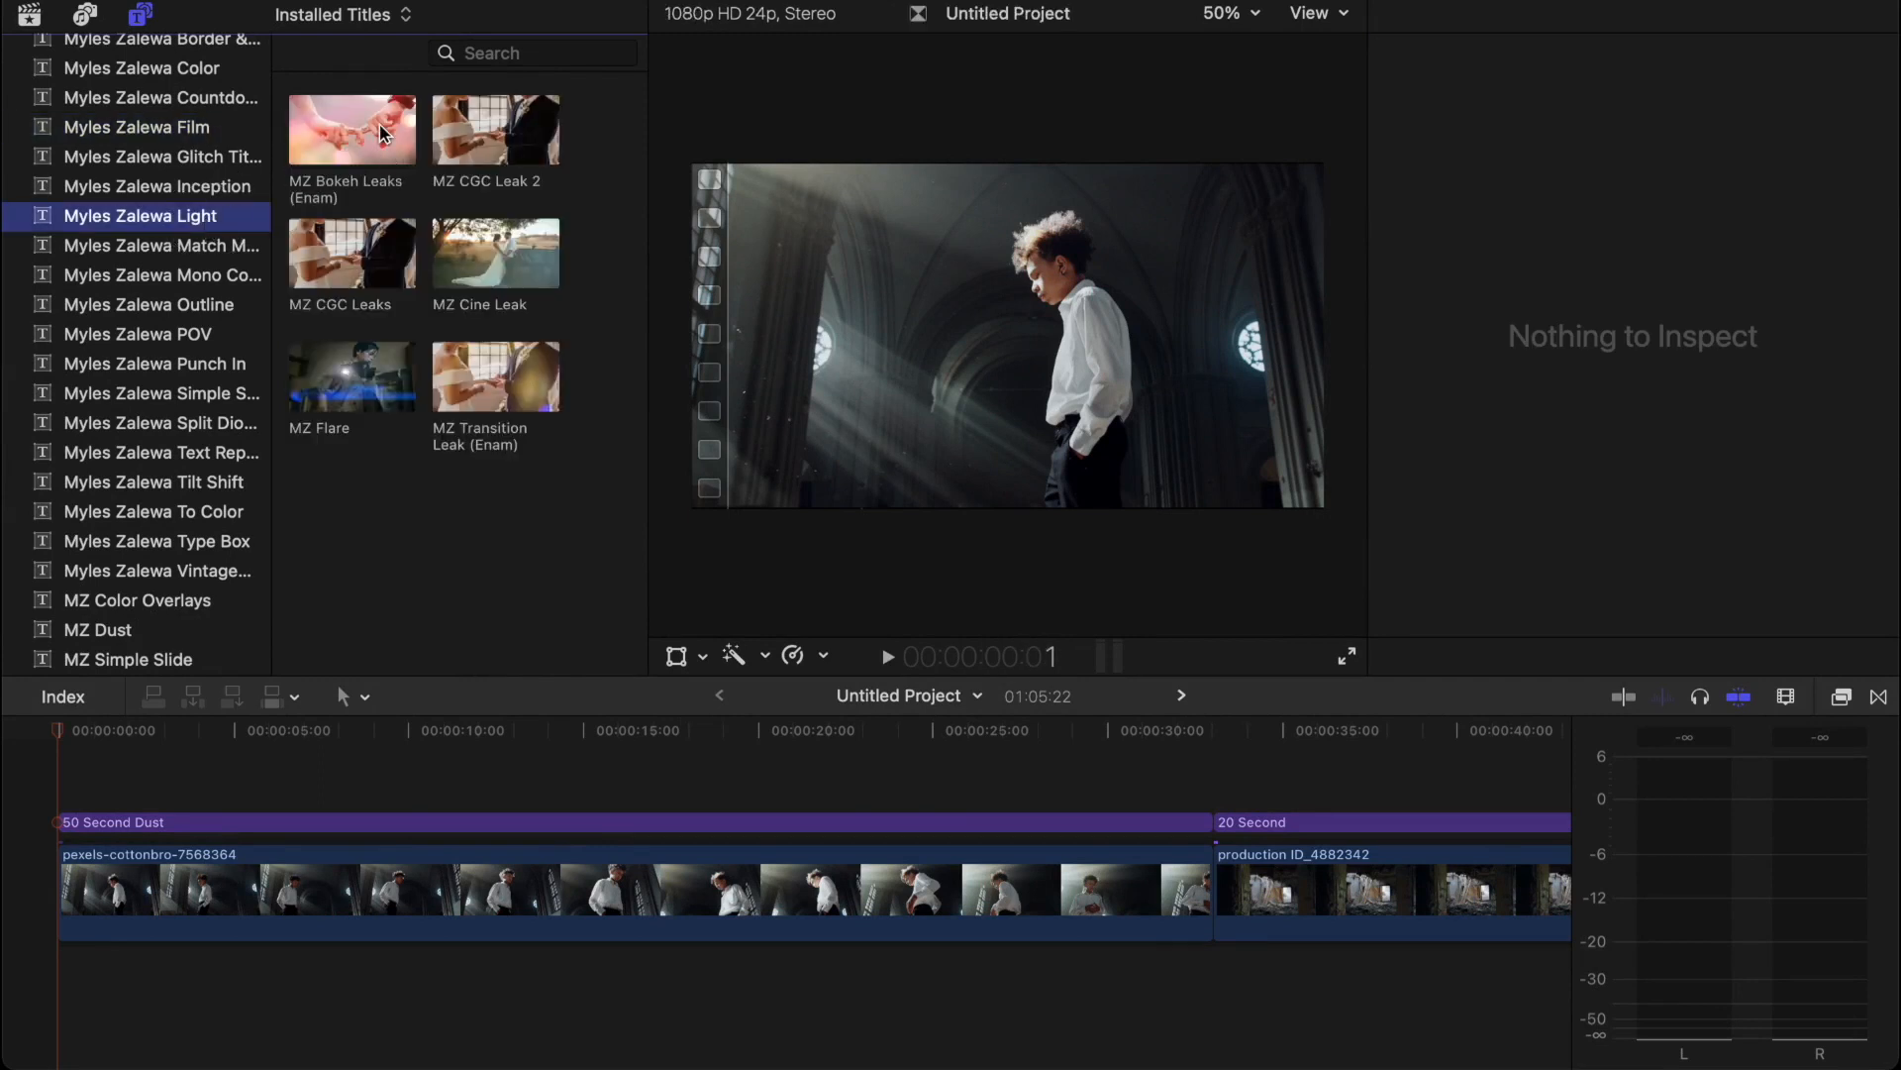
click(352, 130)
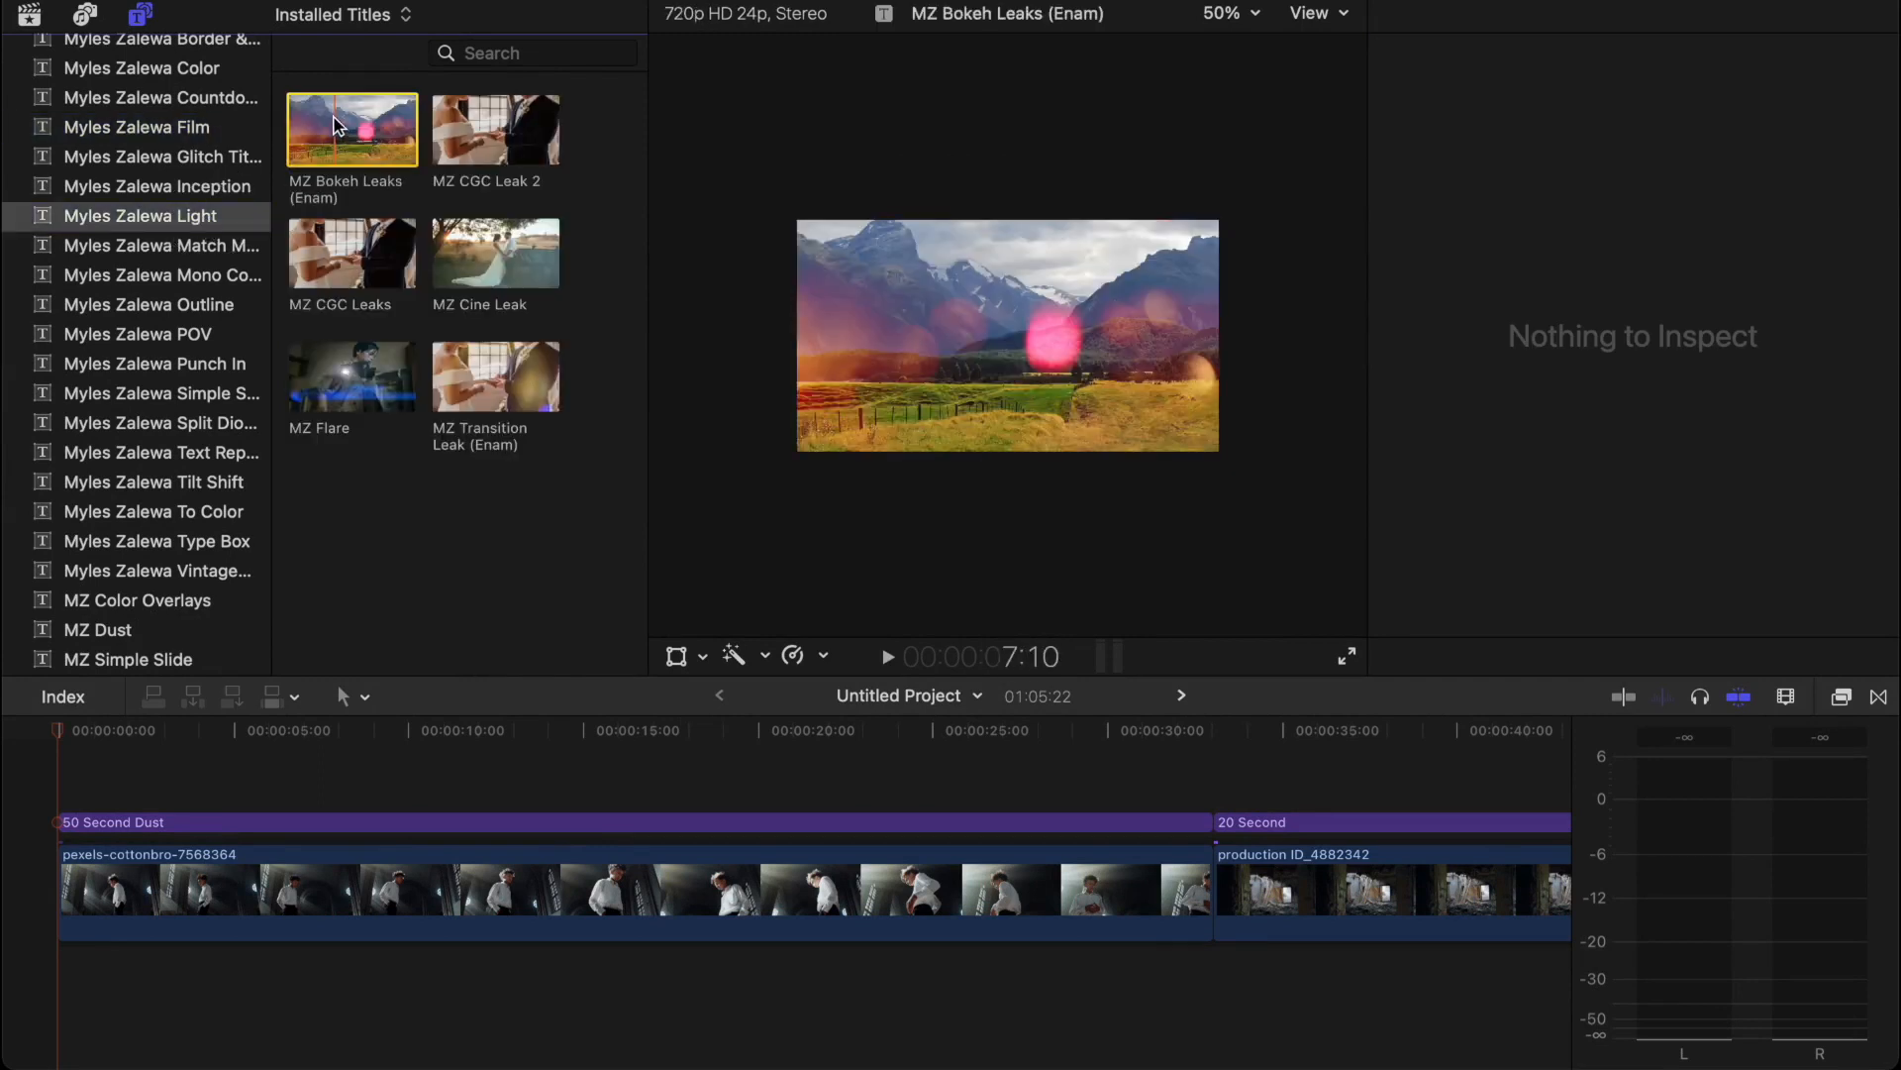
click(97, 629)
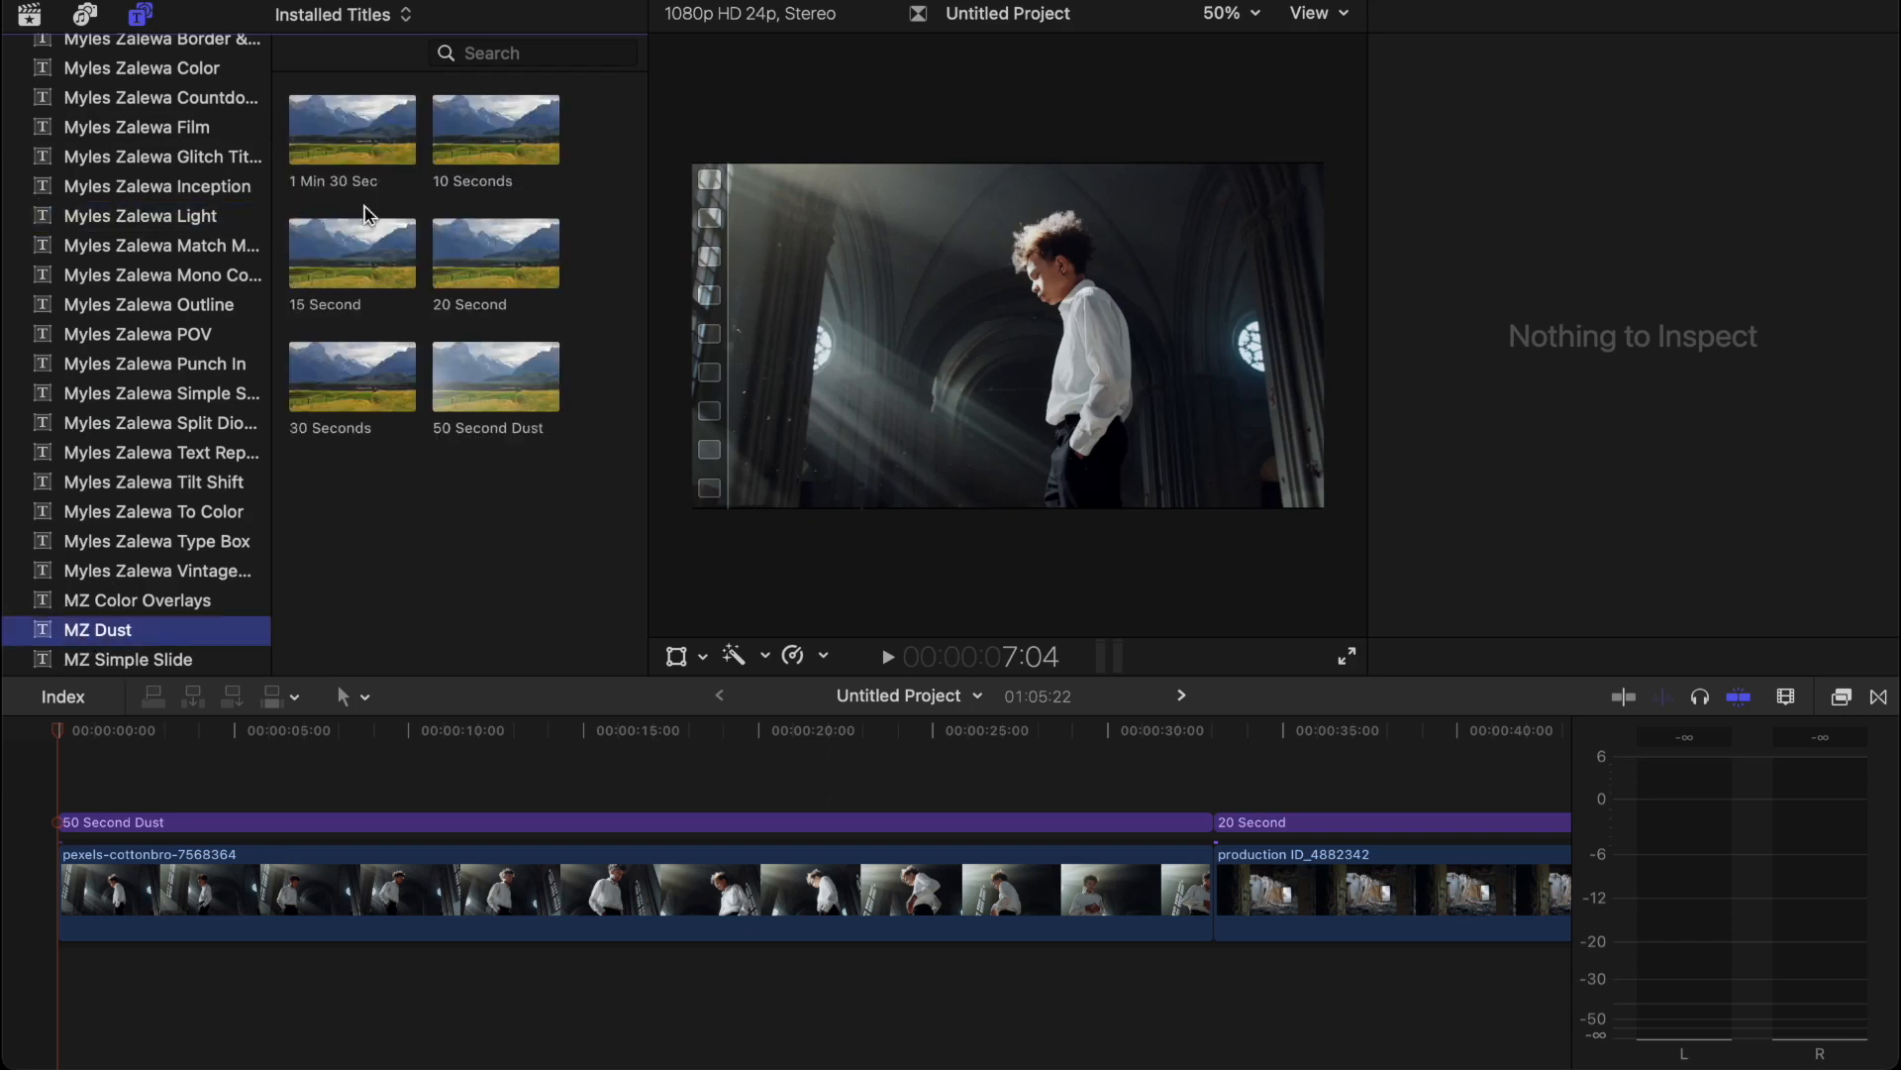
Step: Inspect each clip, the 50 and 20 Second titles, and the 10 Seconds title's Dust 5 at 69.5%
click(179, 728)
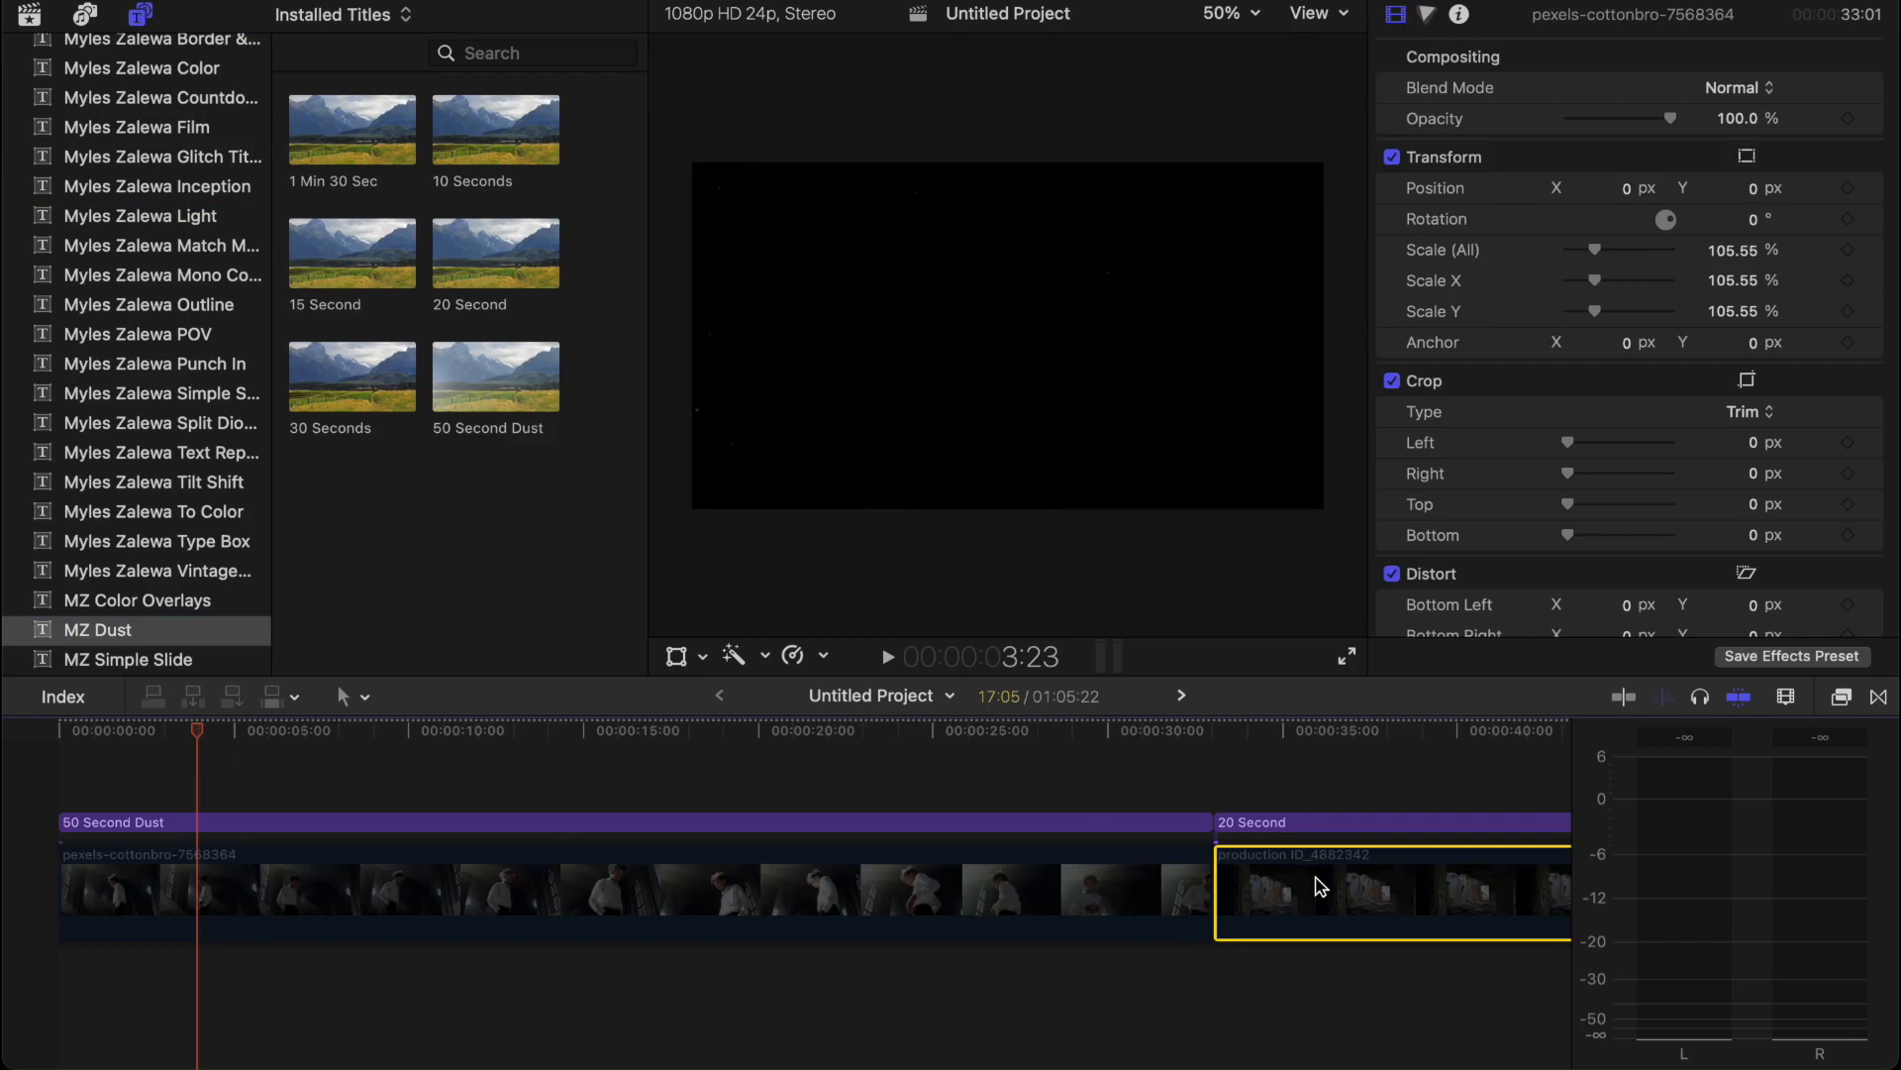
click(1503, 891)
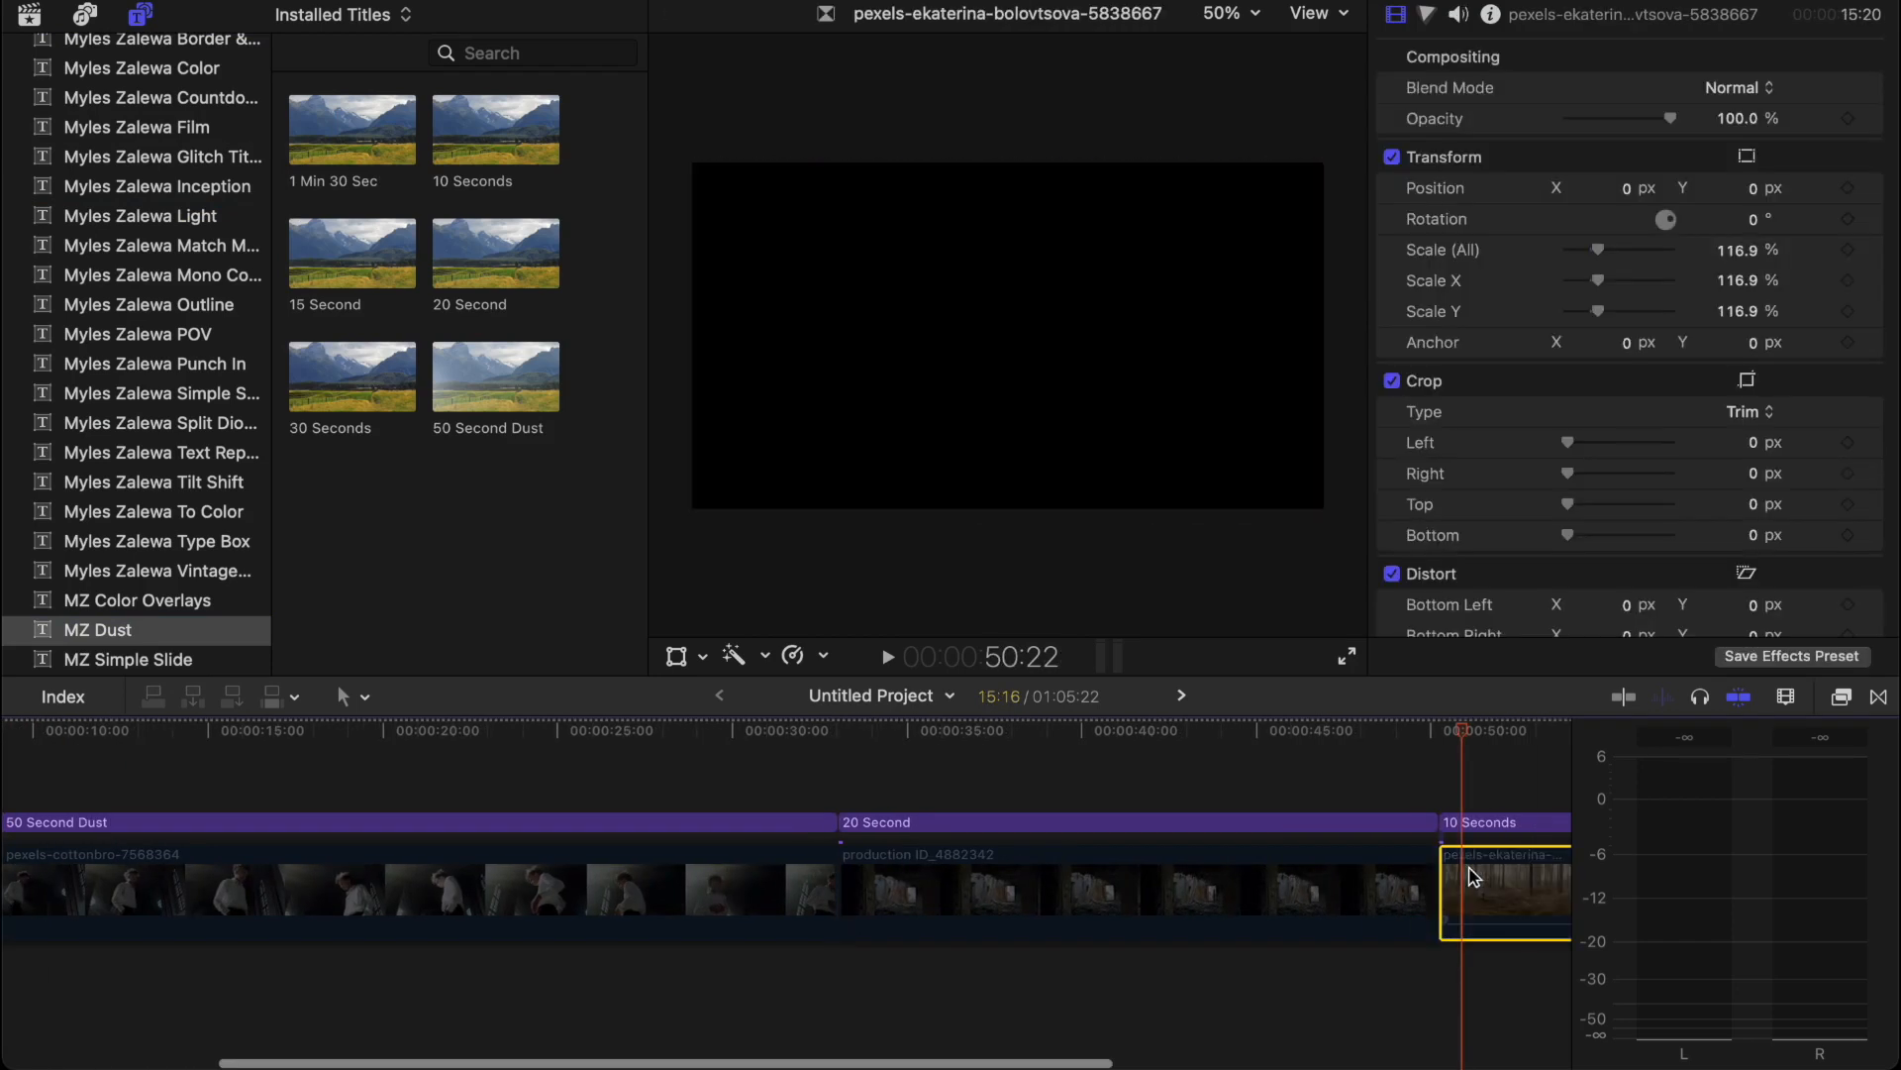
click(412, 891)
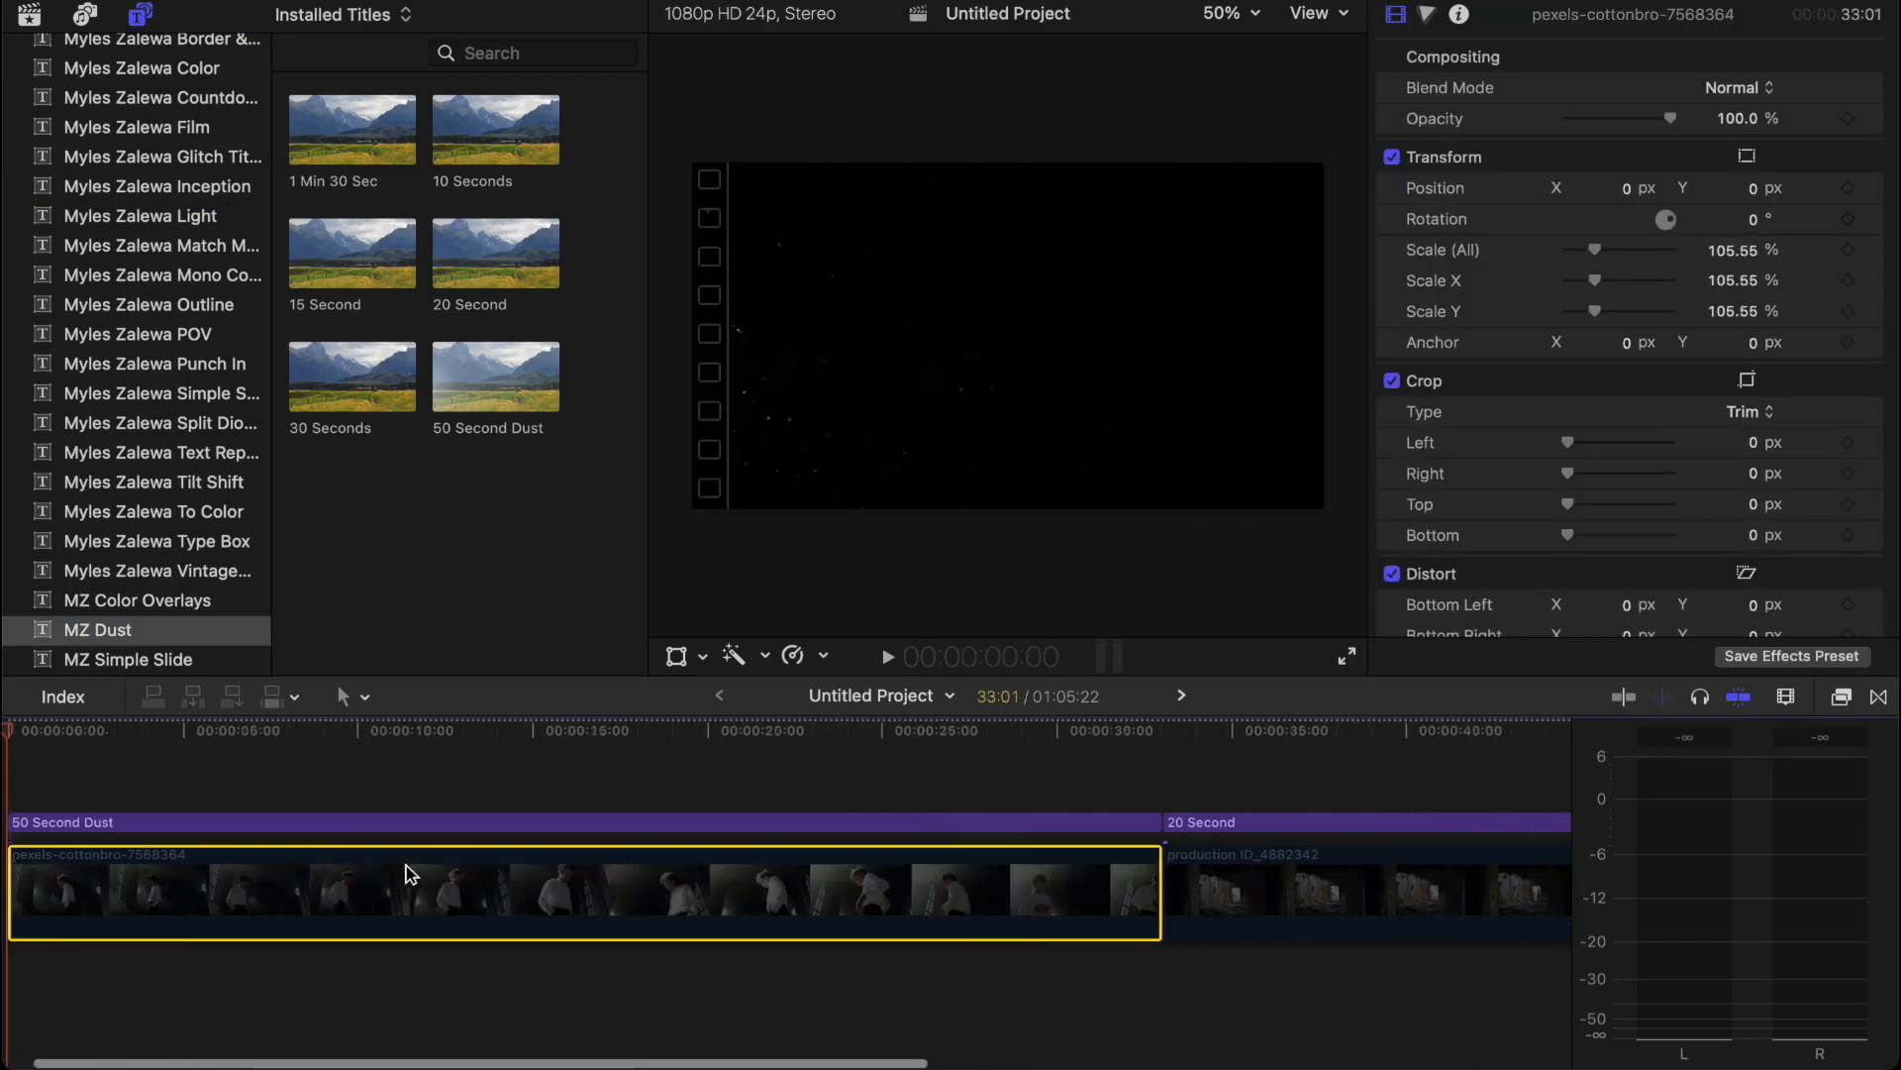
click(886, 655)
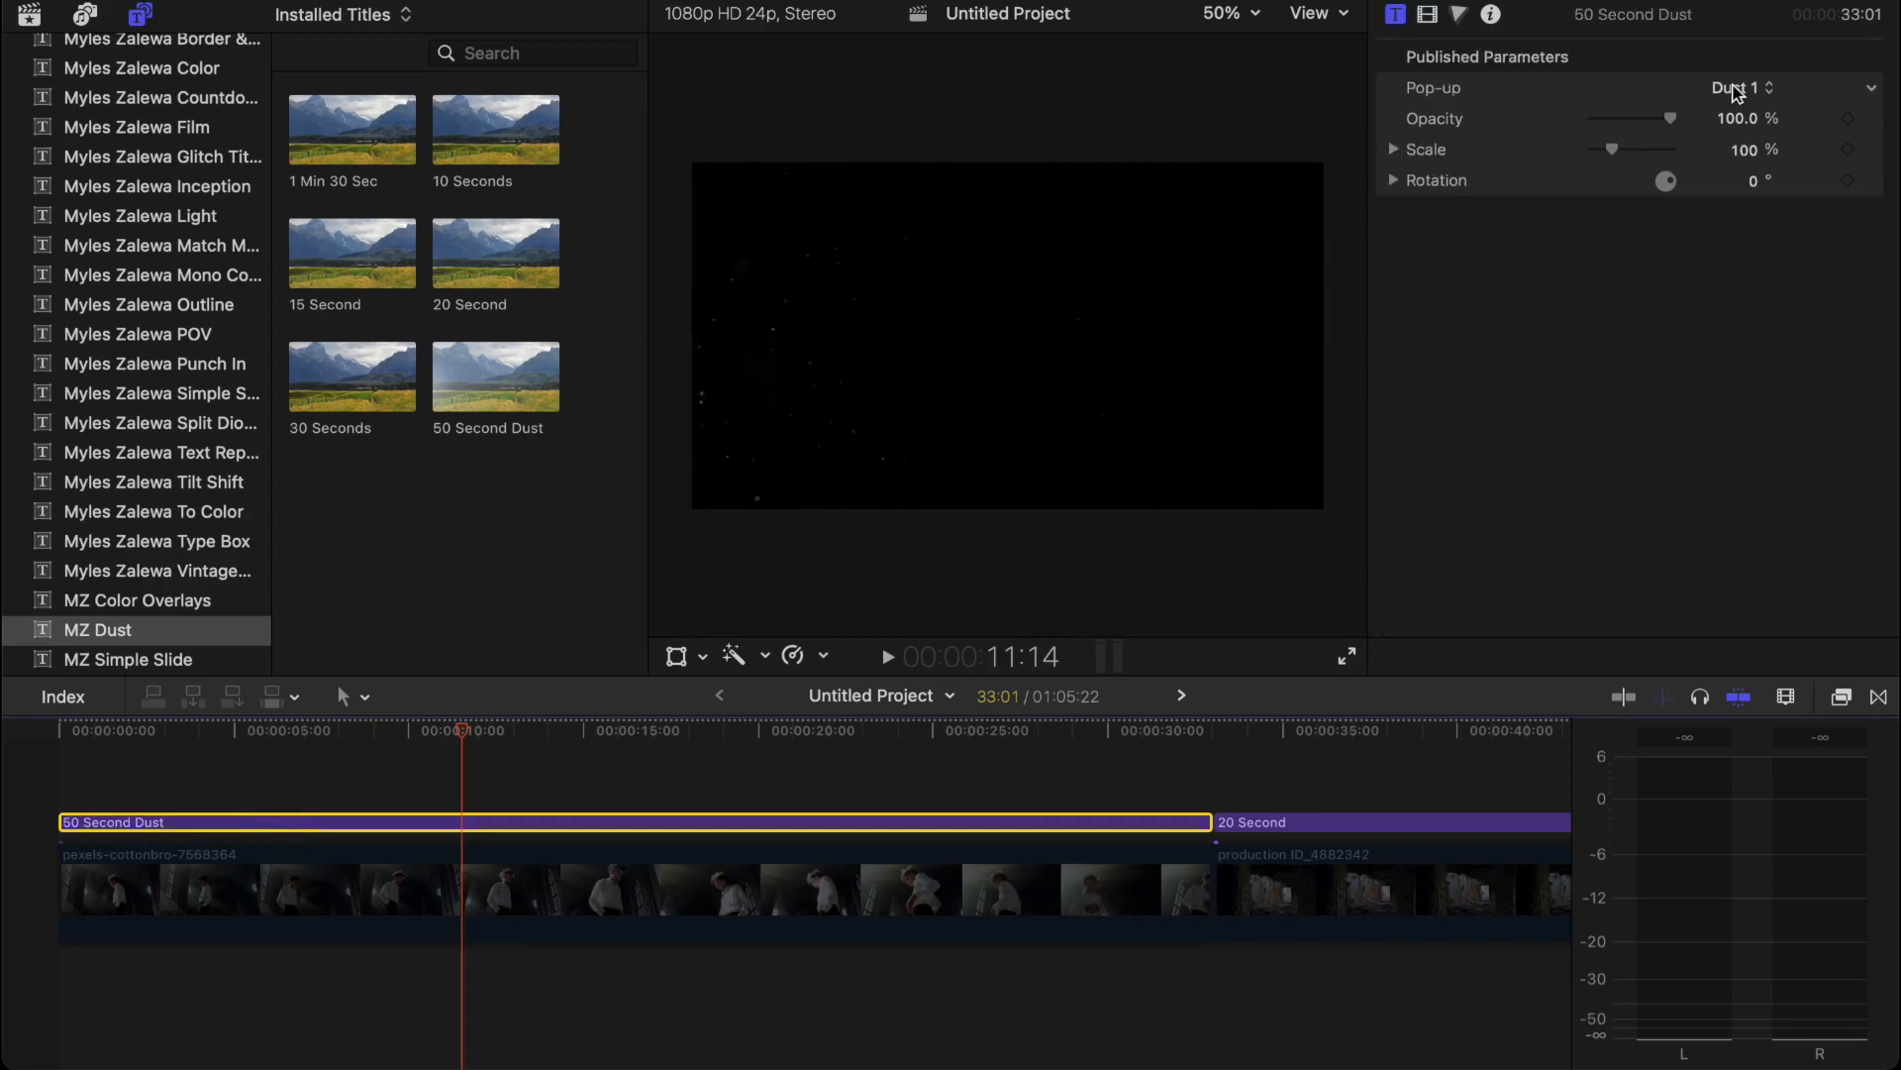
click(1739, 87)
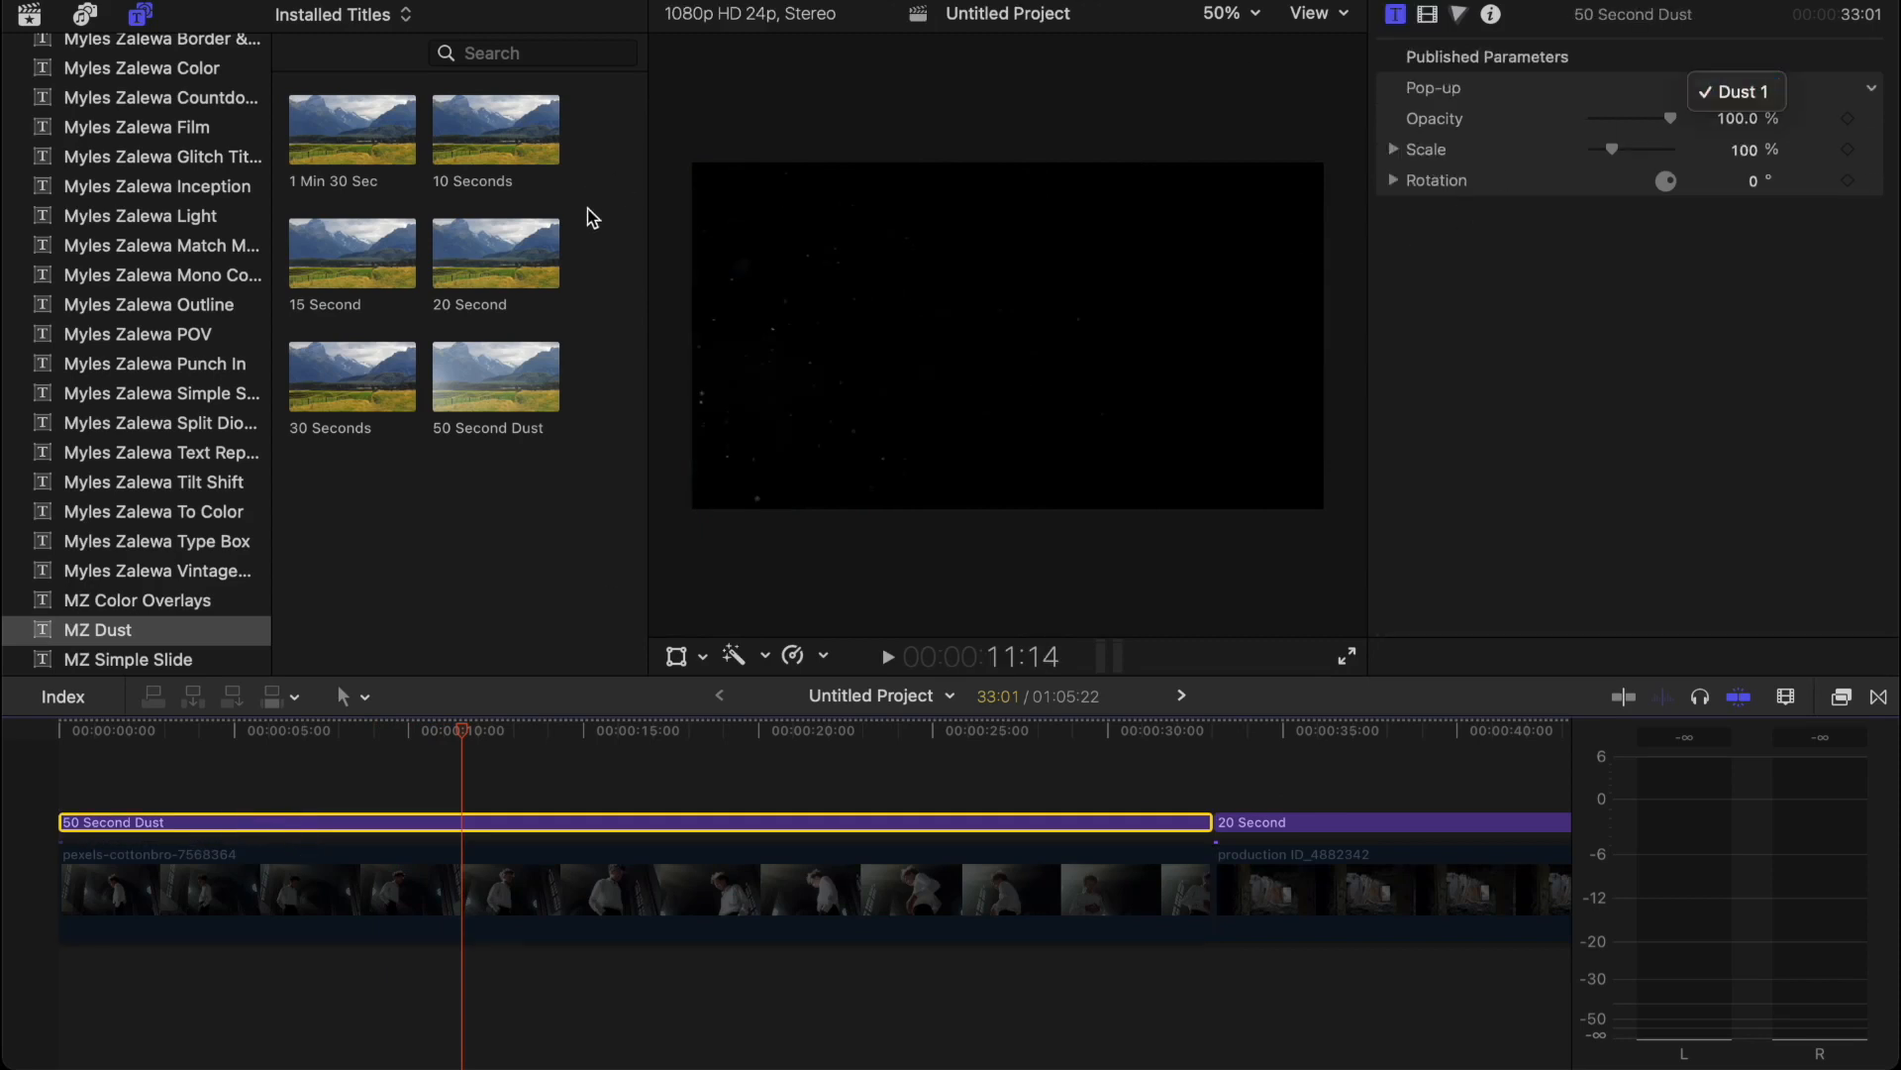
click(1195, 822)
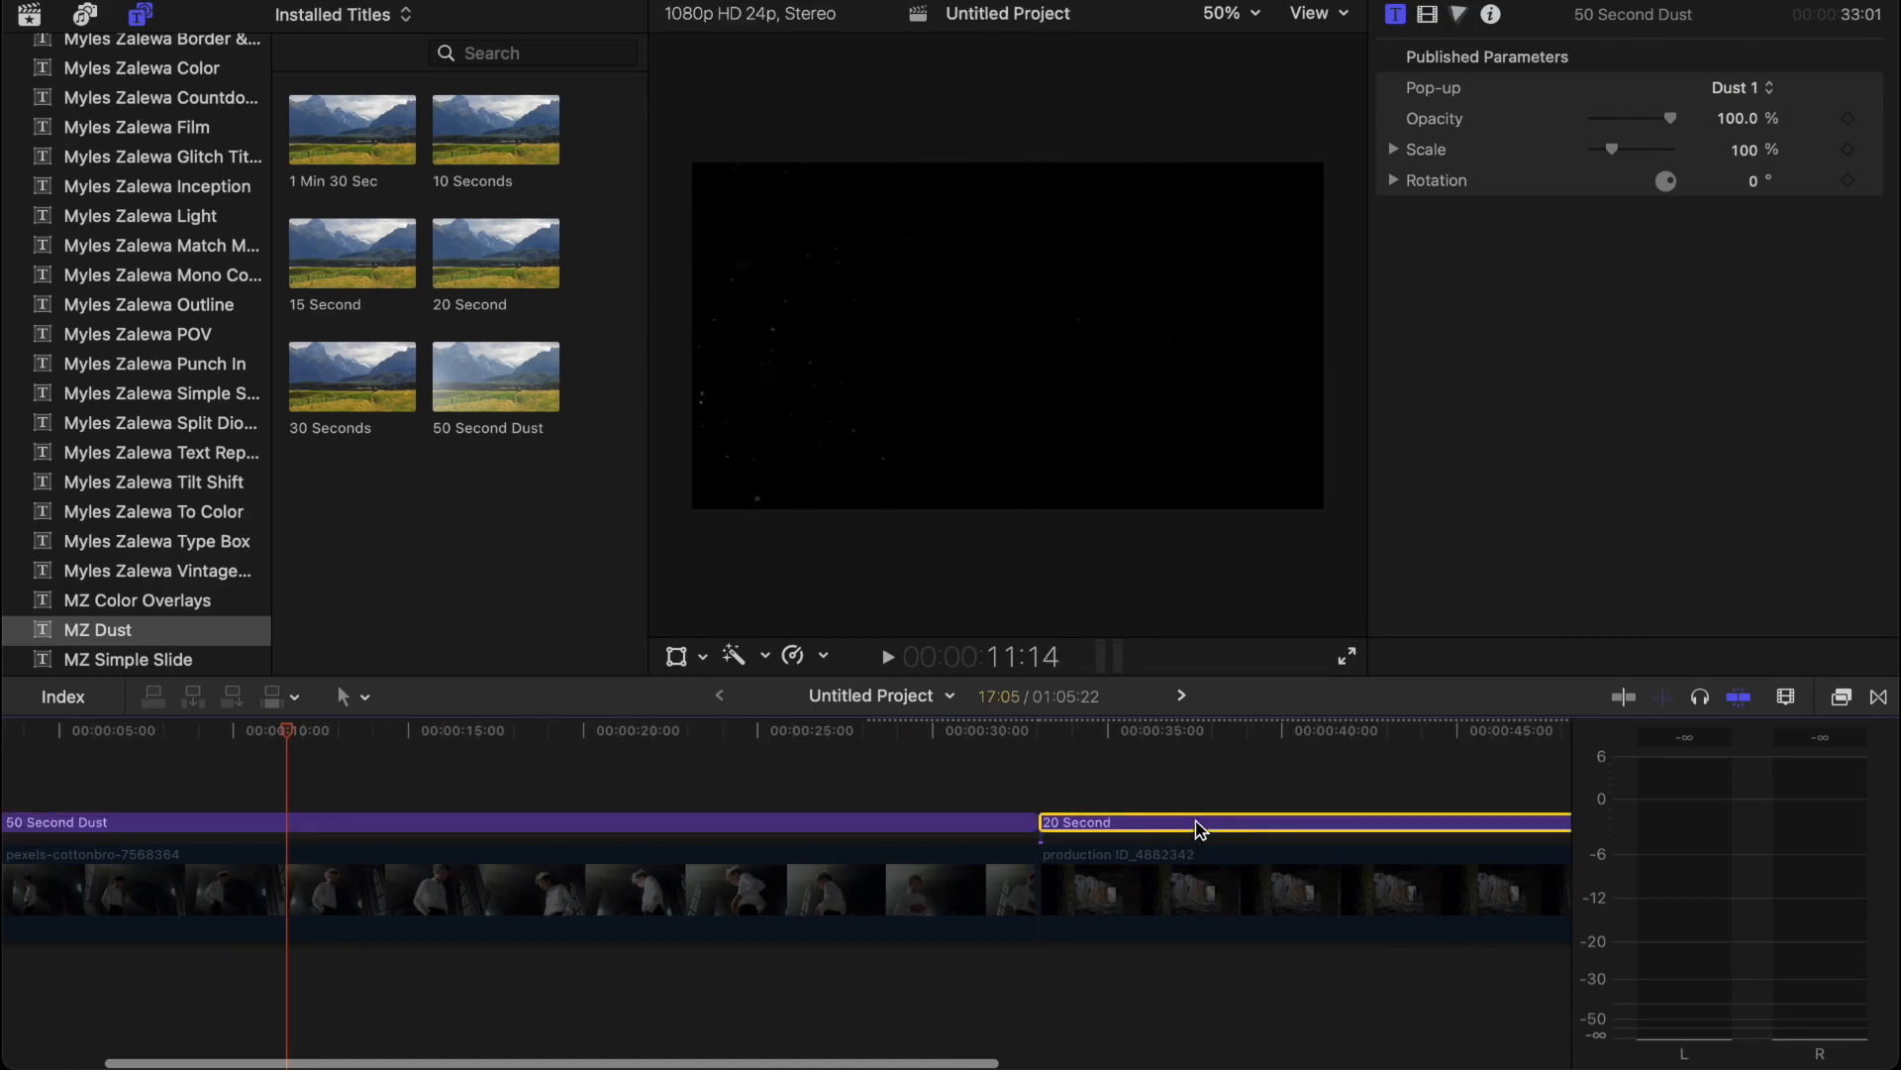
click(1739, 86)
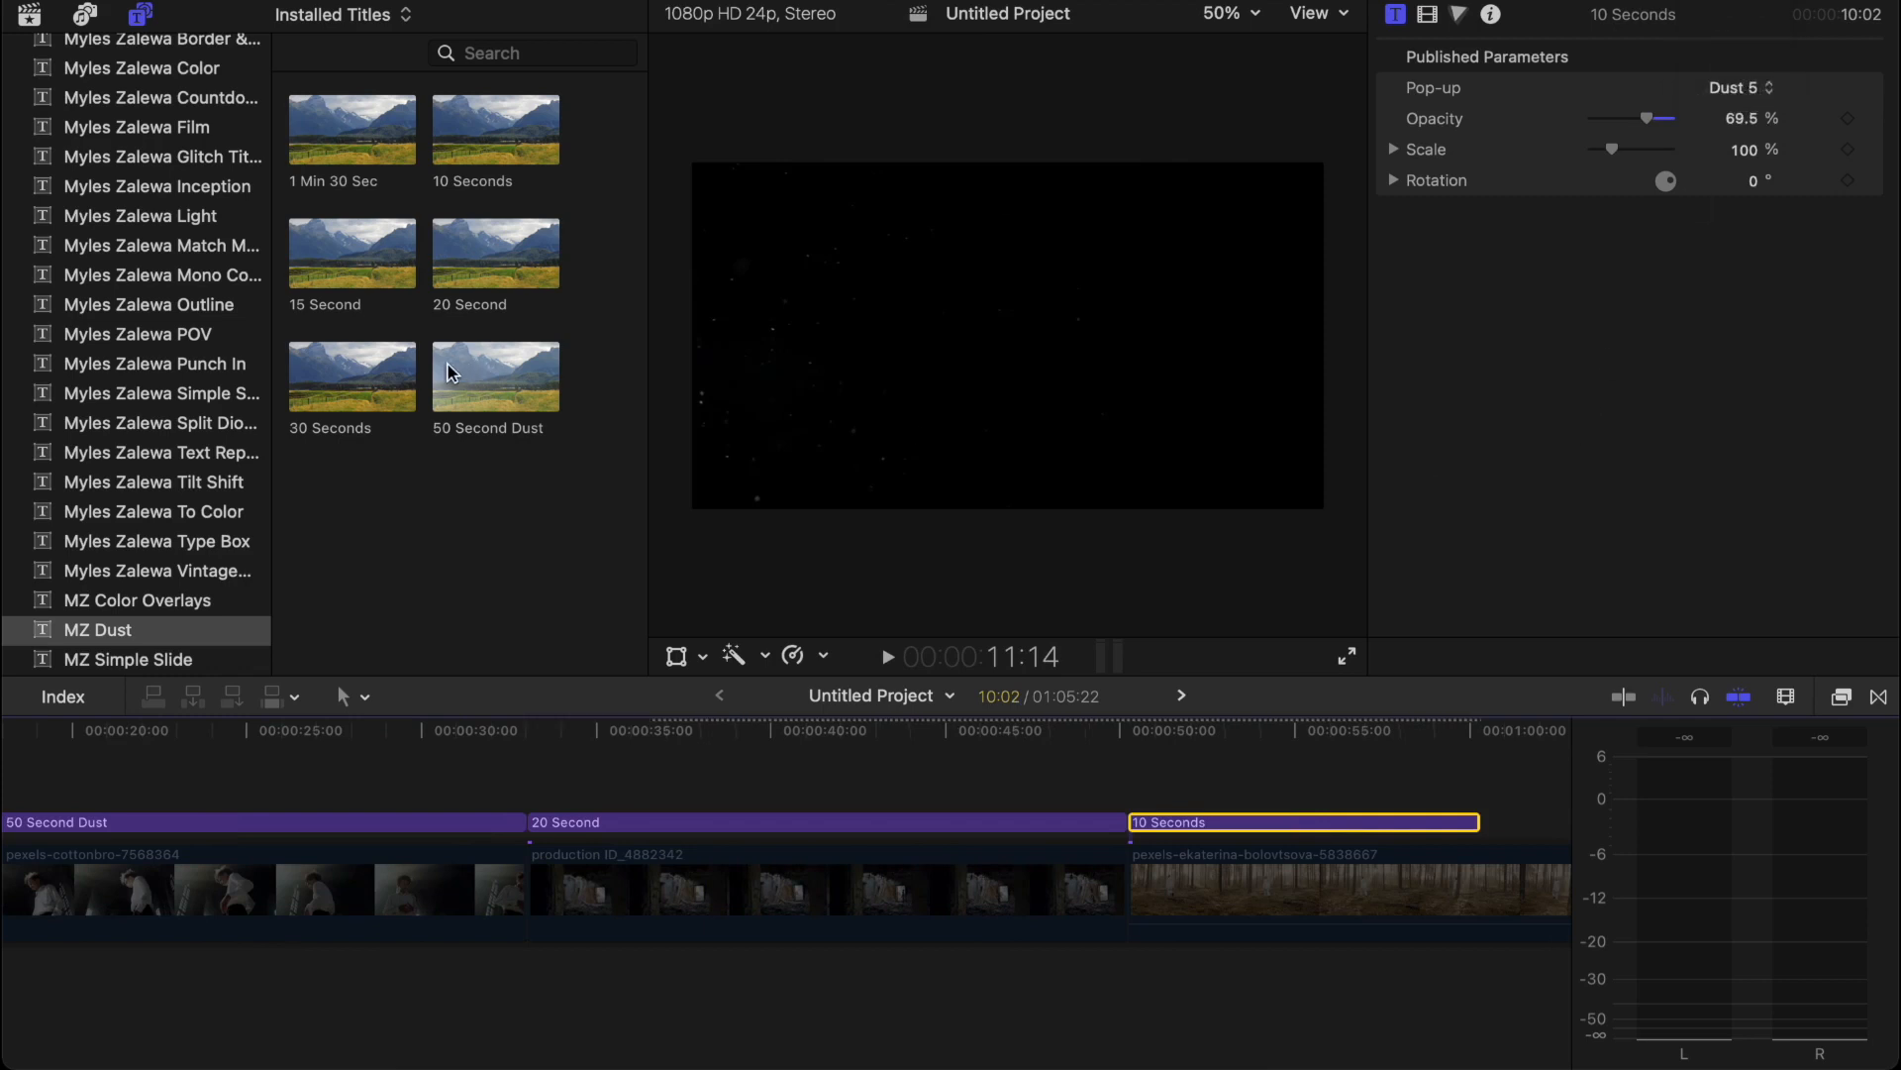
mouse_move(374, 199)
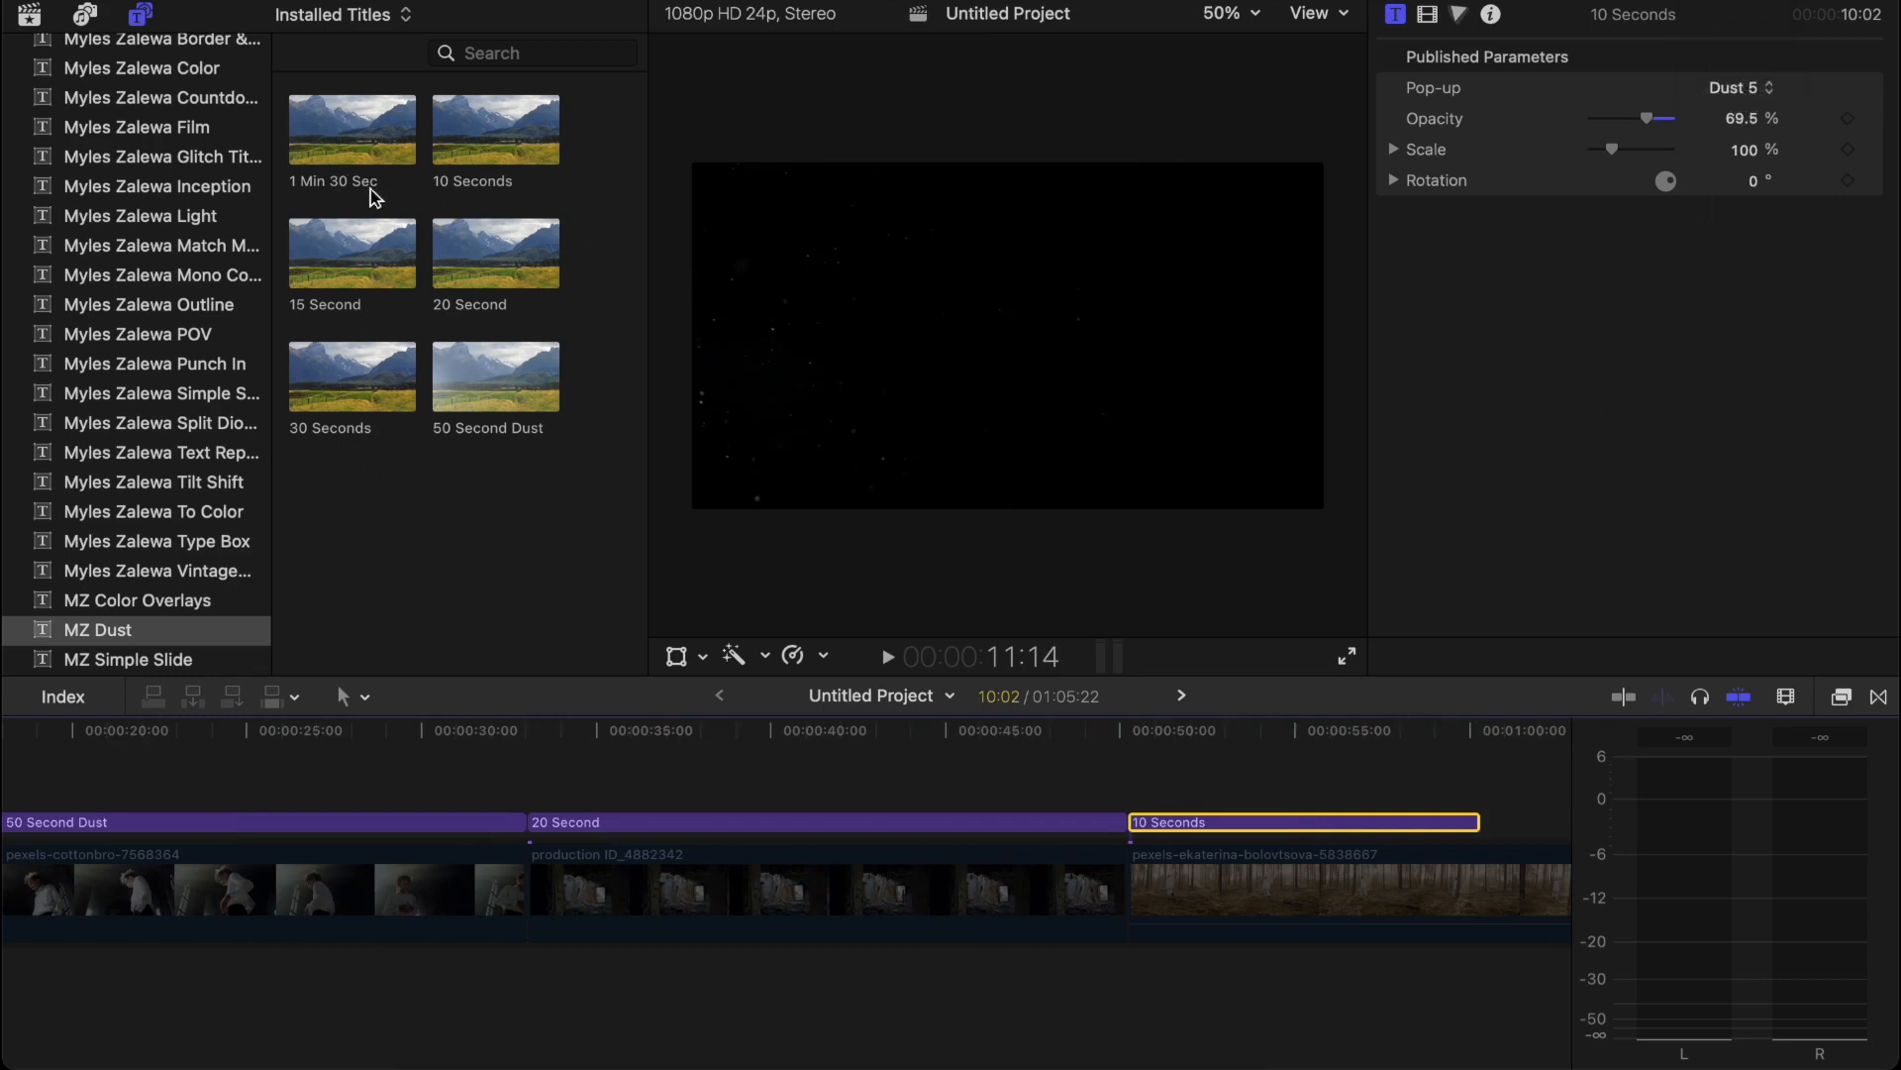
mouse_move(379, 495)
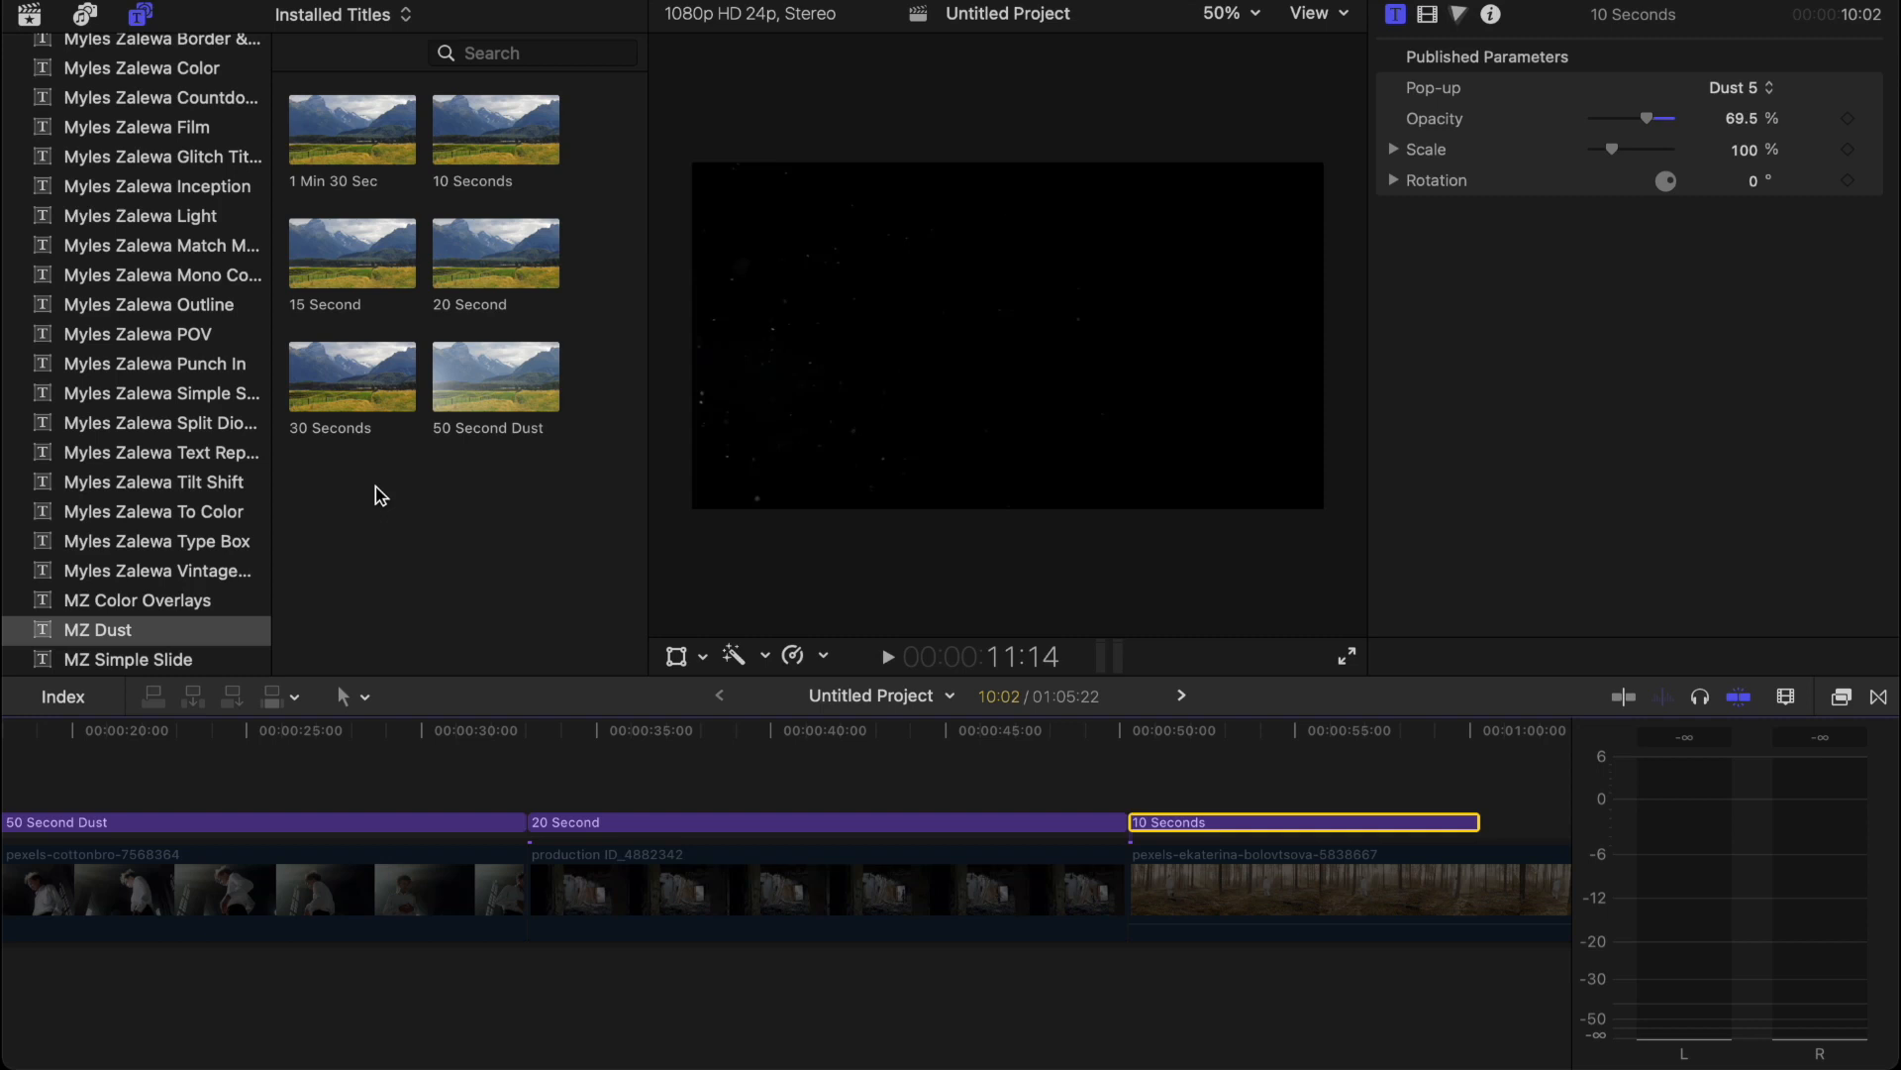
mouse_move(482, 798)
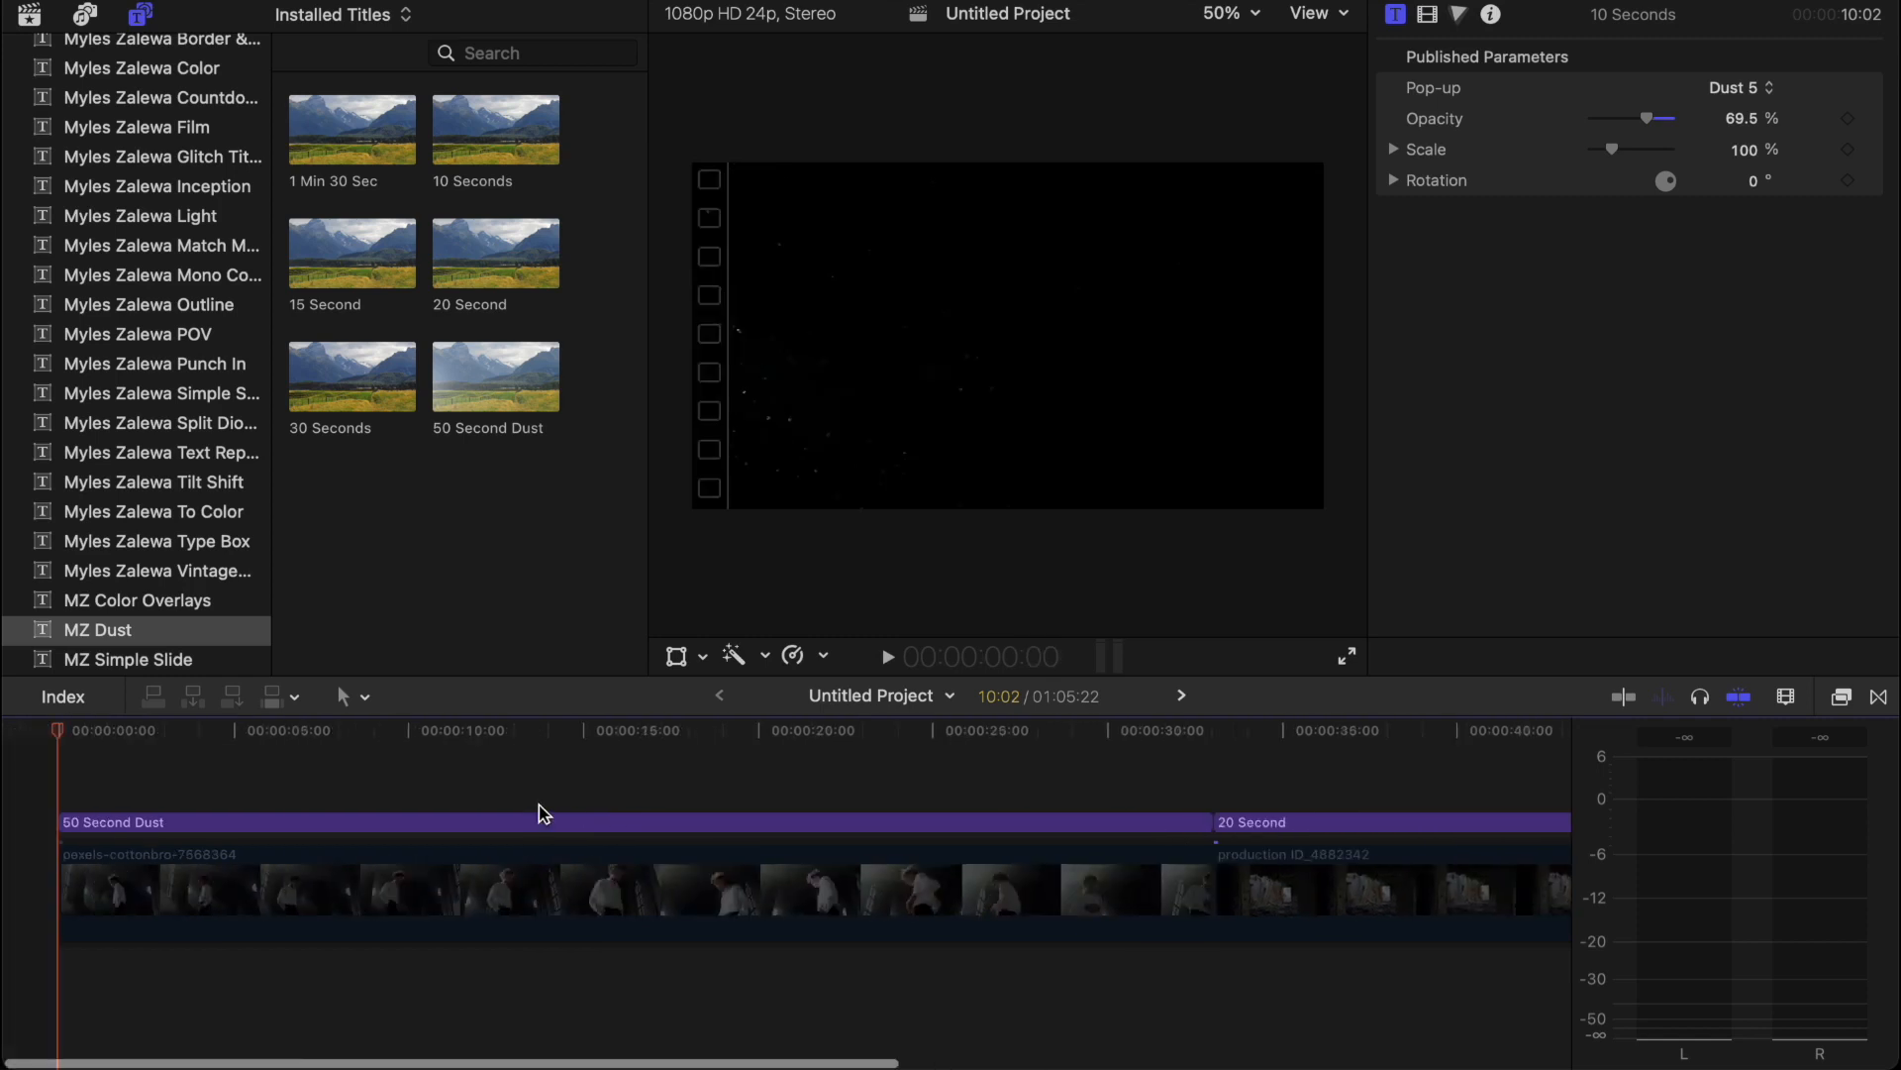
Step: Check the 50 Second Dust title over the first clip and play it back from the start
click(485, 822)
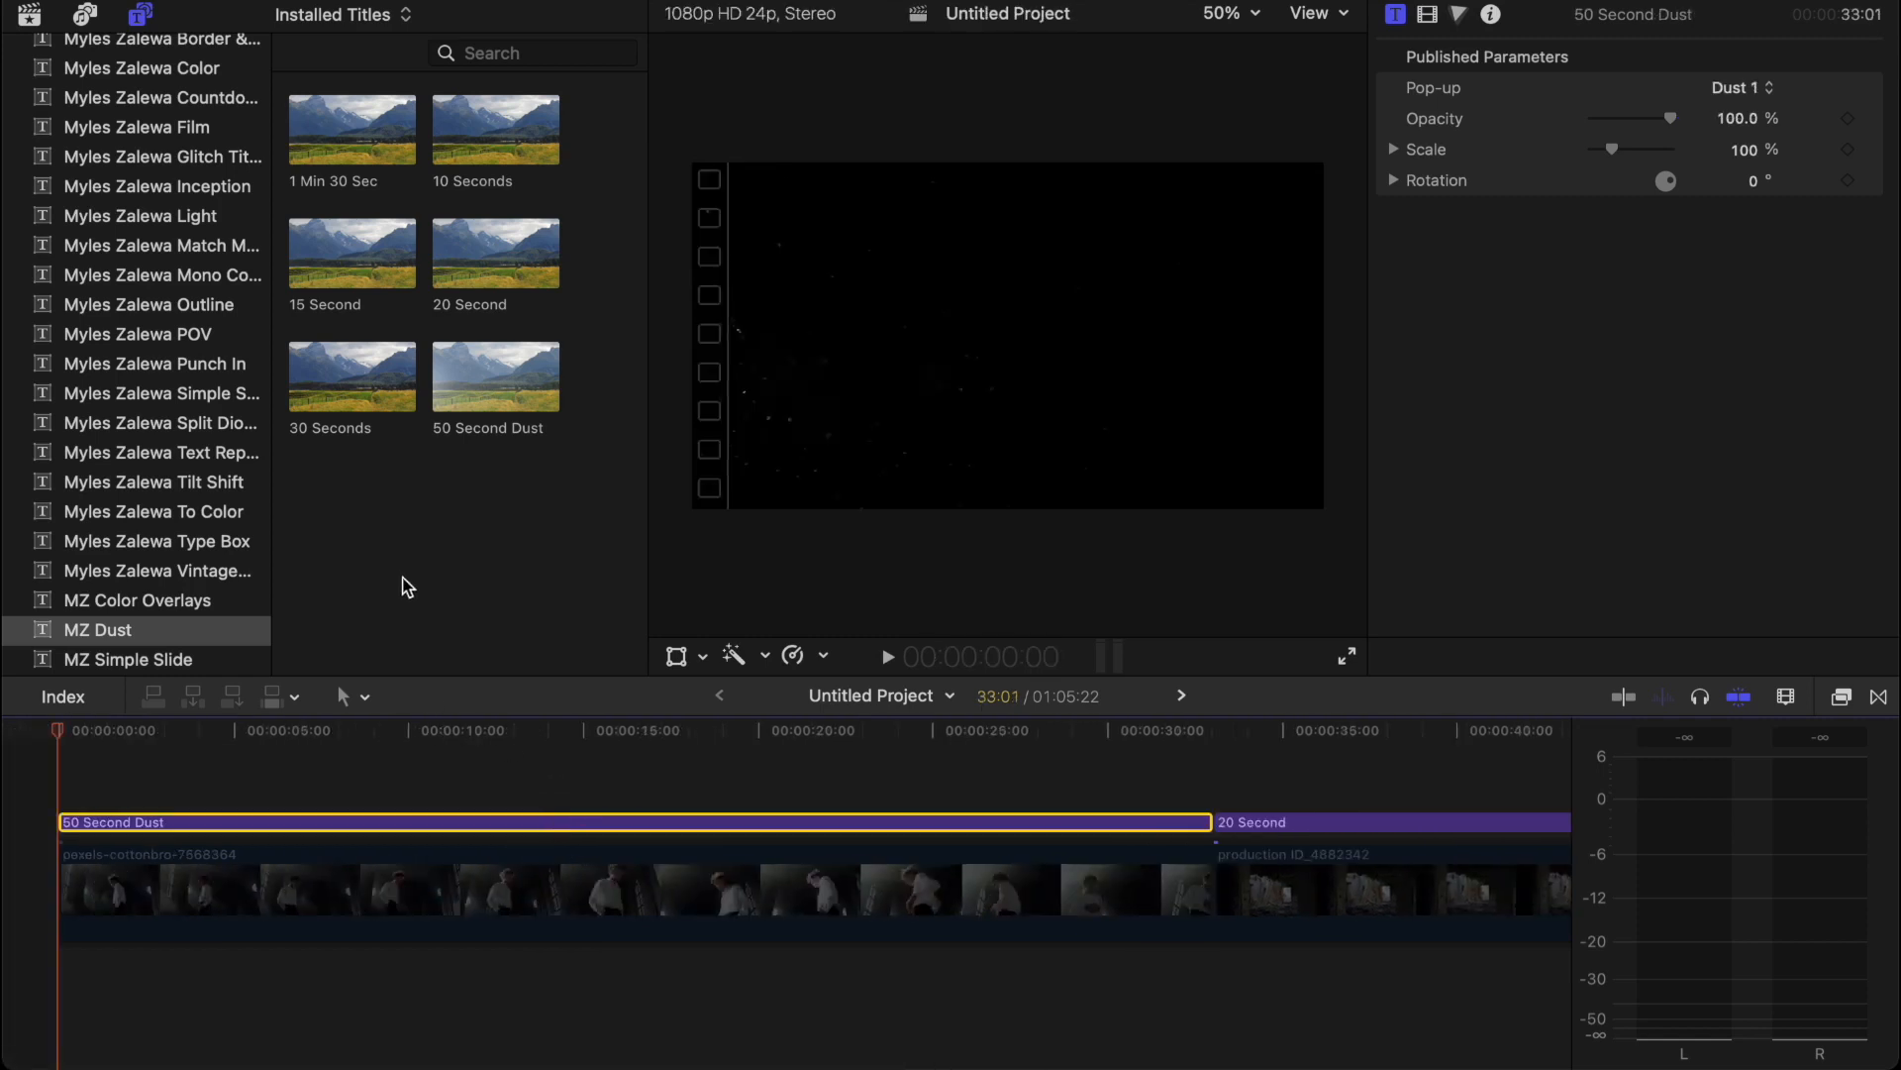
click(466, 740)
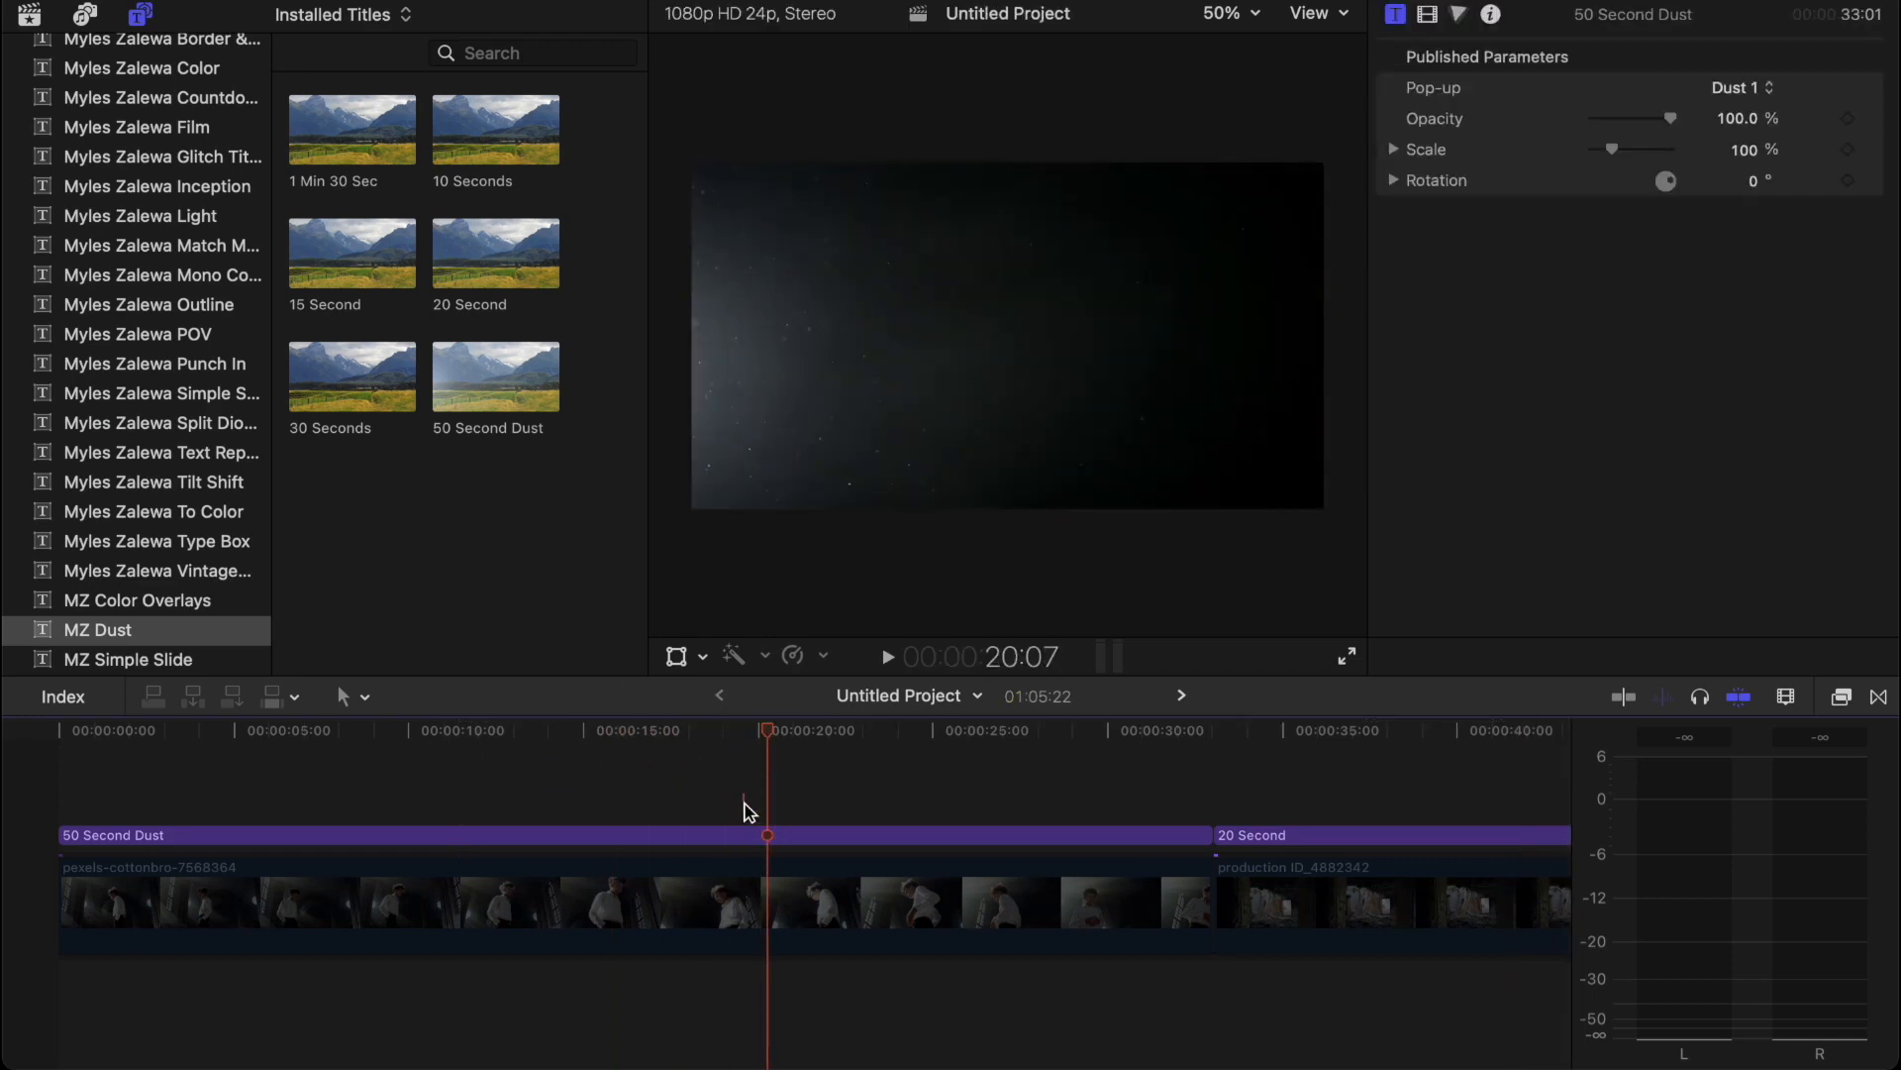
click(485, 833)
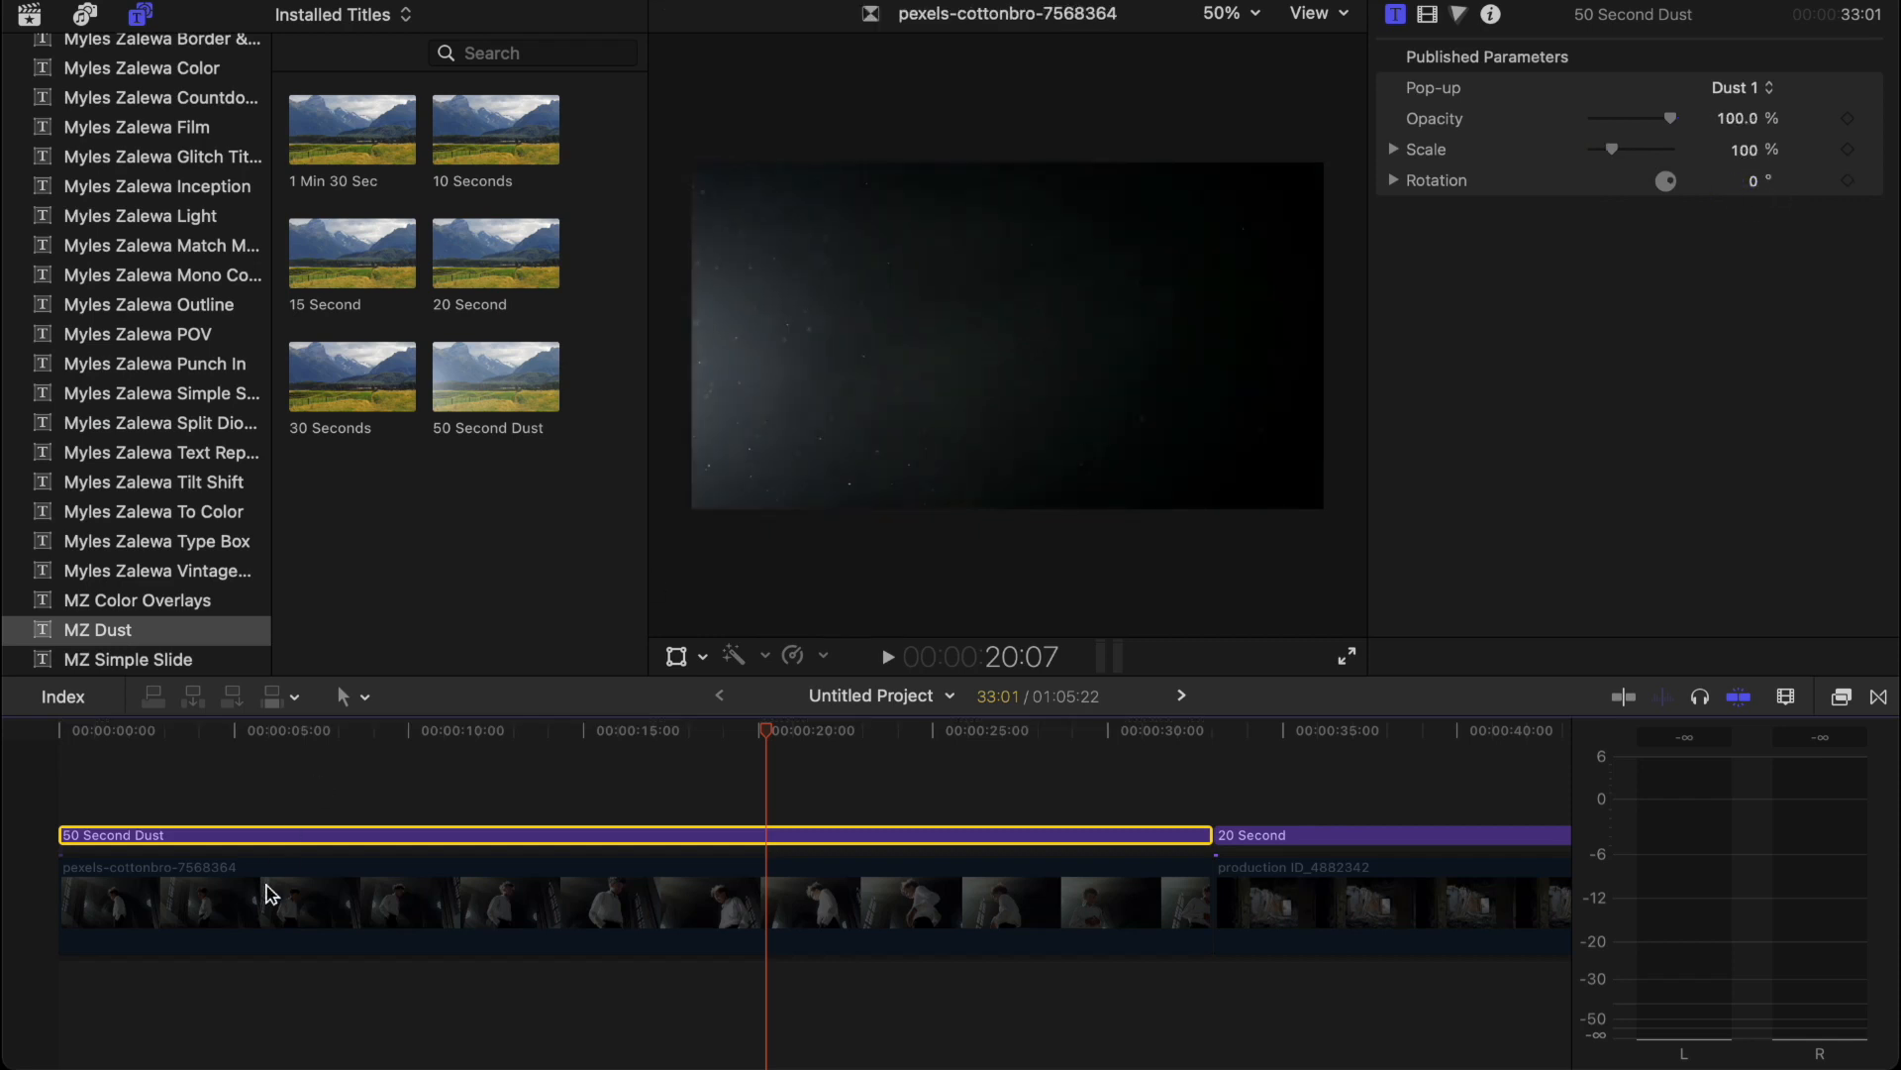
click(303, 903)
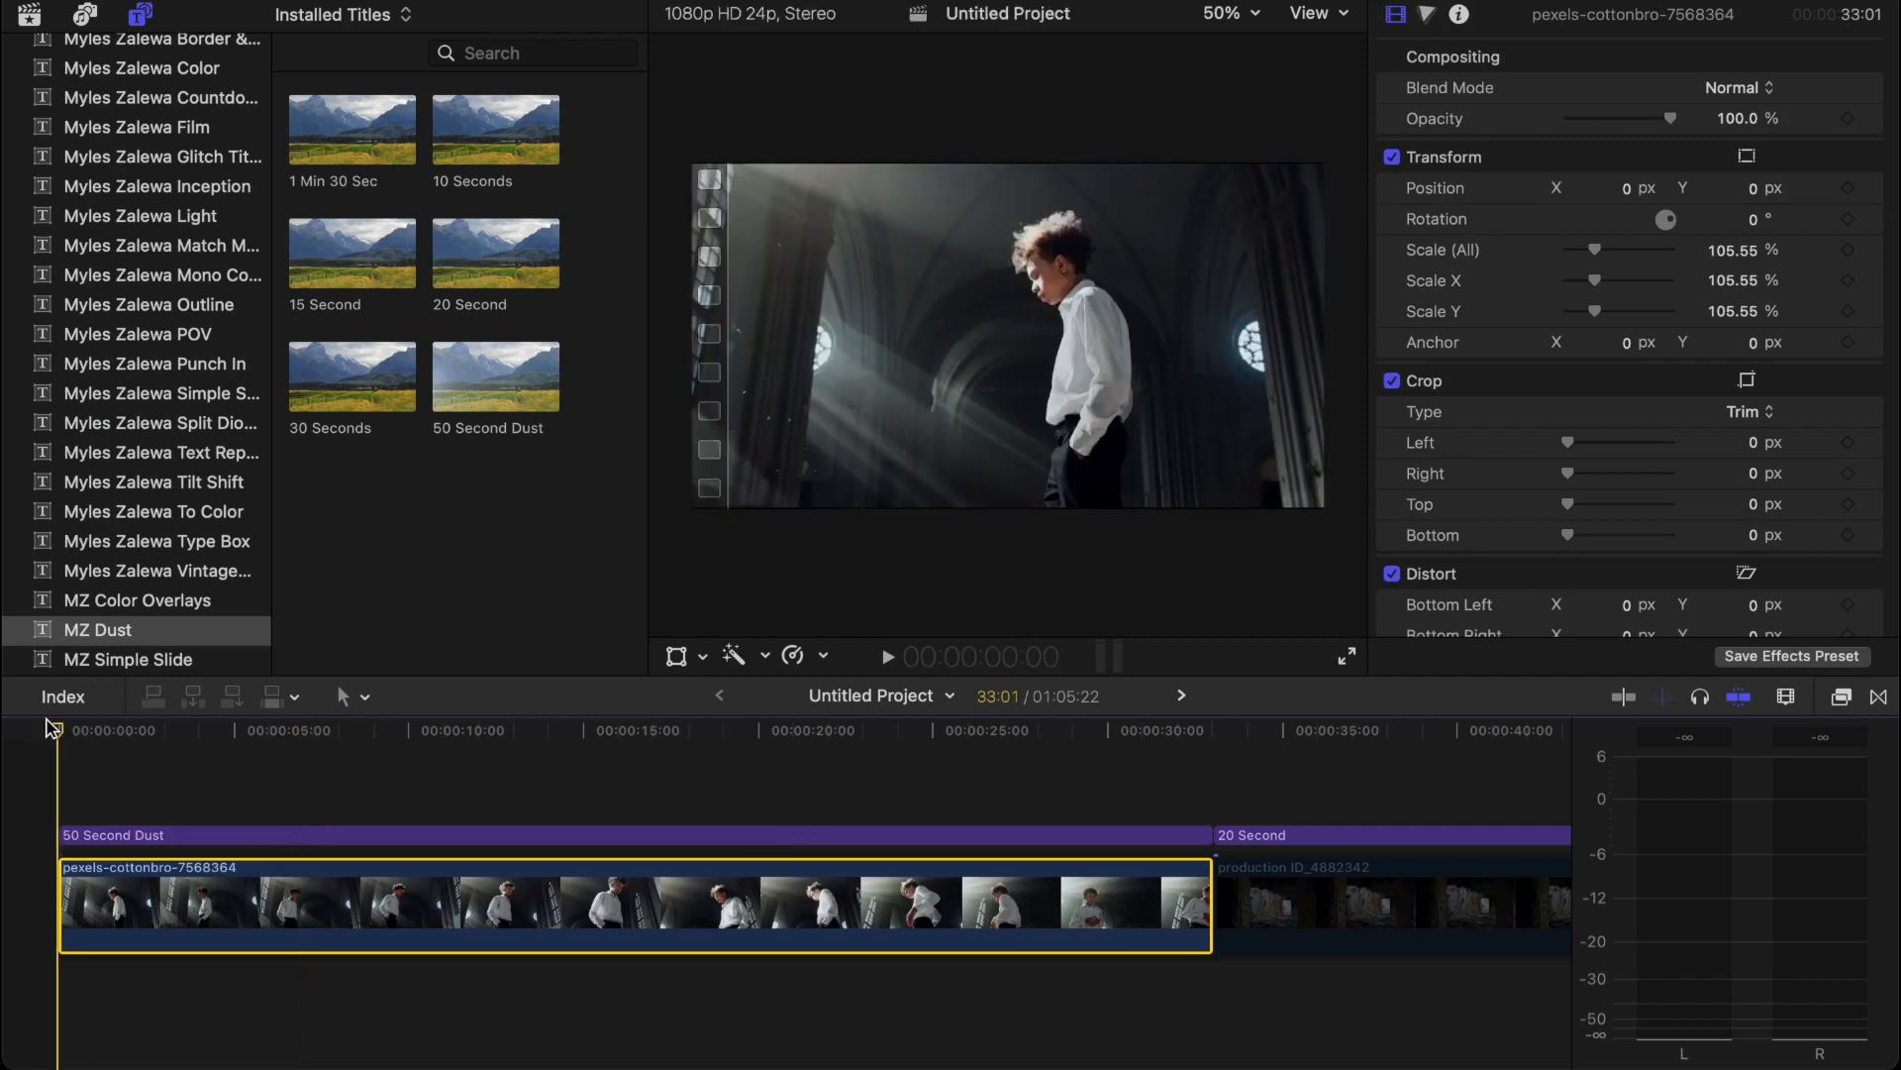
click(886, 655)
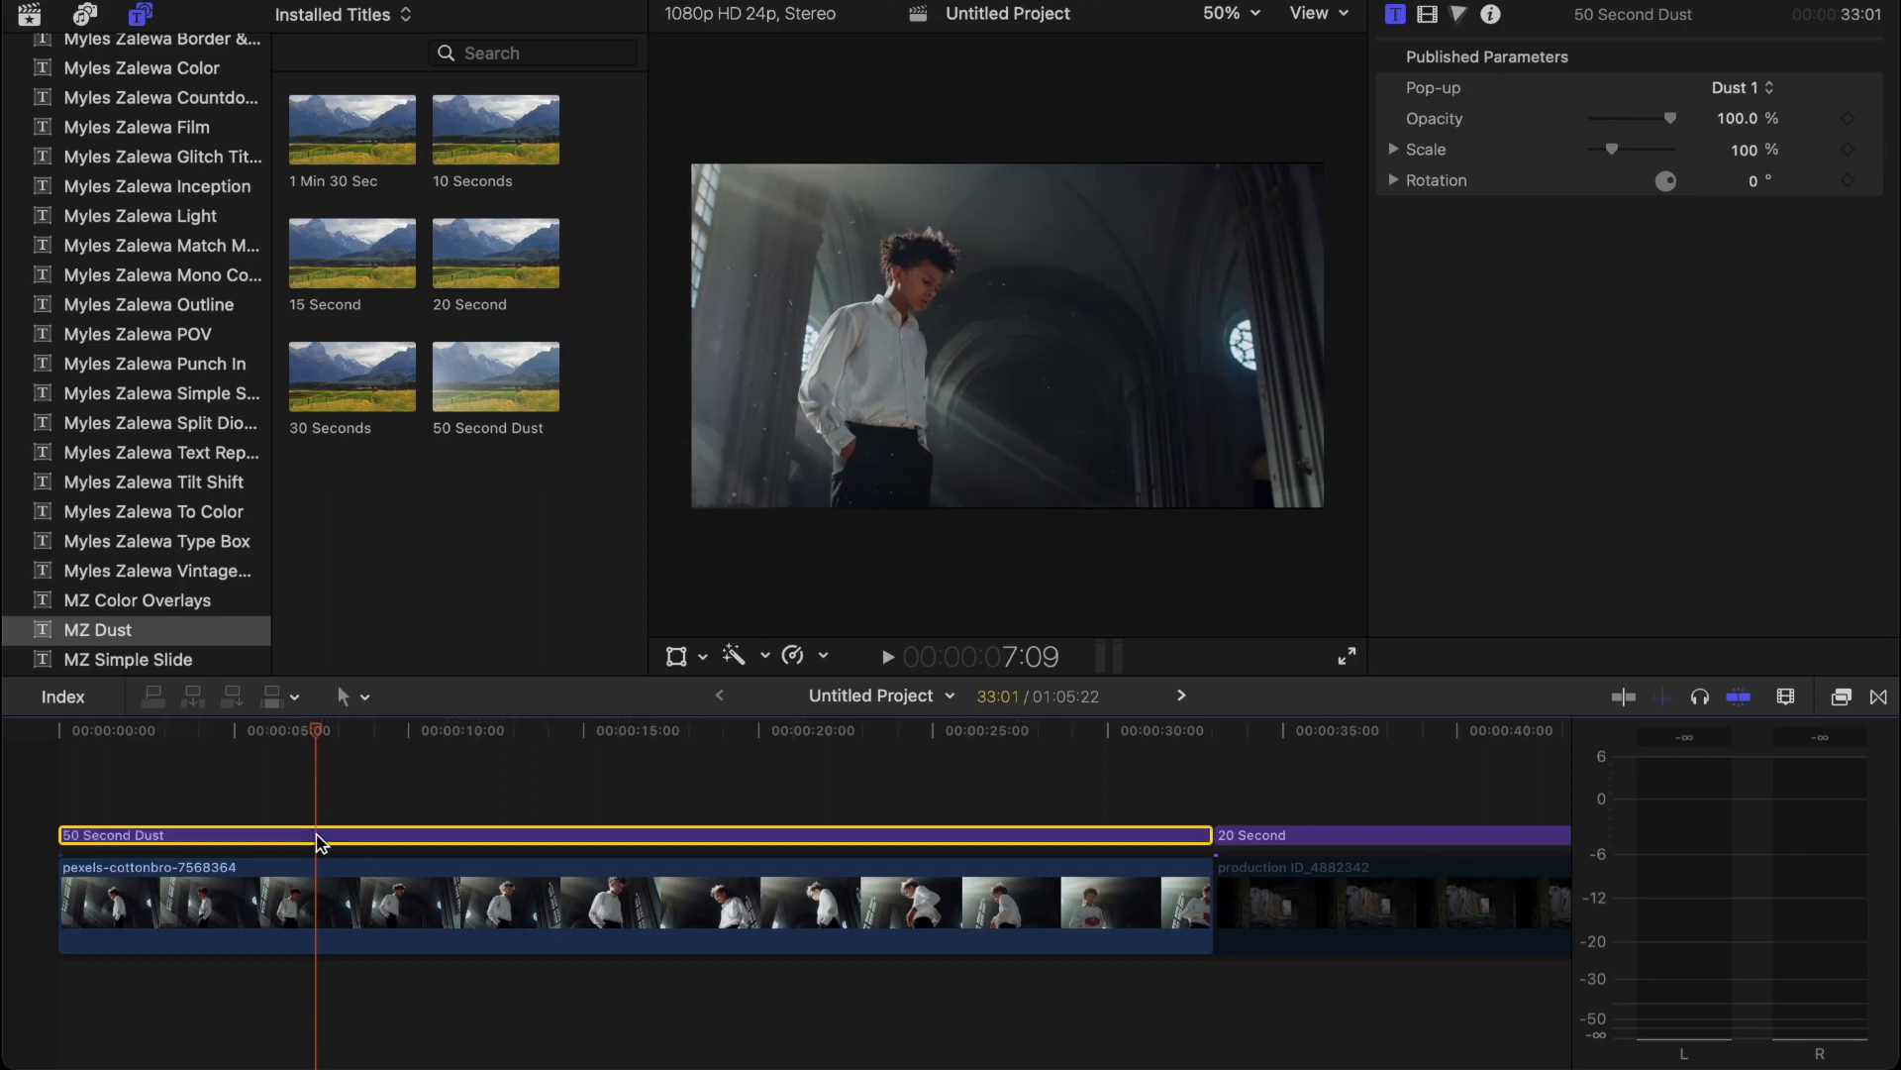
click(886, 655)
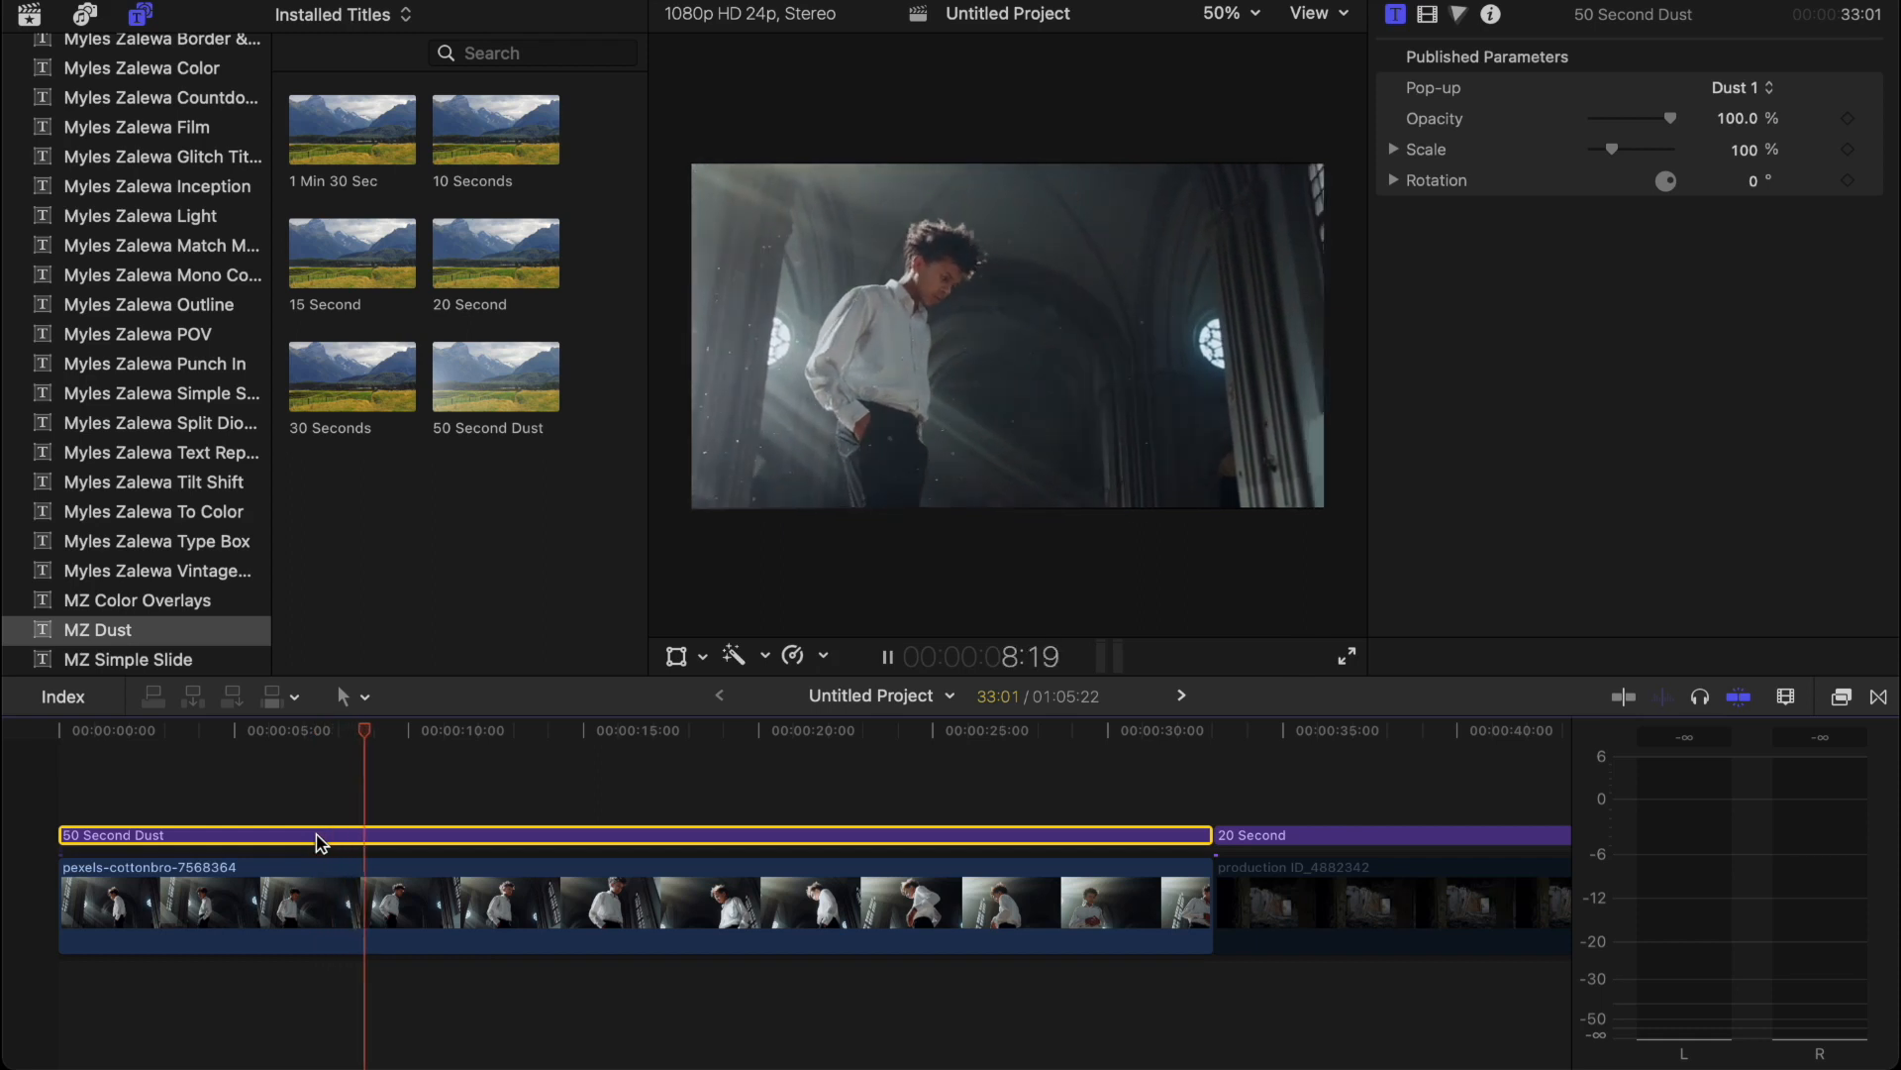
click(886, 656)
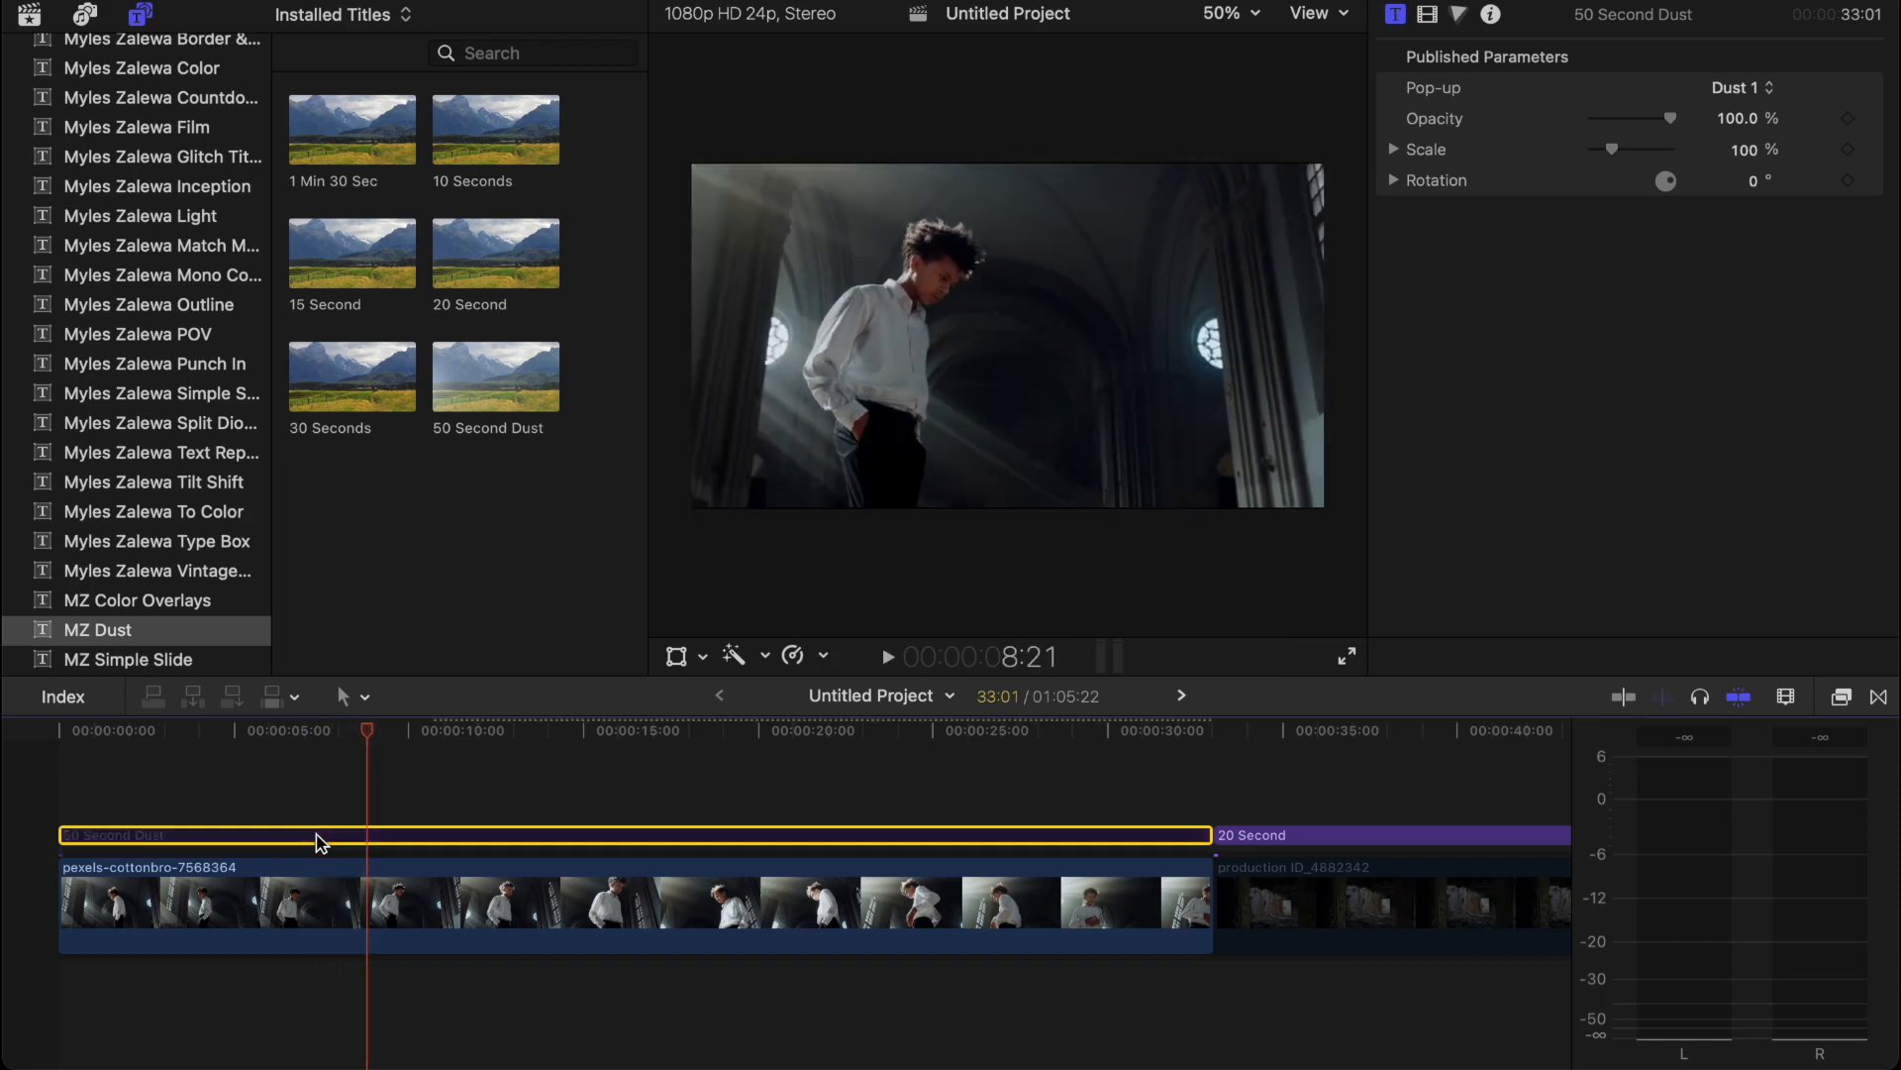
click(887, 656)
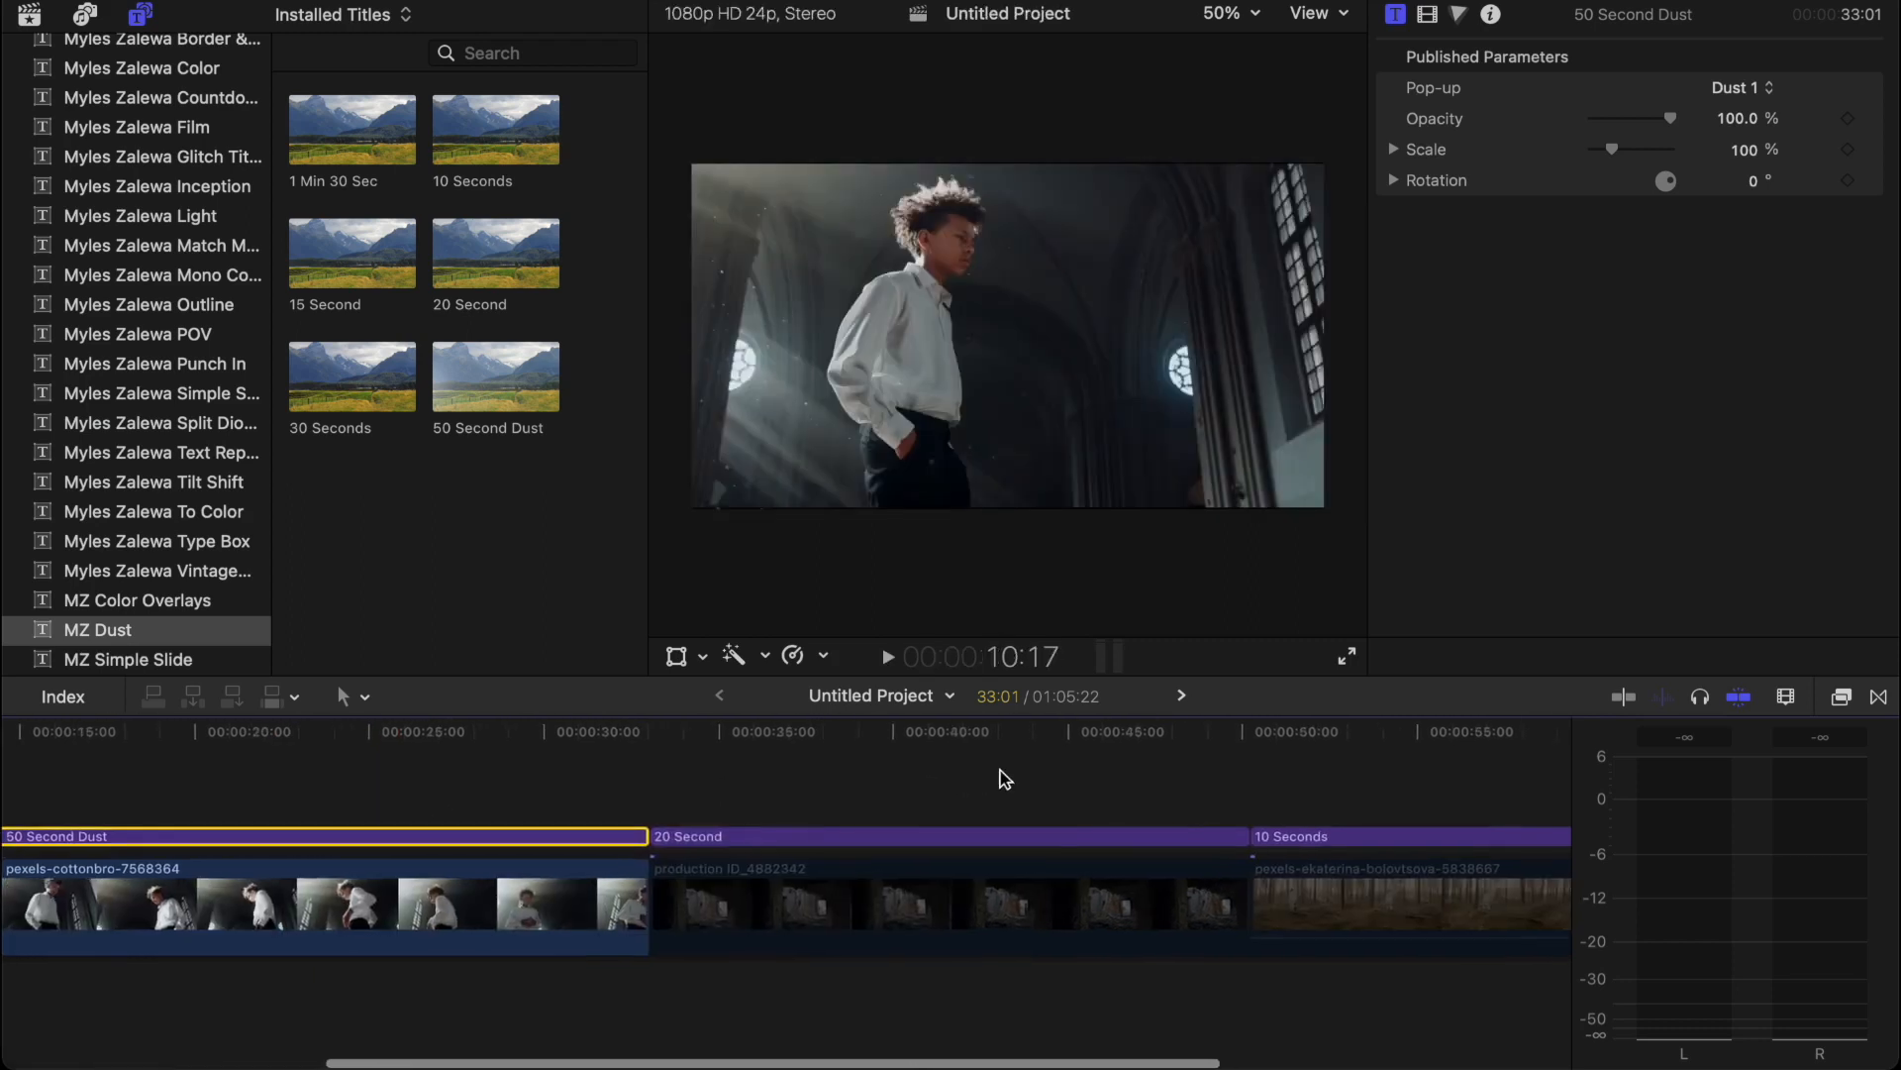
Step: Switch the middle clip's 20 Second dust title to the Dust 2 preset, opacity around 52%
click(957, 903)
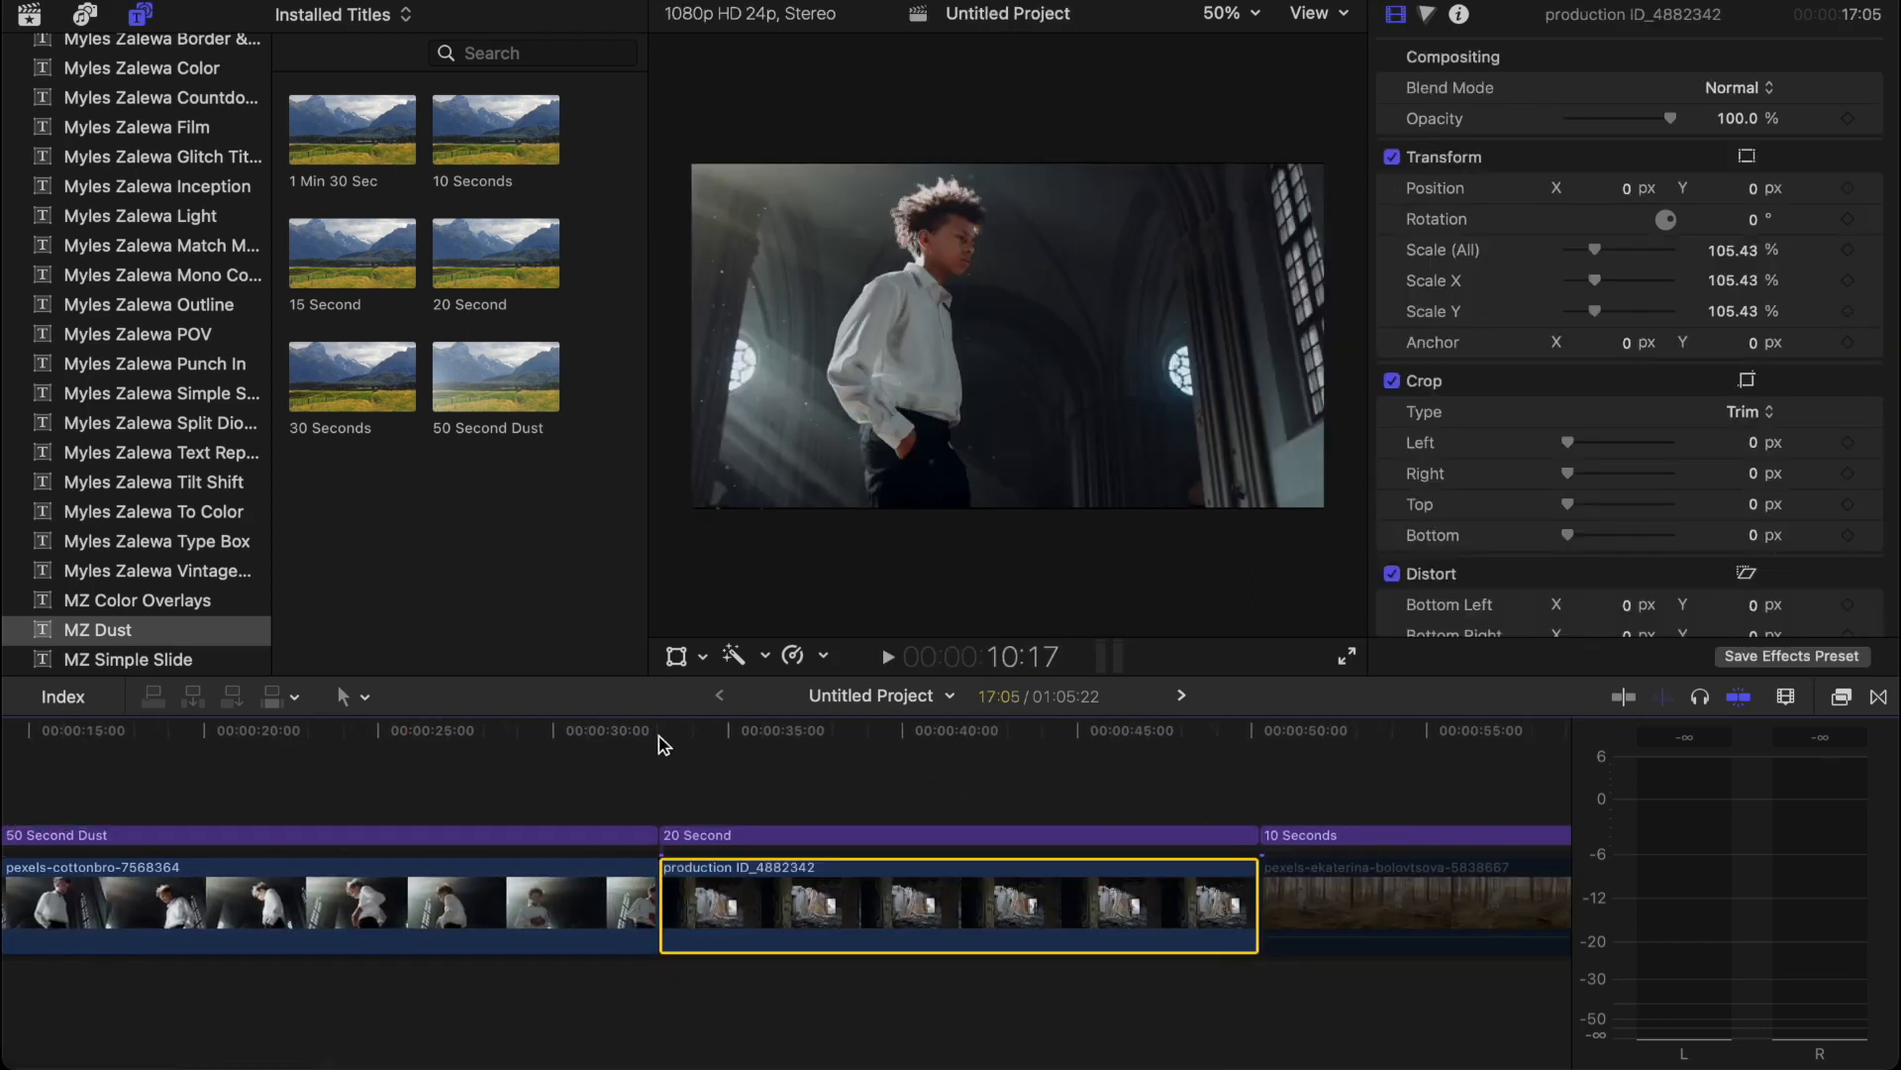
click(676, 729)
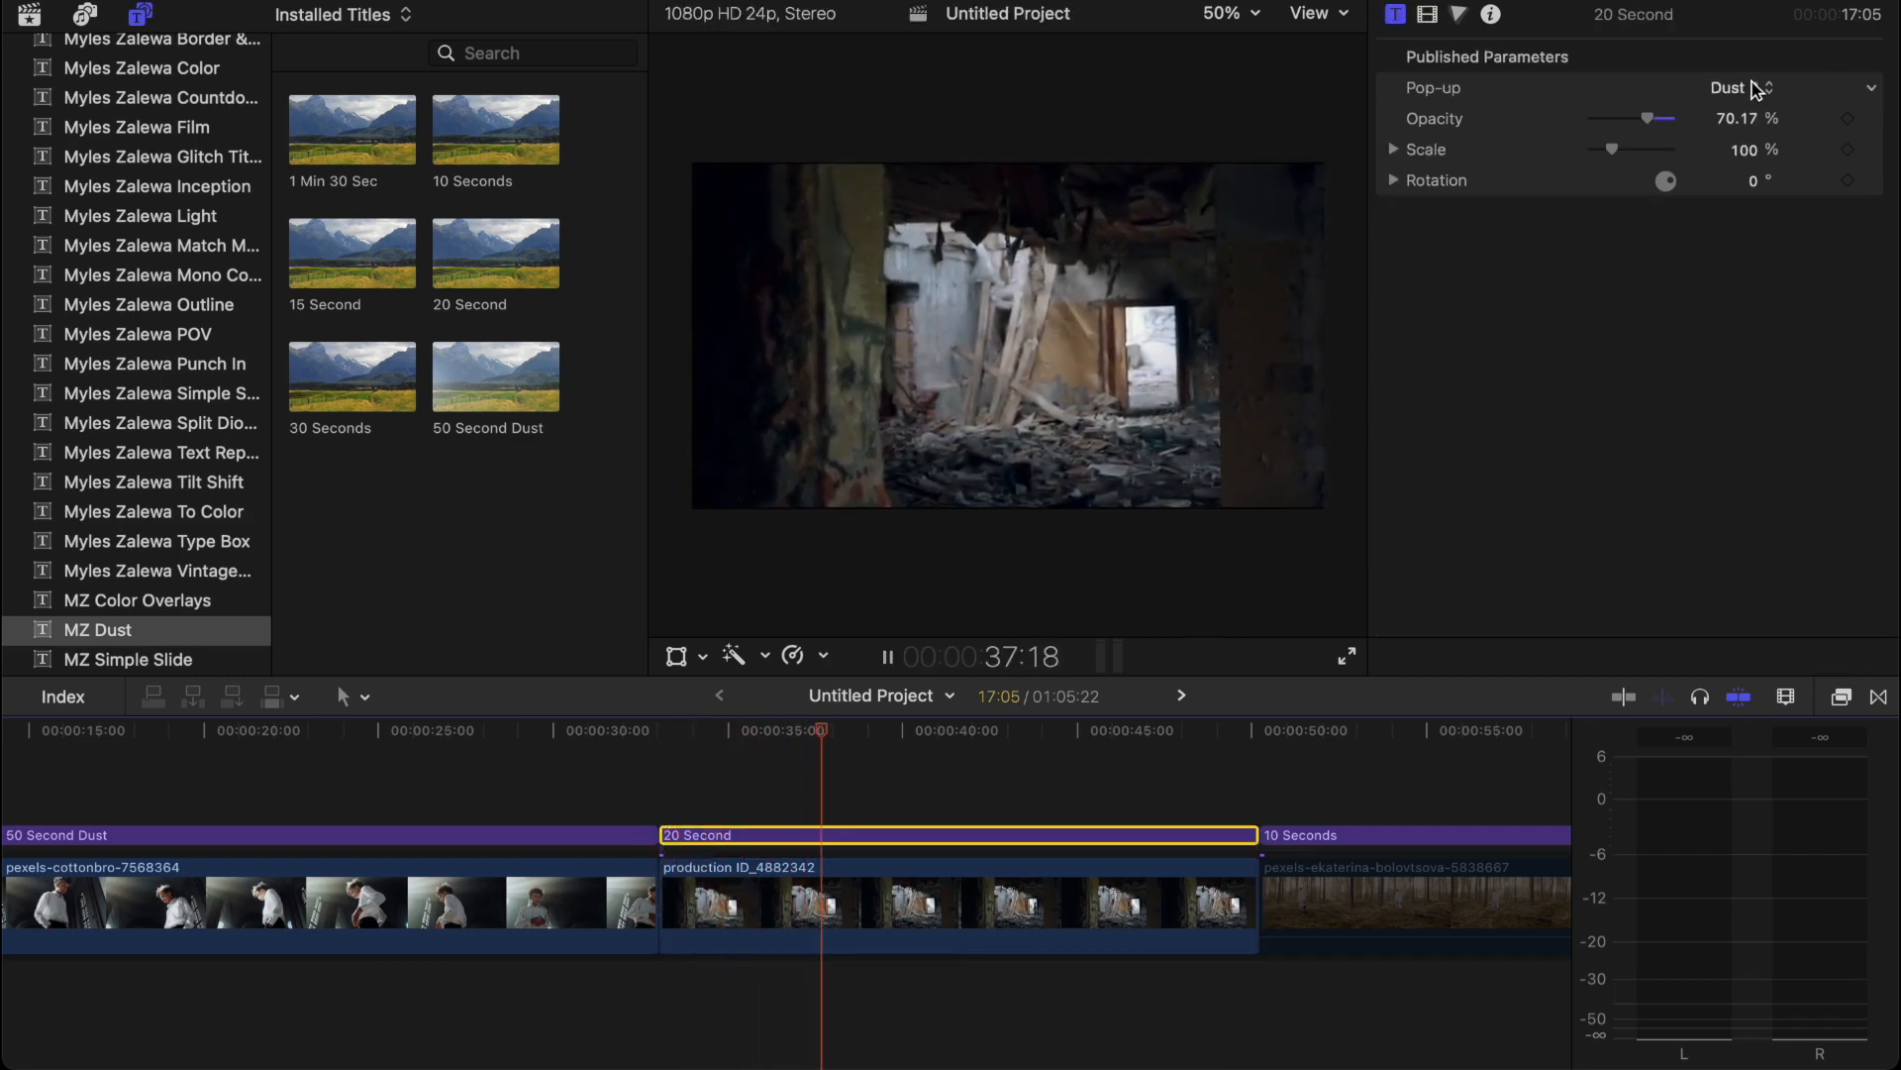
click(1738, 86)
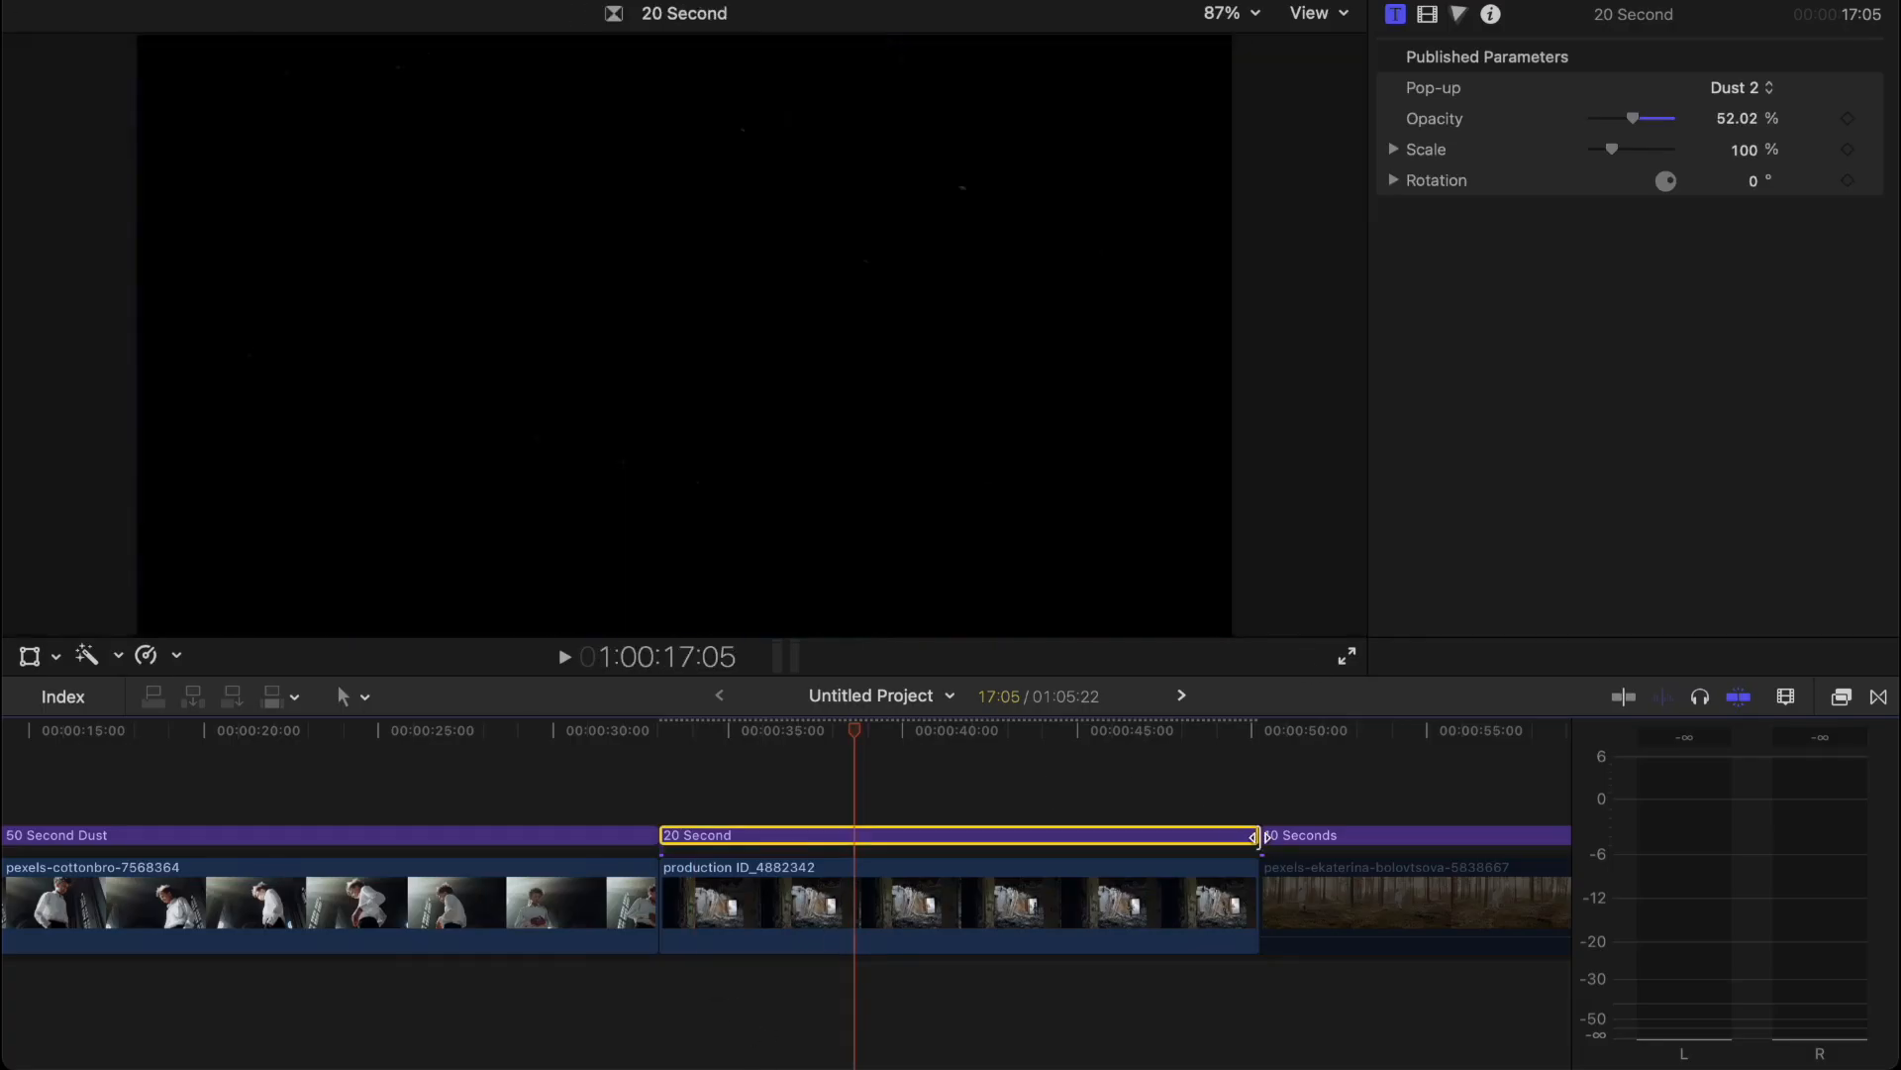
Step: Try presets on the forest clip's 10 Seconds title, settling on Dust 5 at 49.08% opacity
click(1122, 904)
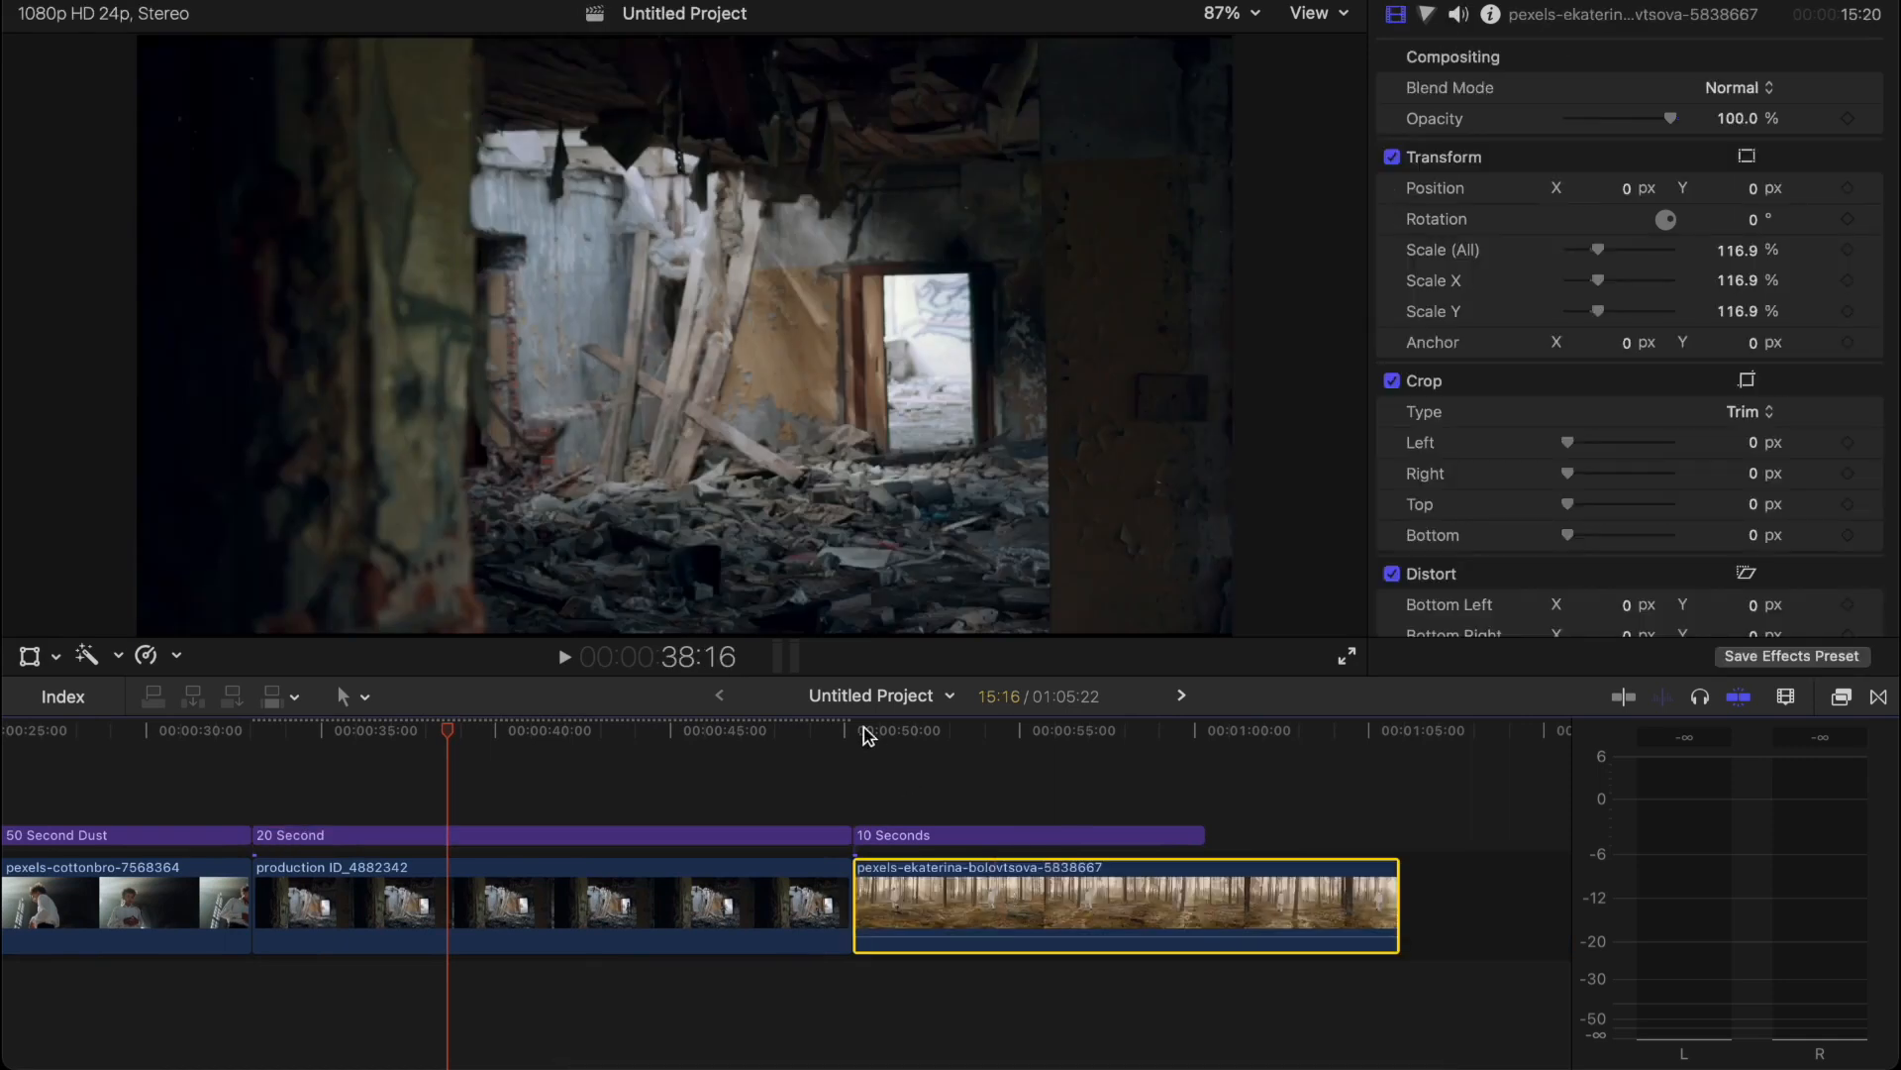
click(1026, 833)
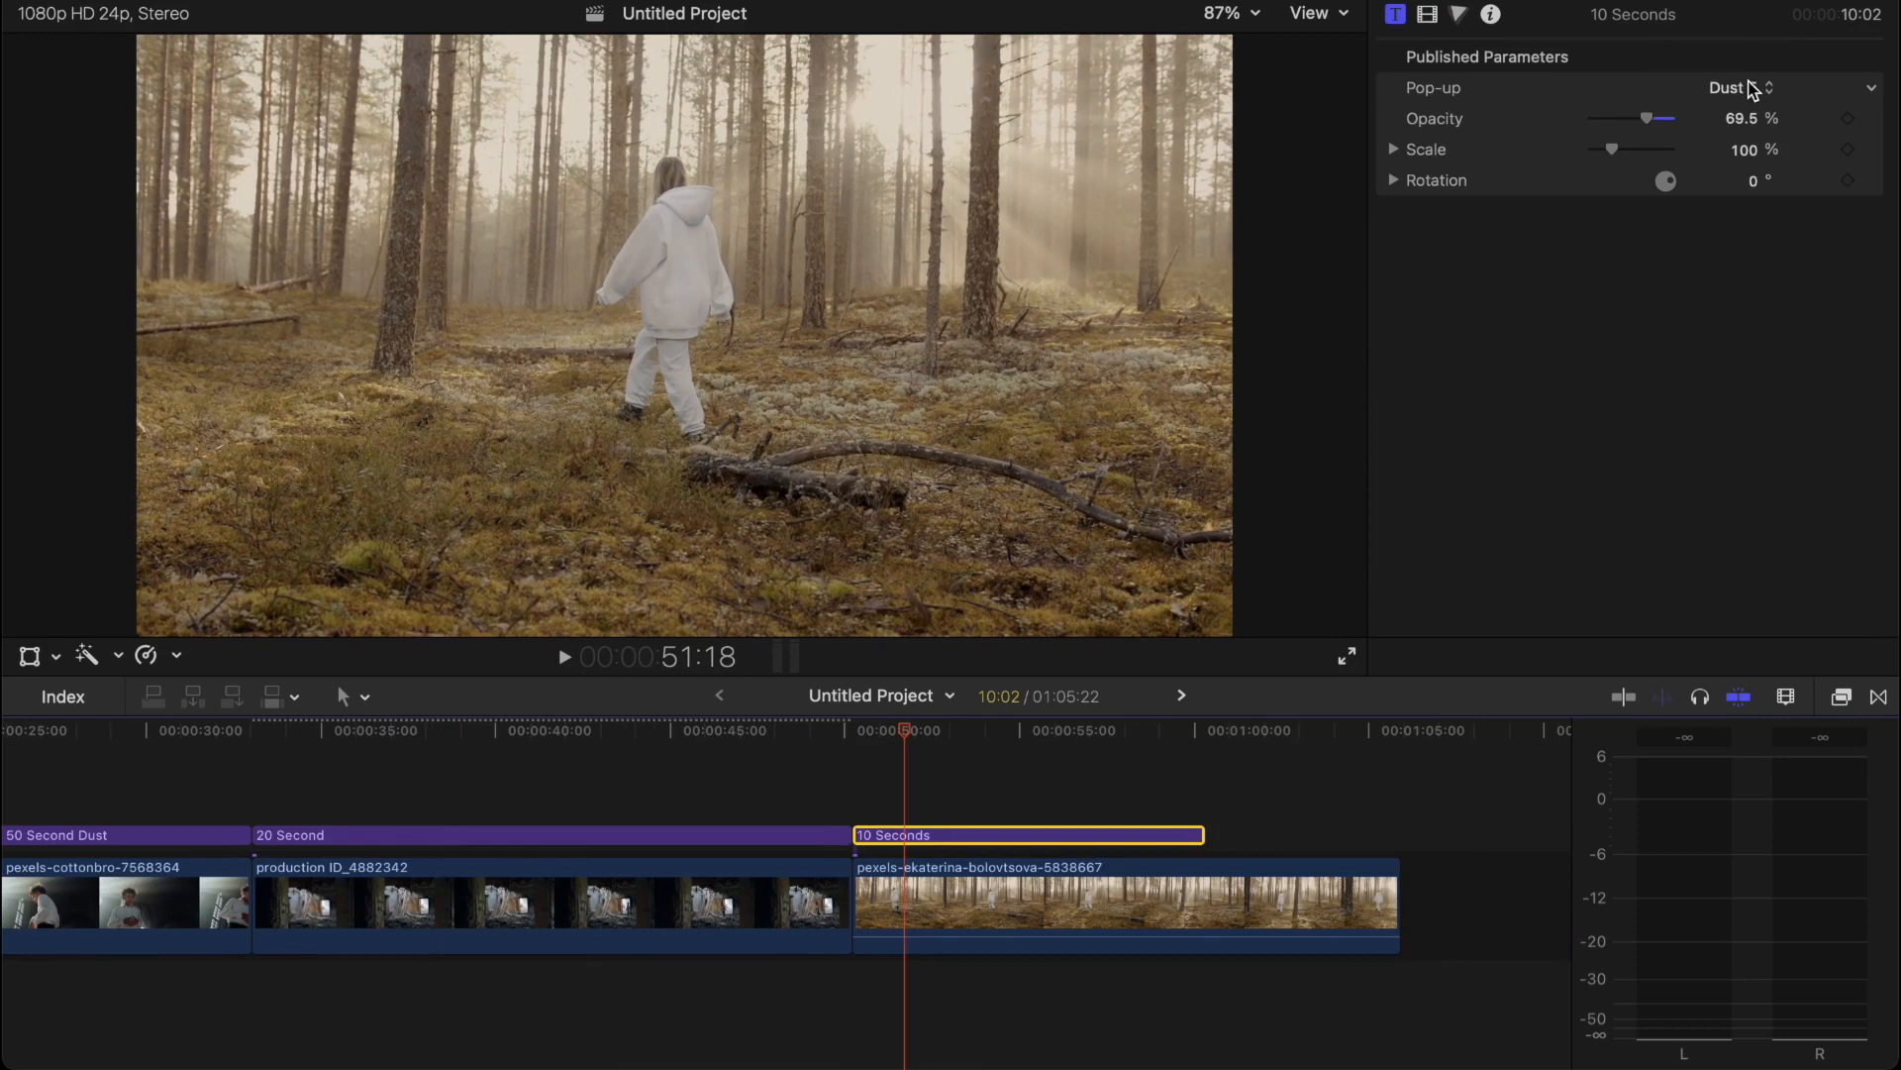
click(1736, 88)
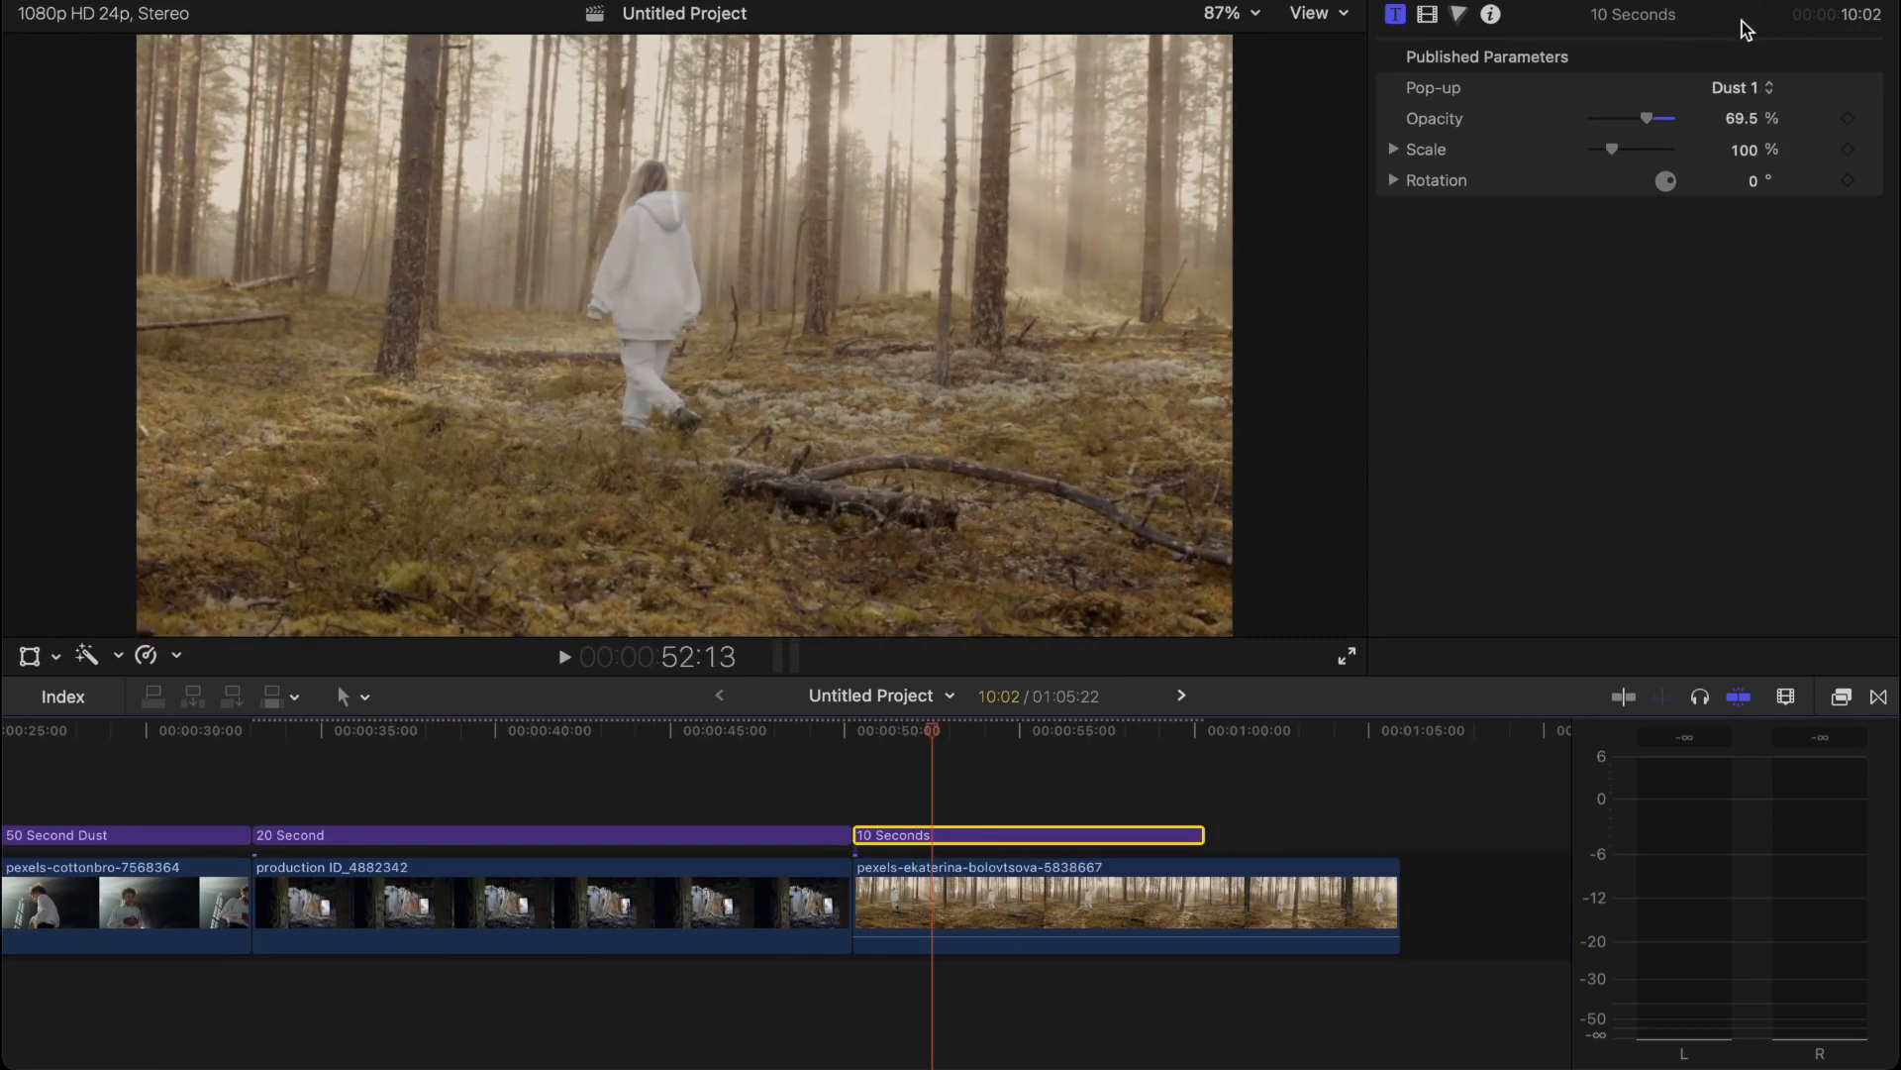
click(1740, 86)
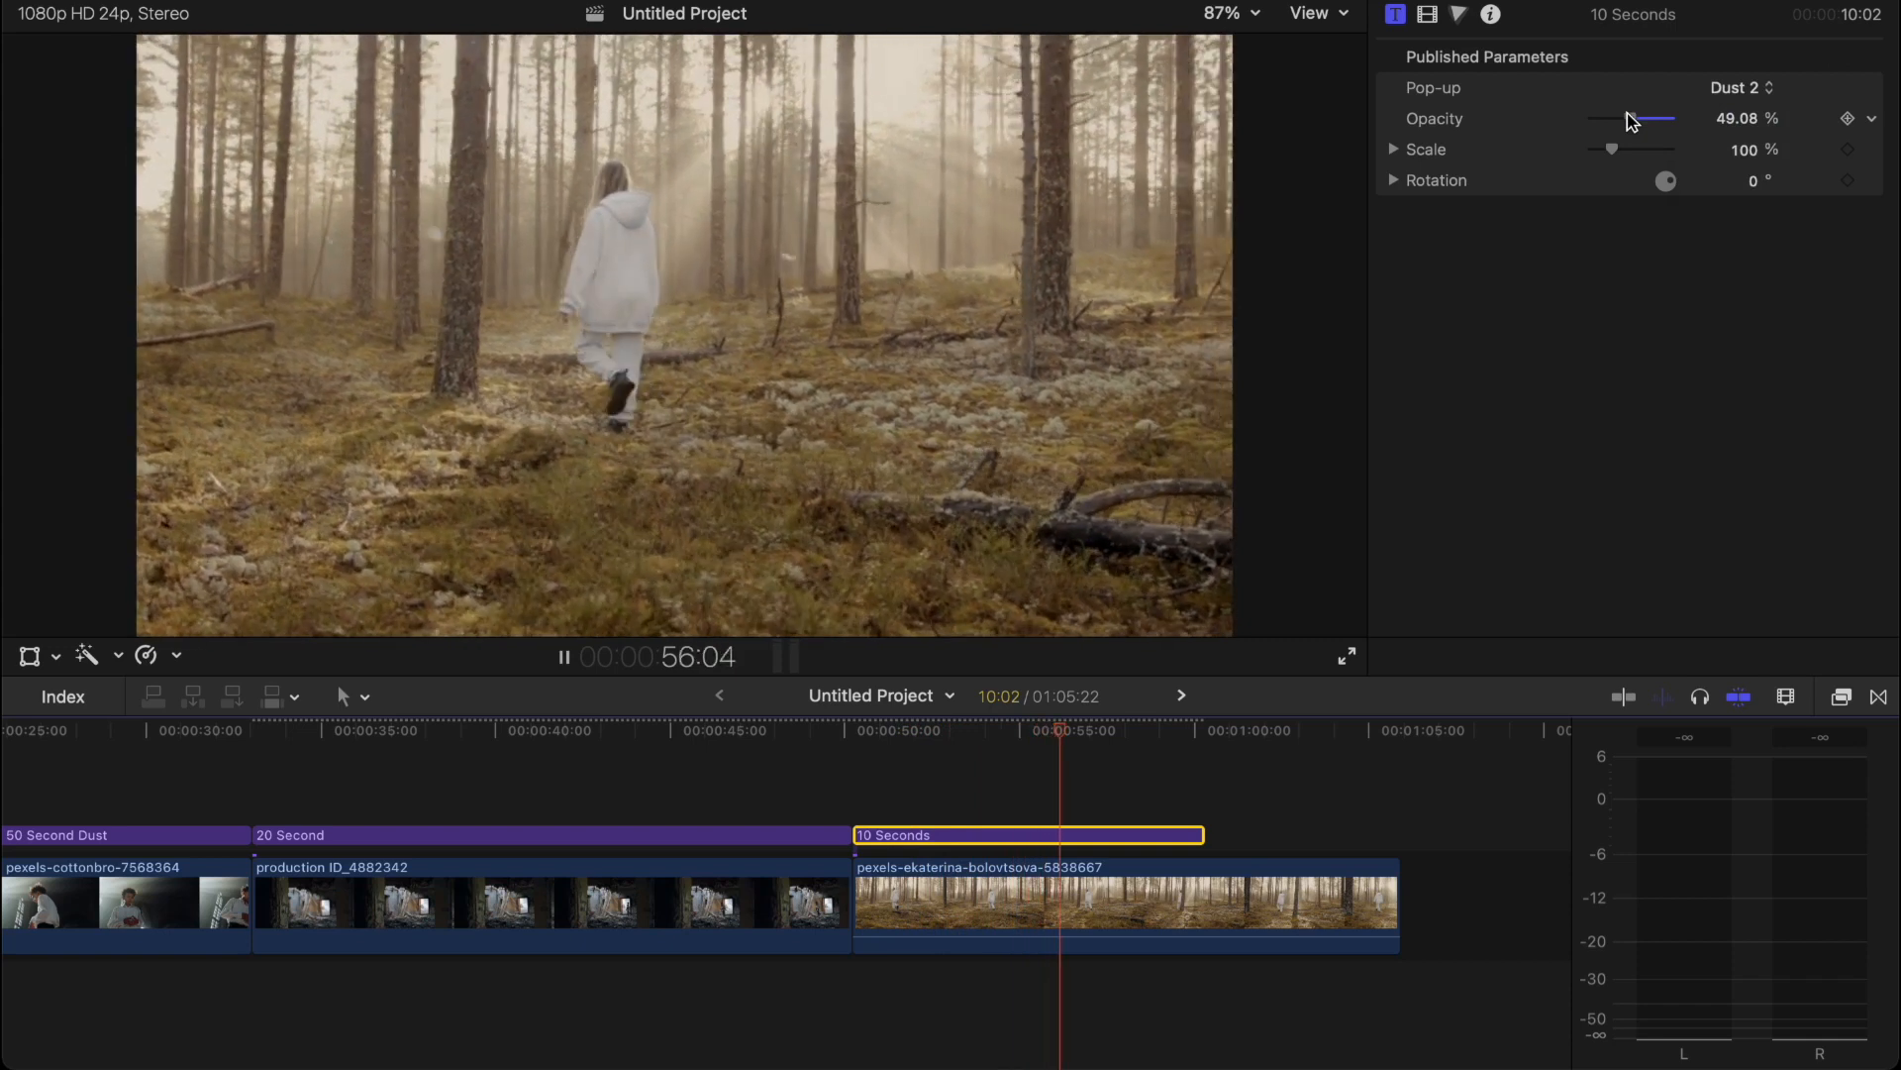
click(1739, 87)
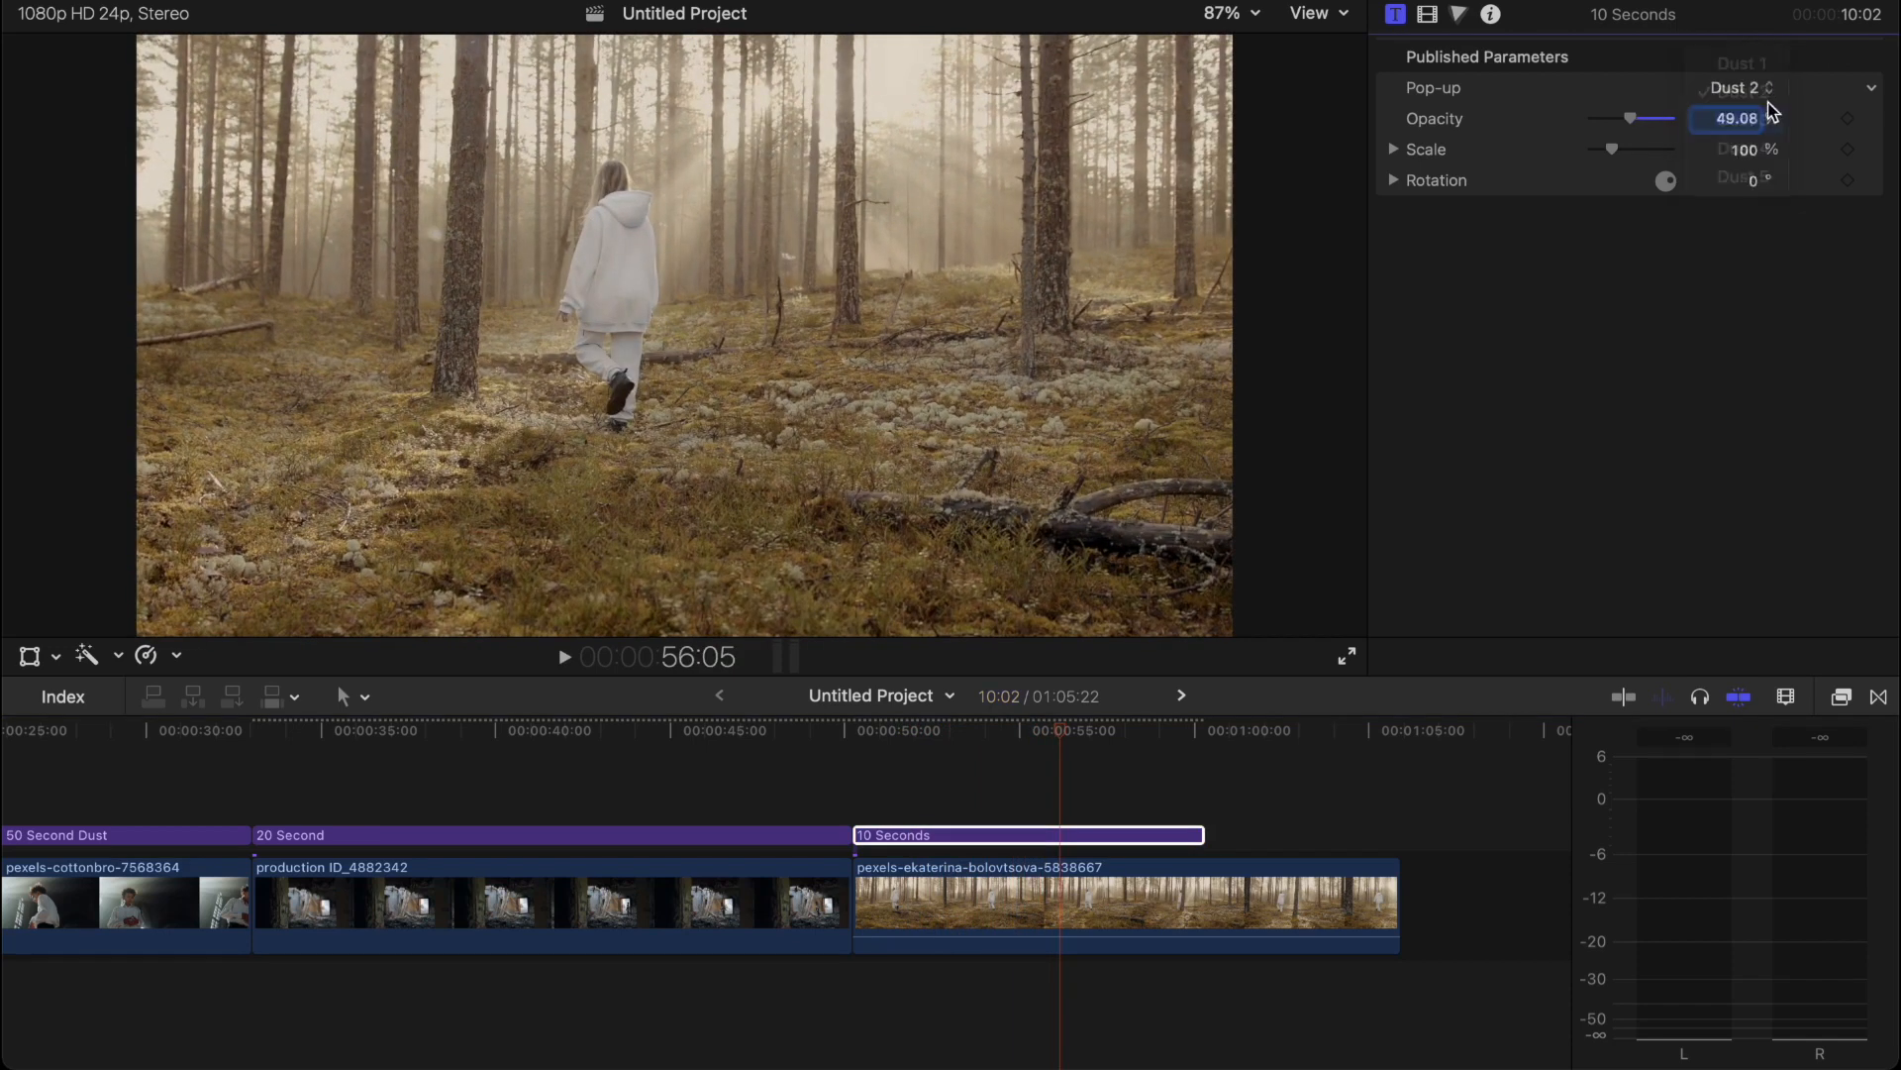
click(1736, 88)
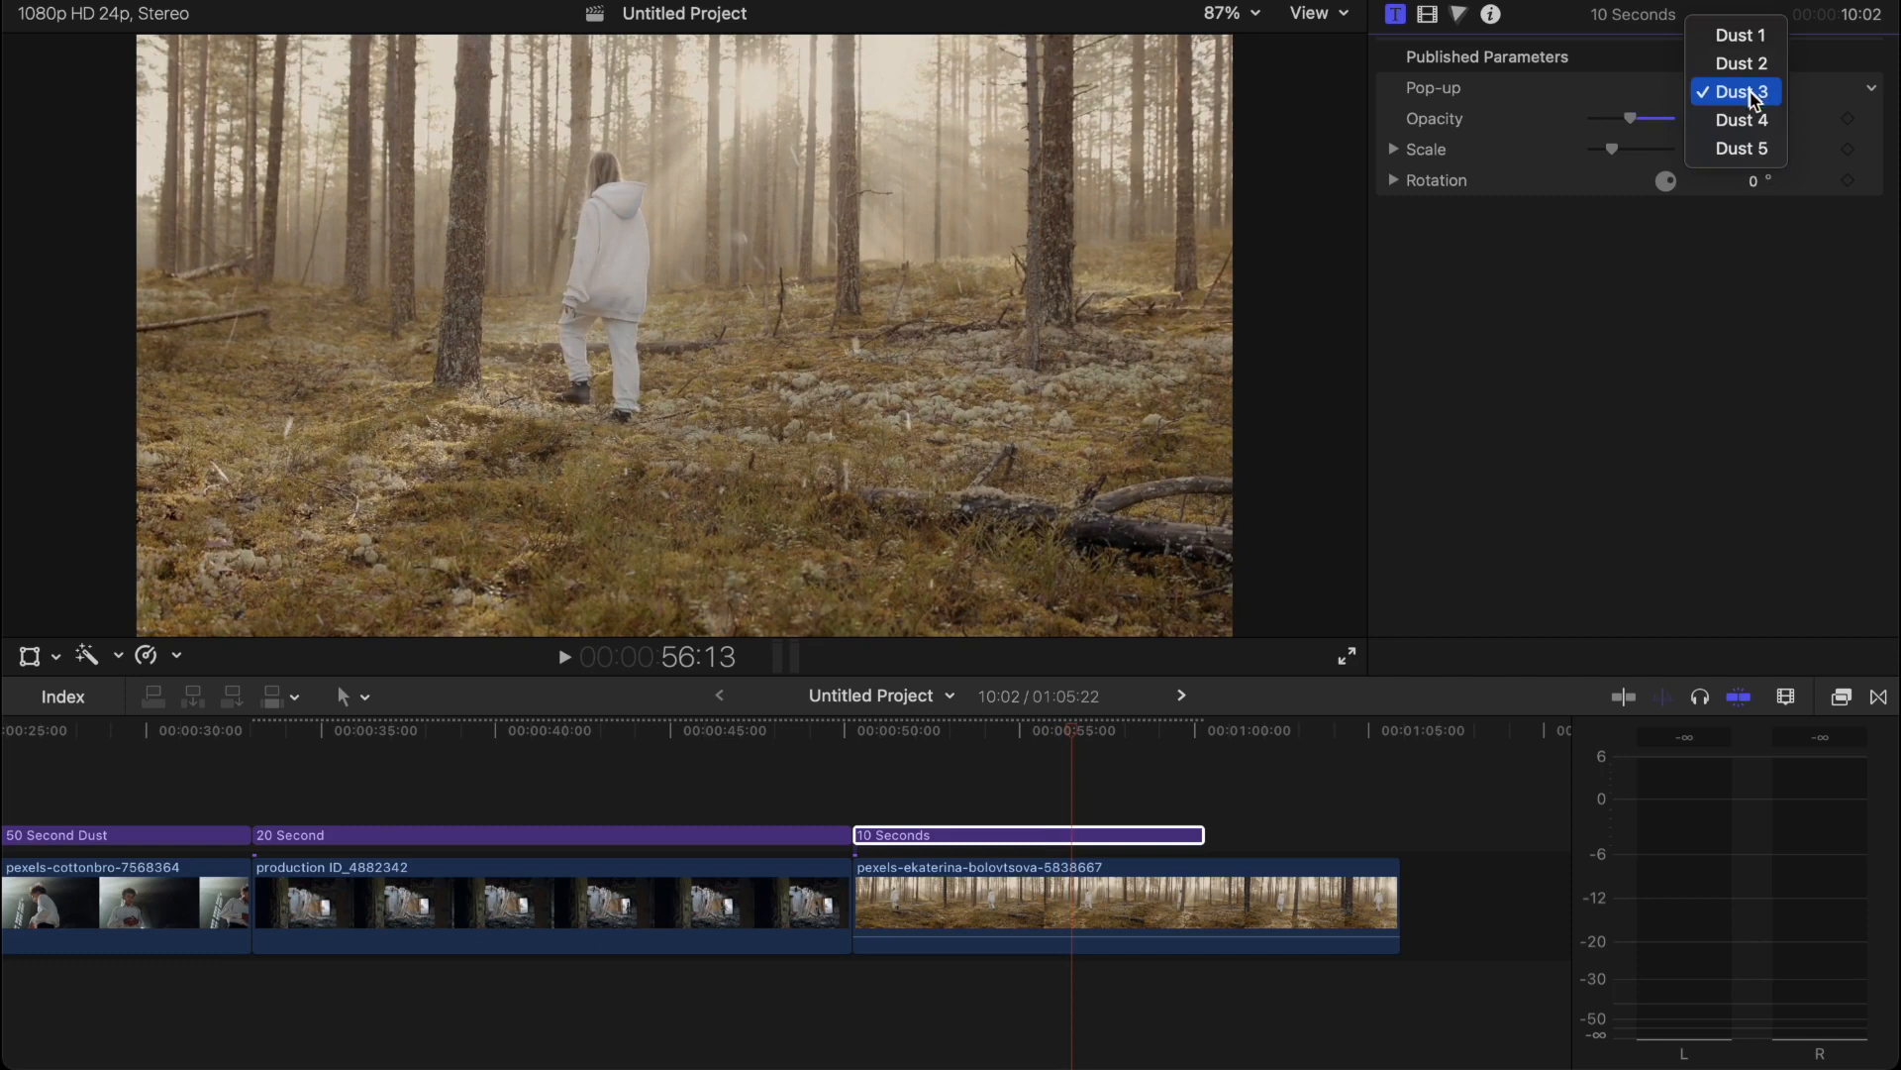
click(1741, 120)
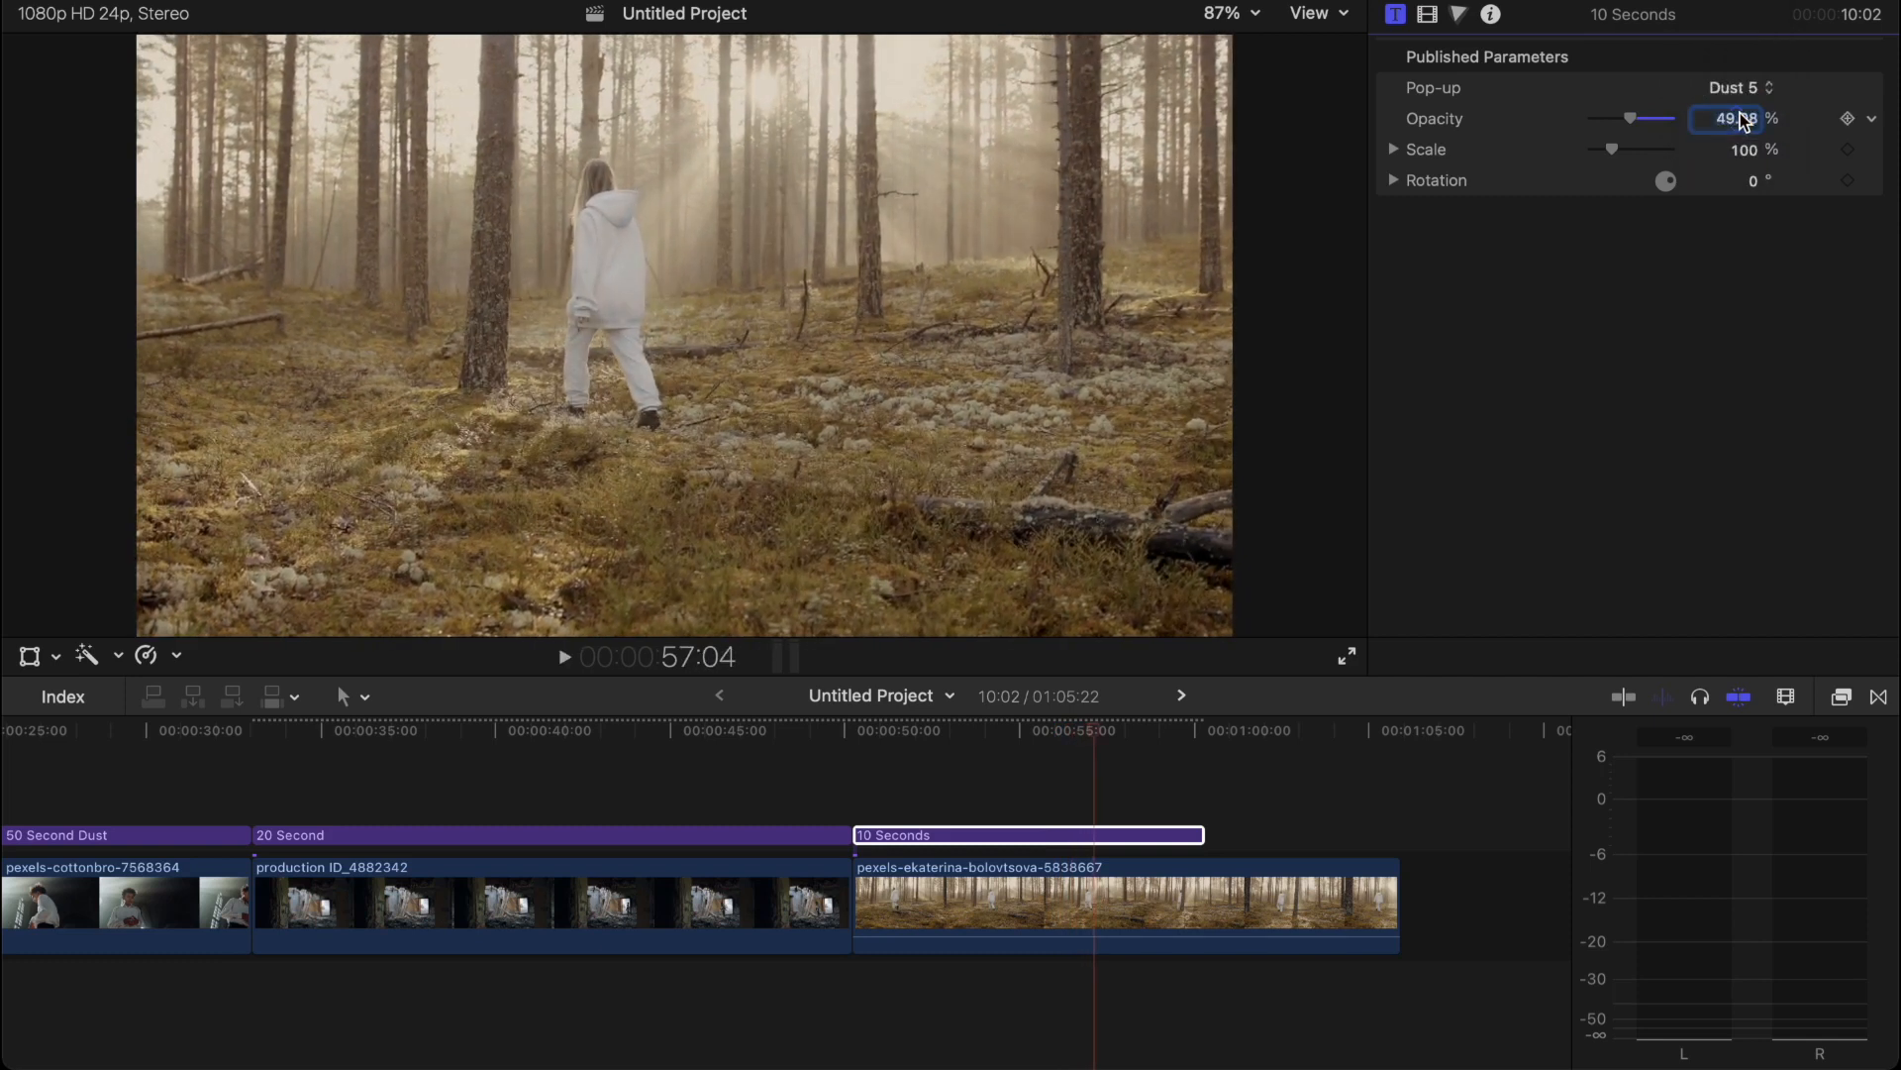
click(880, 729)
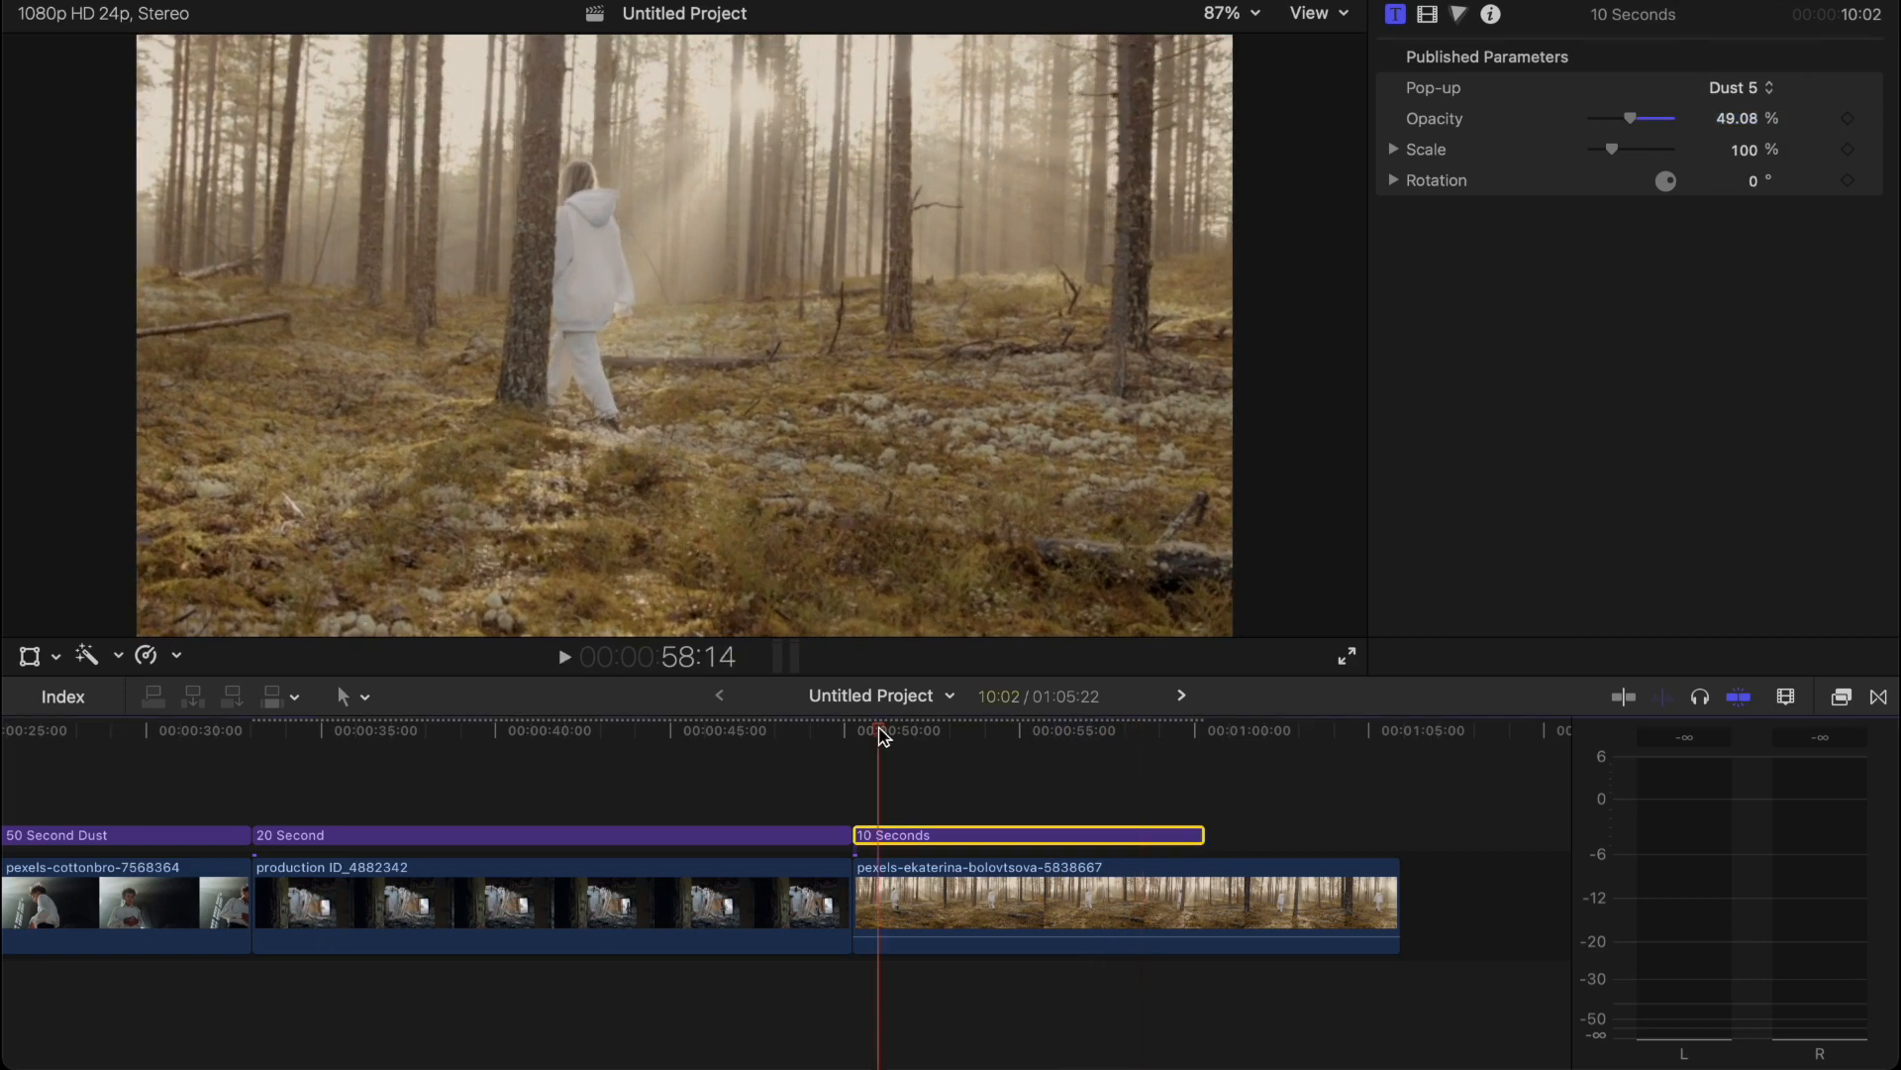
click(562, 655)
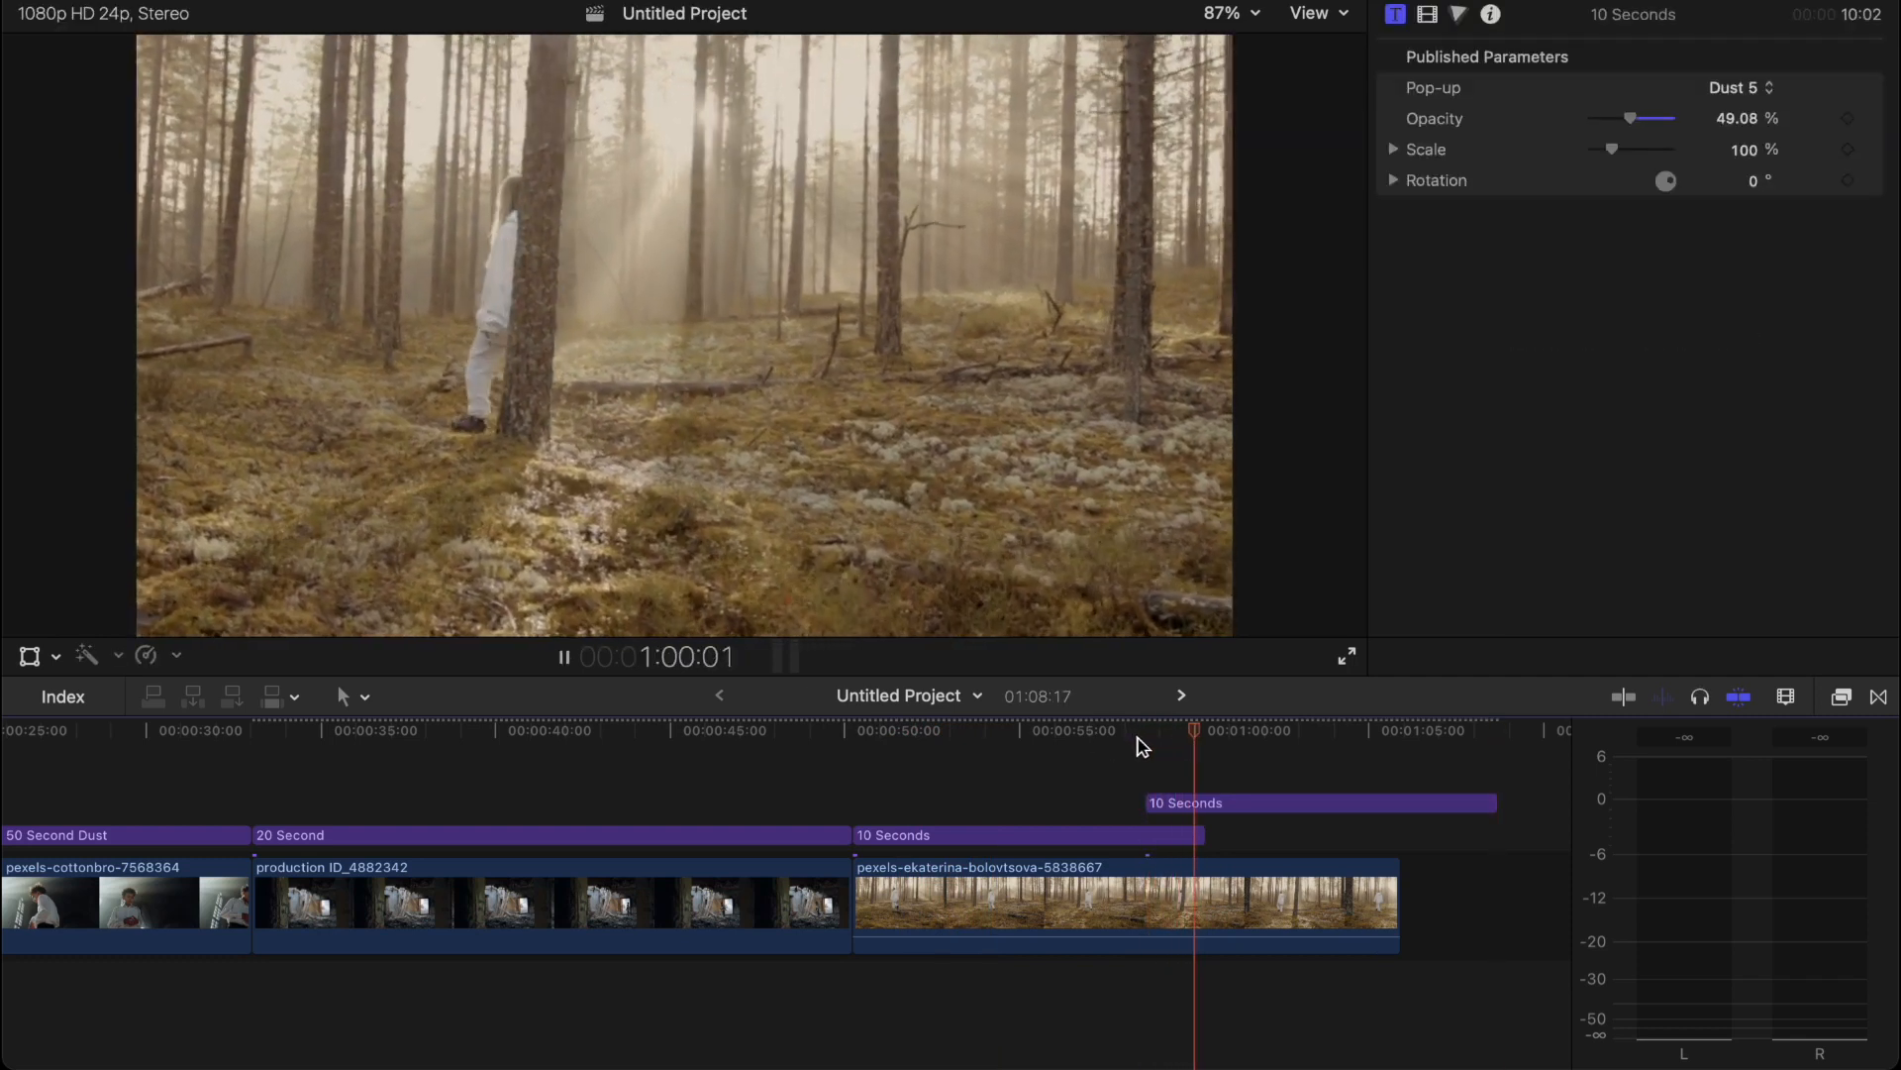
Step: Option-drag a copy of the 10 Seconds title after the first and extend it toward the forest clip's end
click(1144, 730)
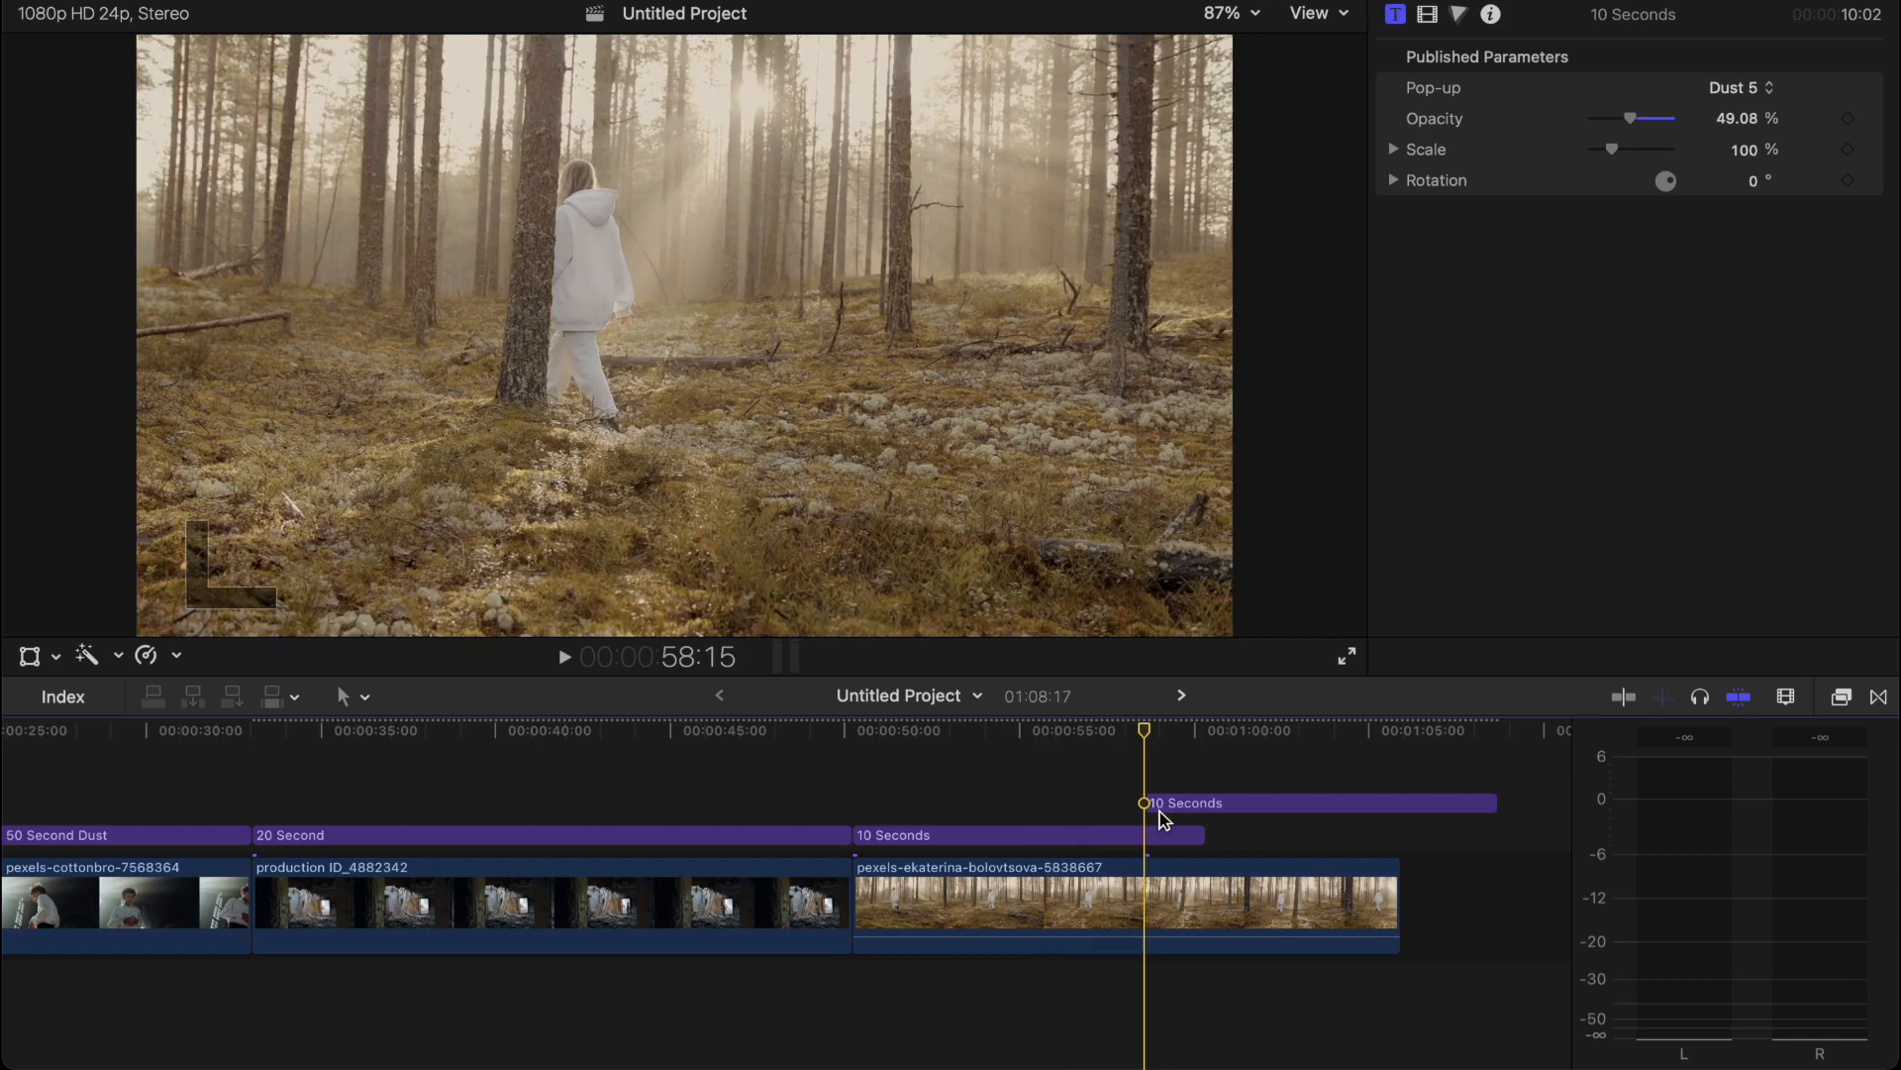
click(563, 658)
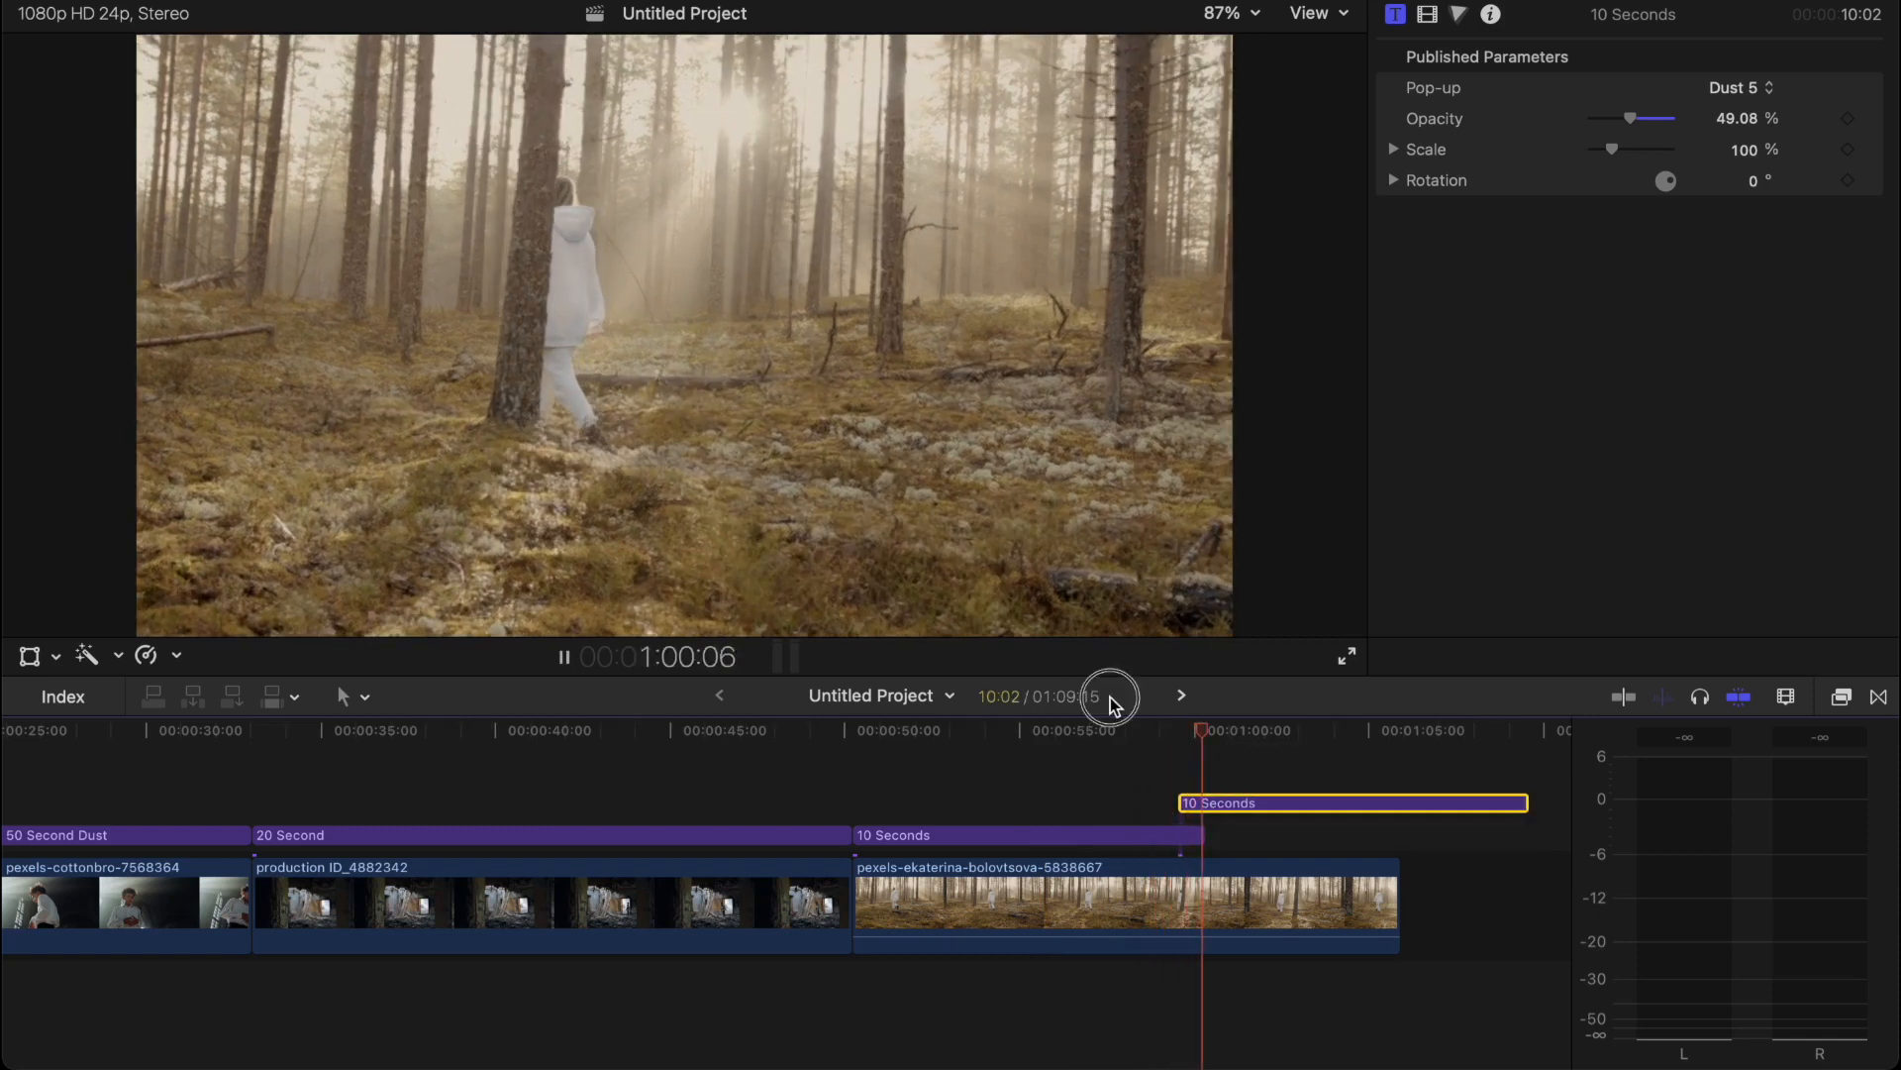
click(563, 656)
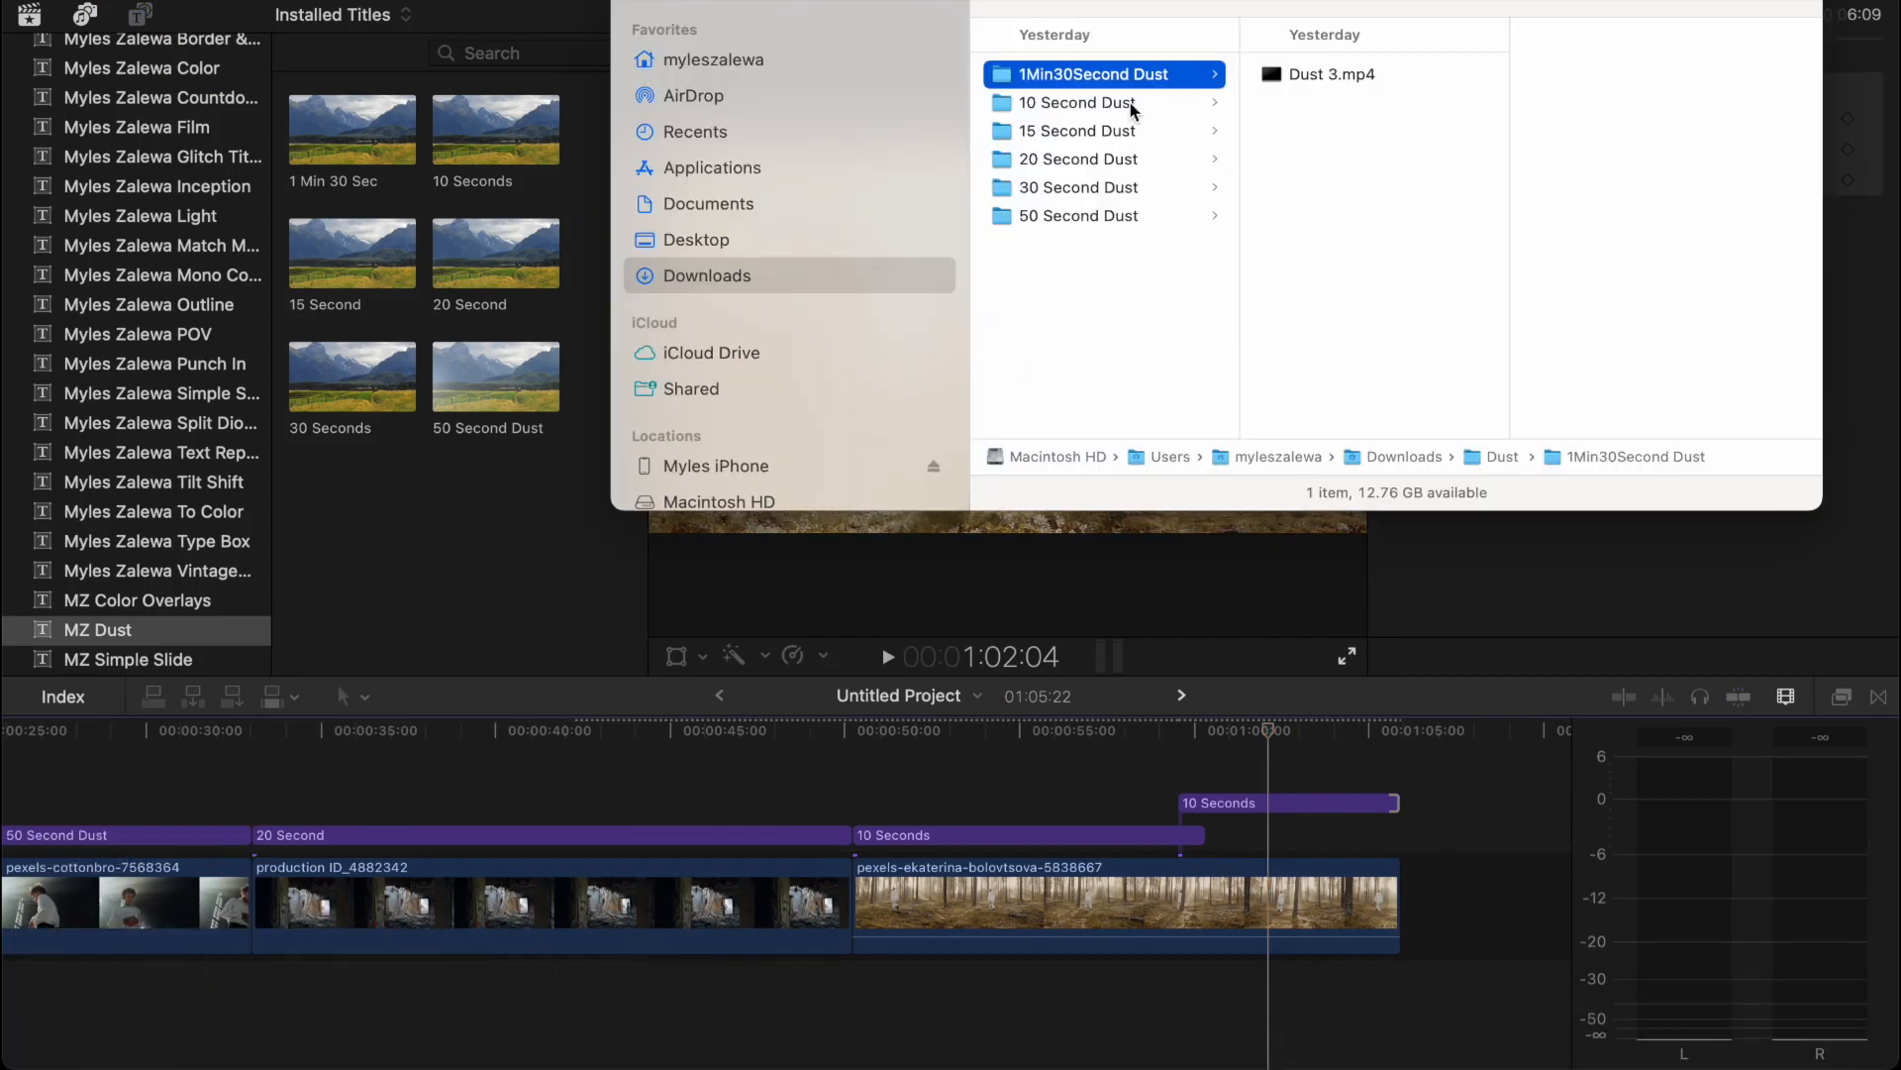
mouse_move(1318, 85)
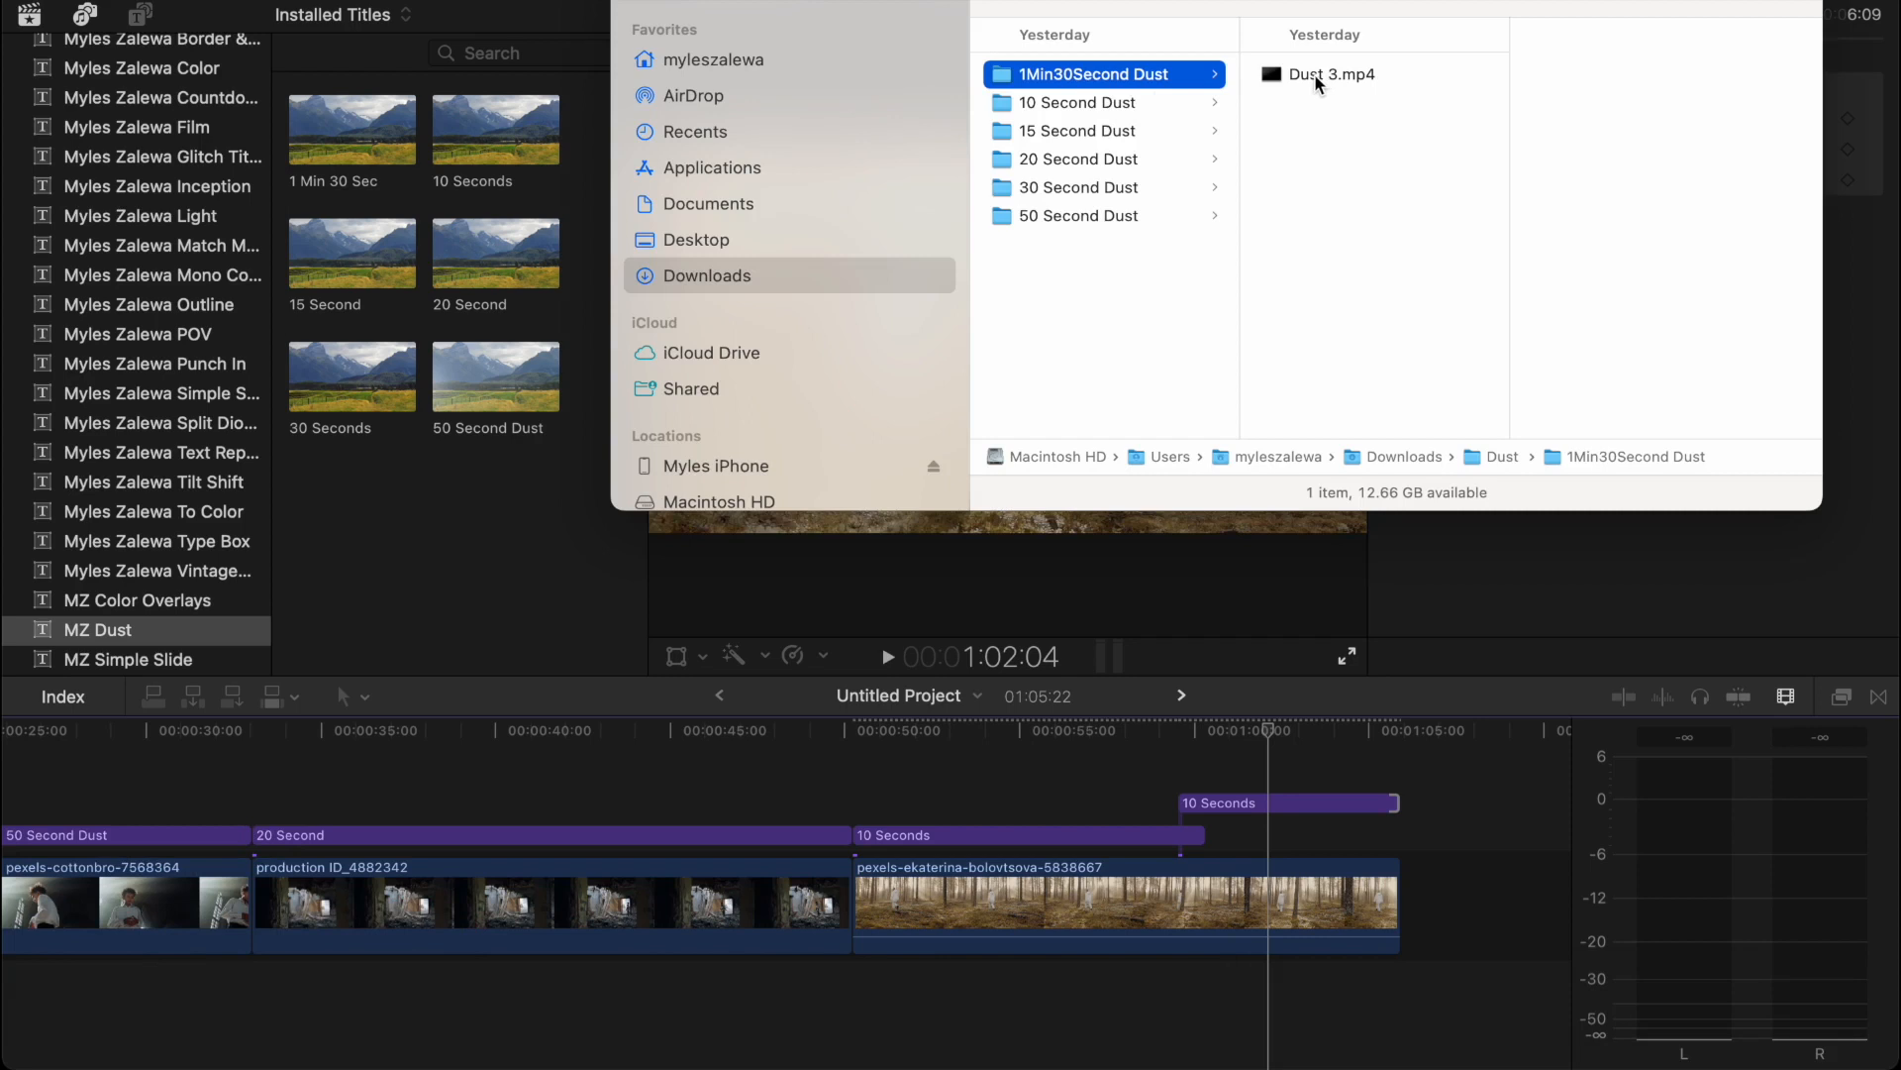
Step: Open Dust 3.mp4 from Downloads > Dust > 1Min30Second Dust to overlay the forest clip
double_click(1330, 74)
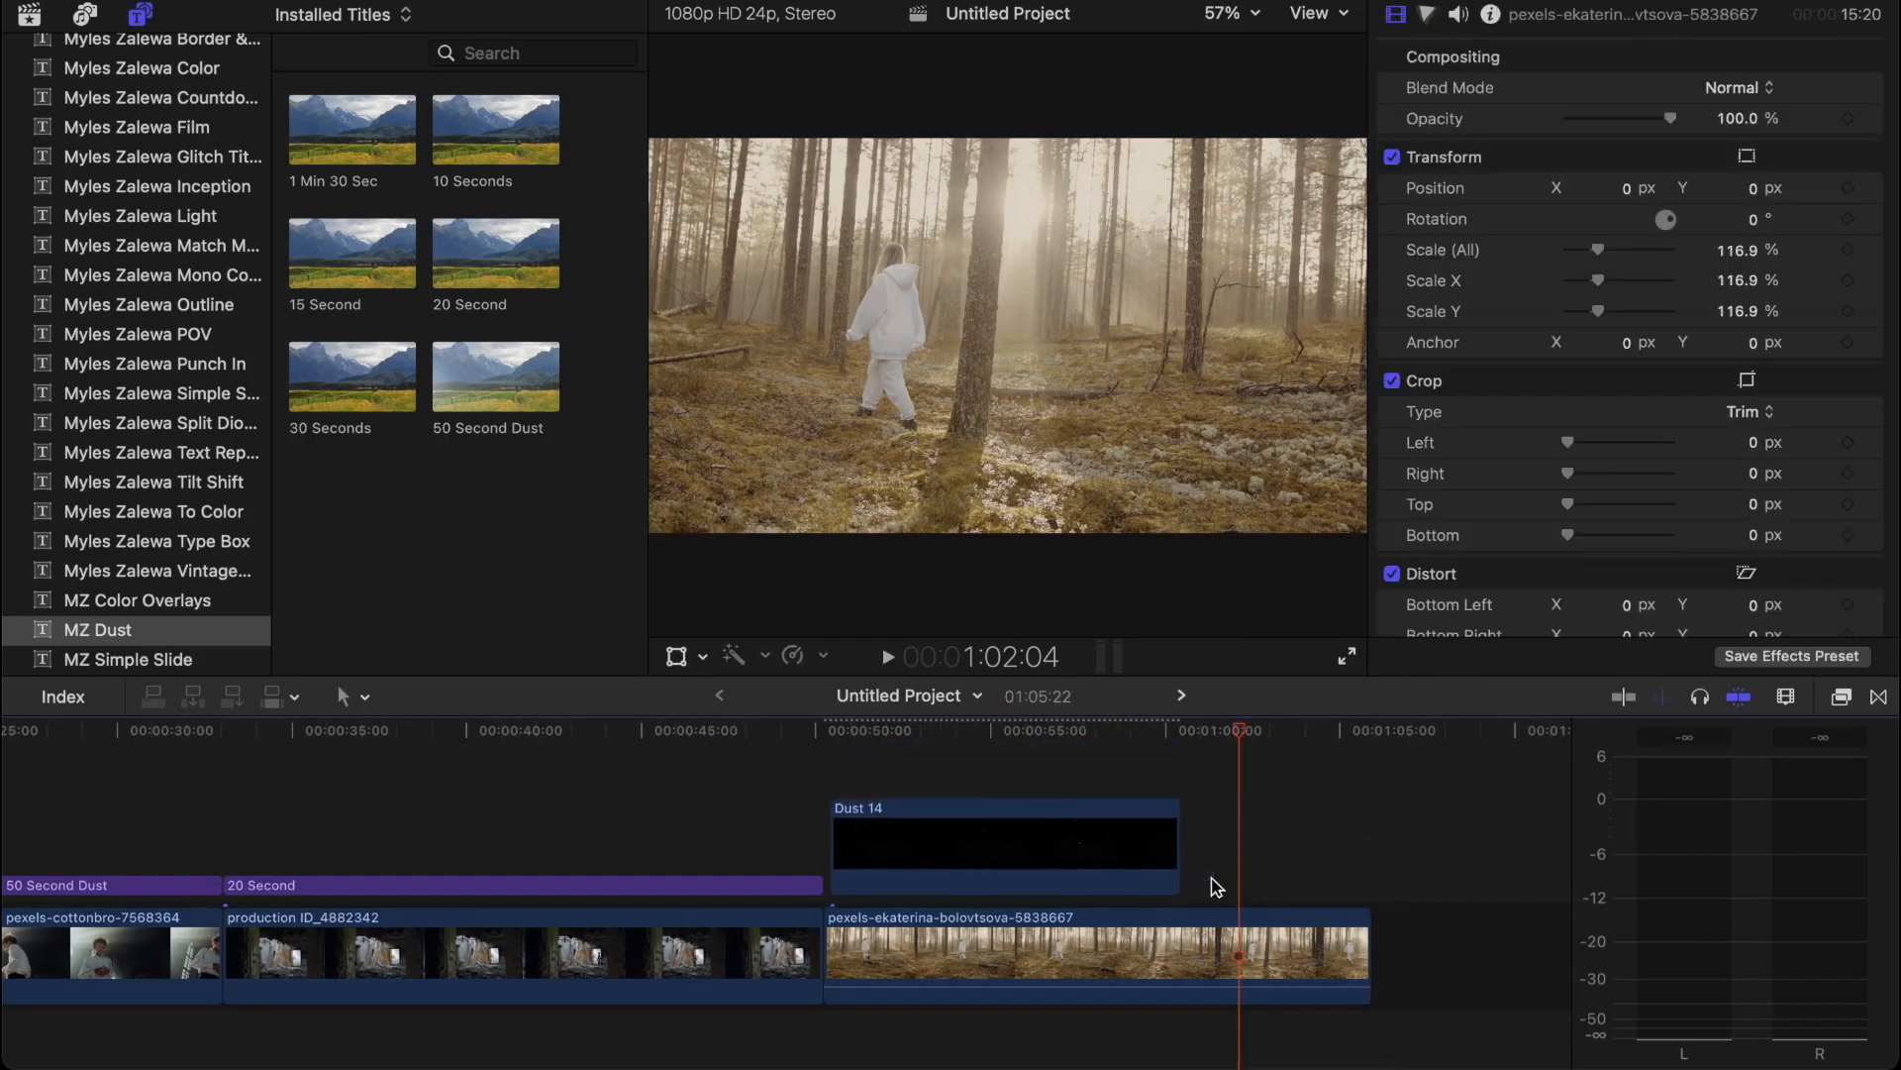
Step: Give the Dust 14 clip Screen blend mode, 57.2% opacity and 118% scale
click(1004, 845)
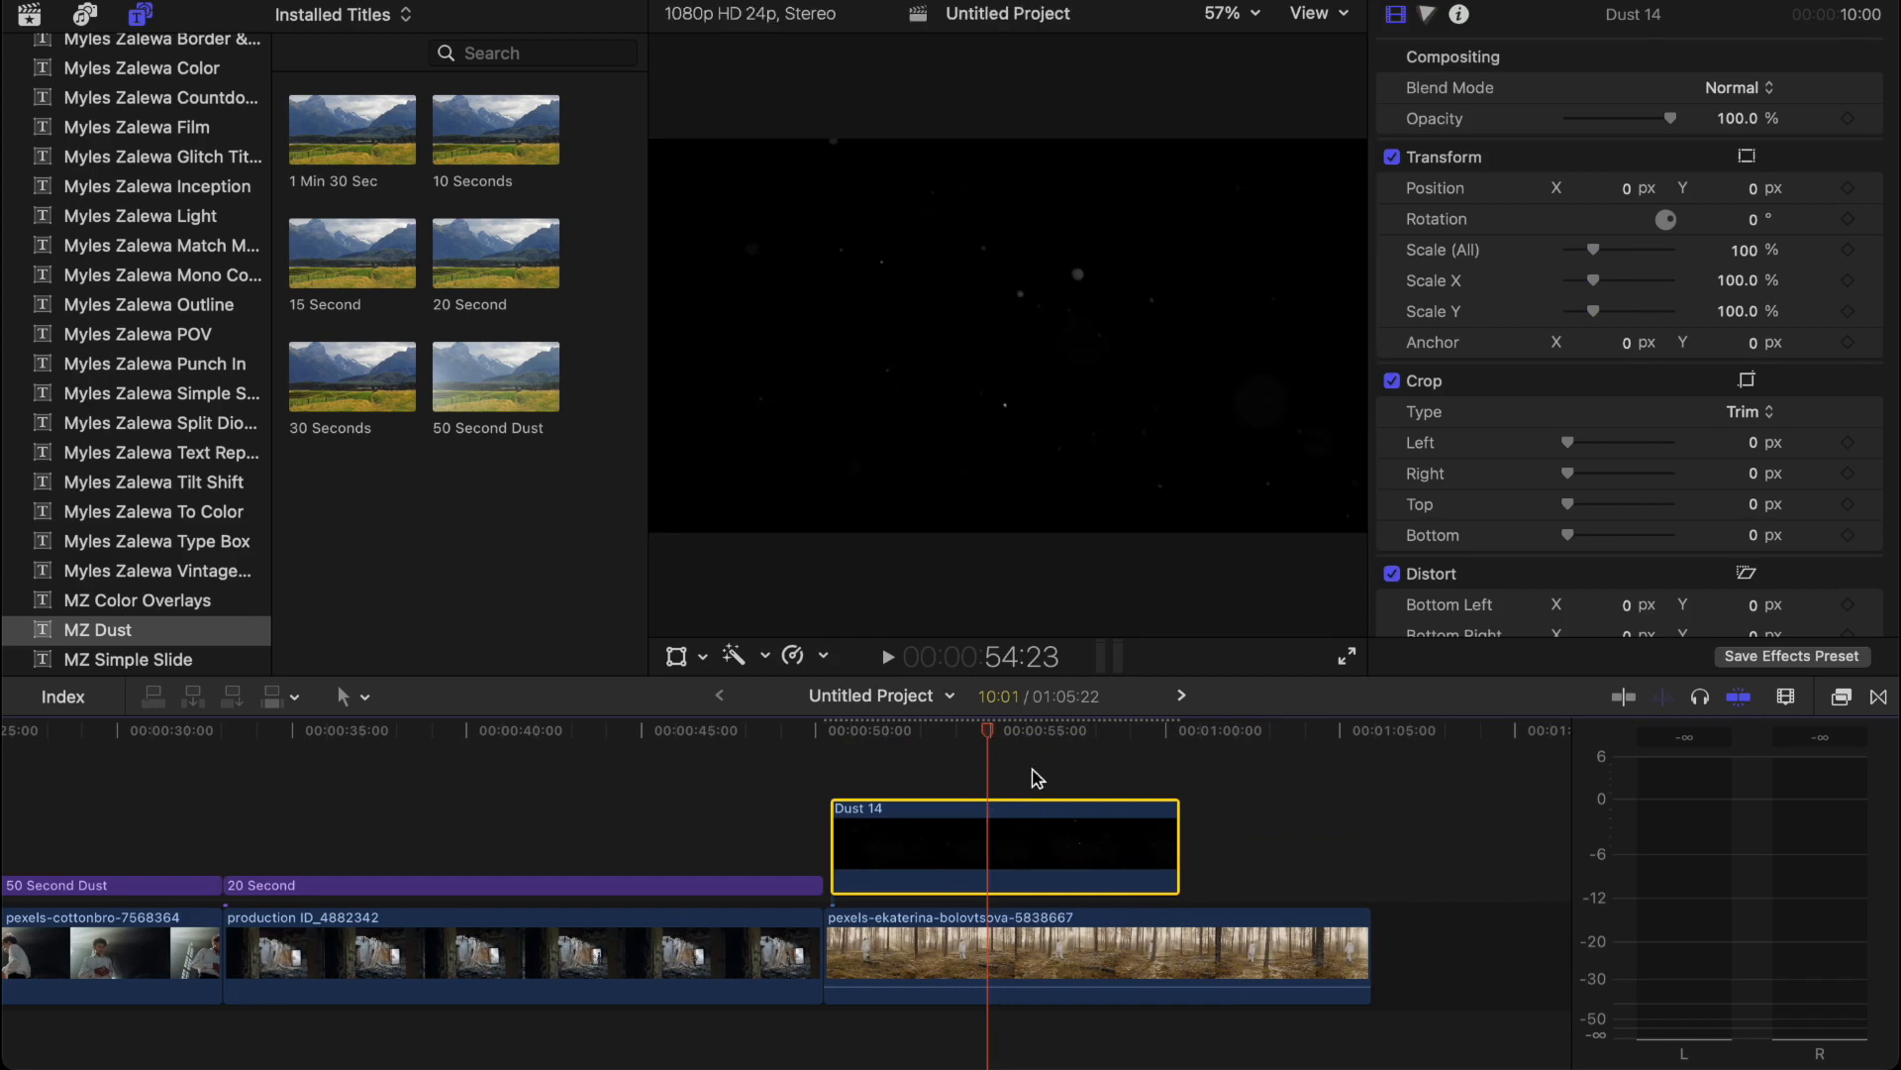
click(1736, 86)
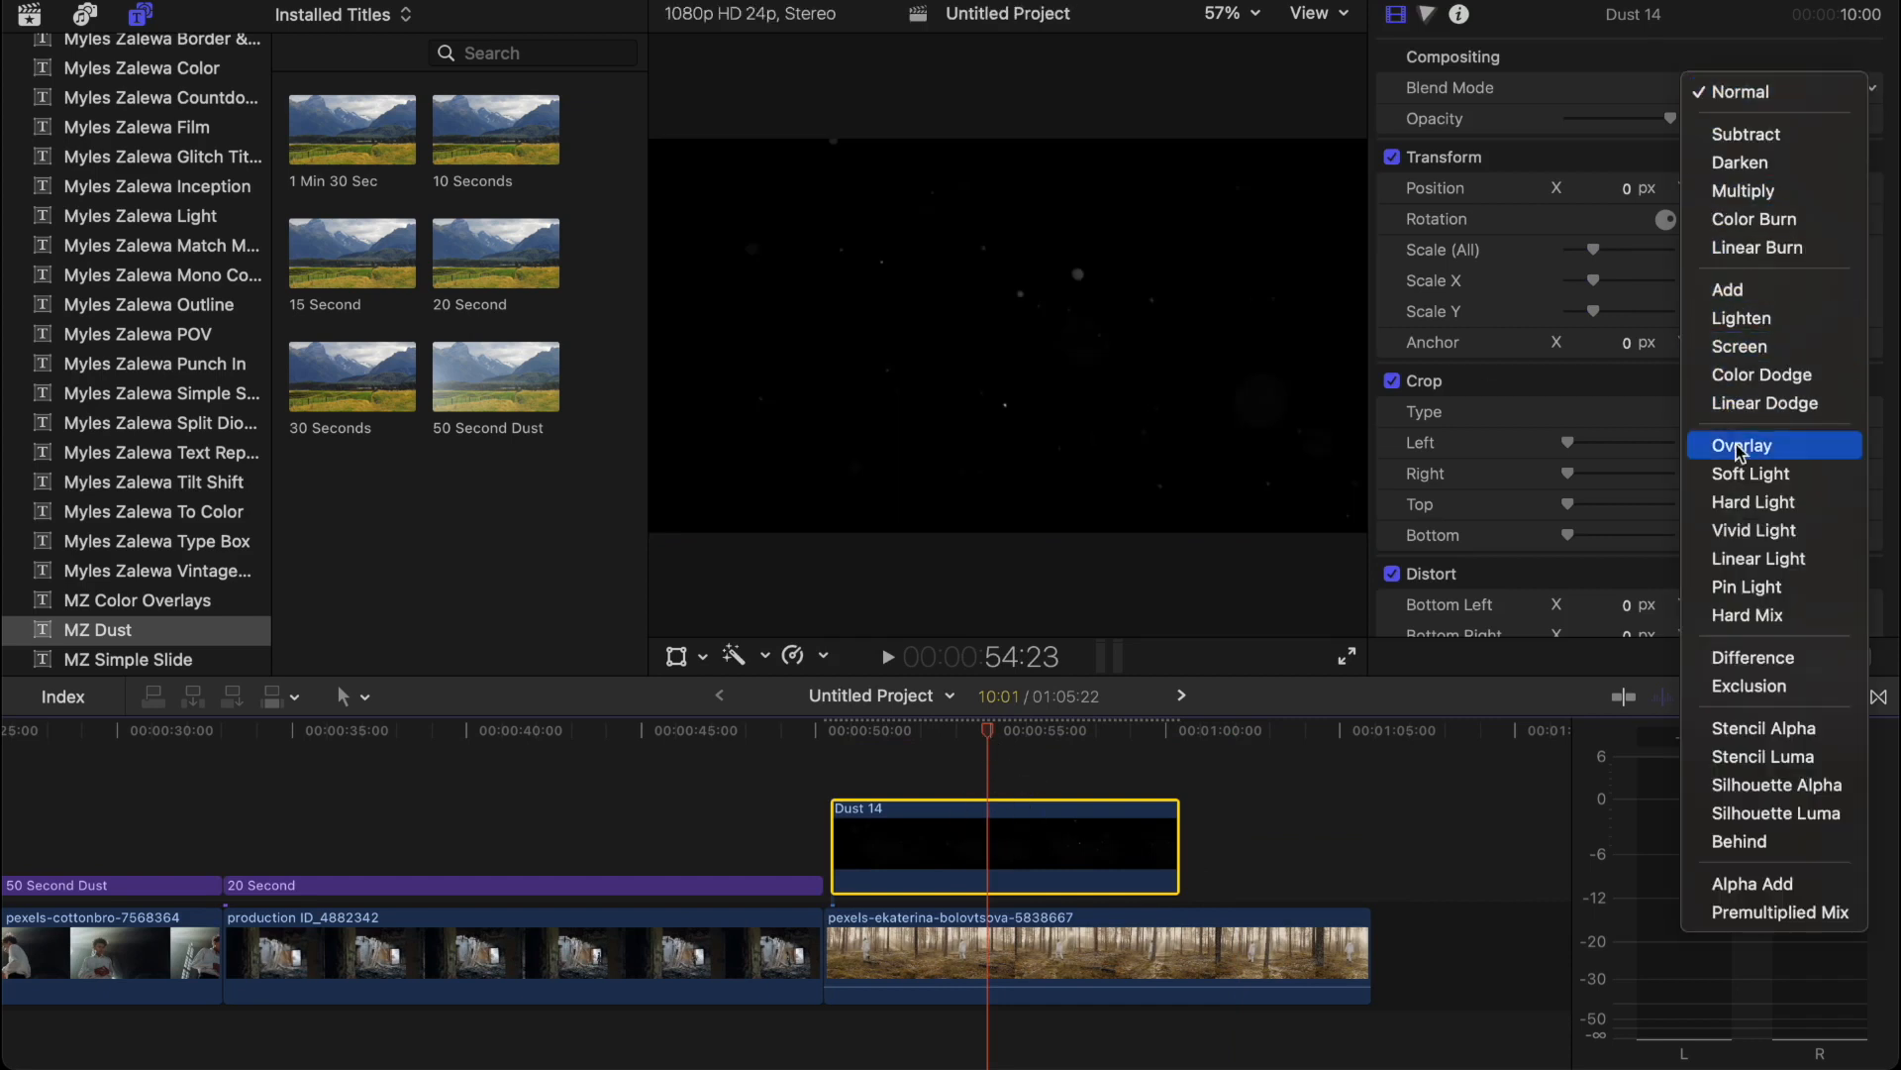
click(1741, 346)
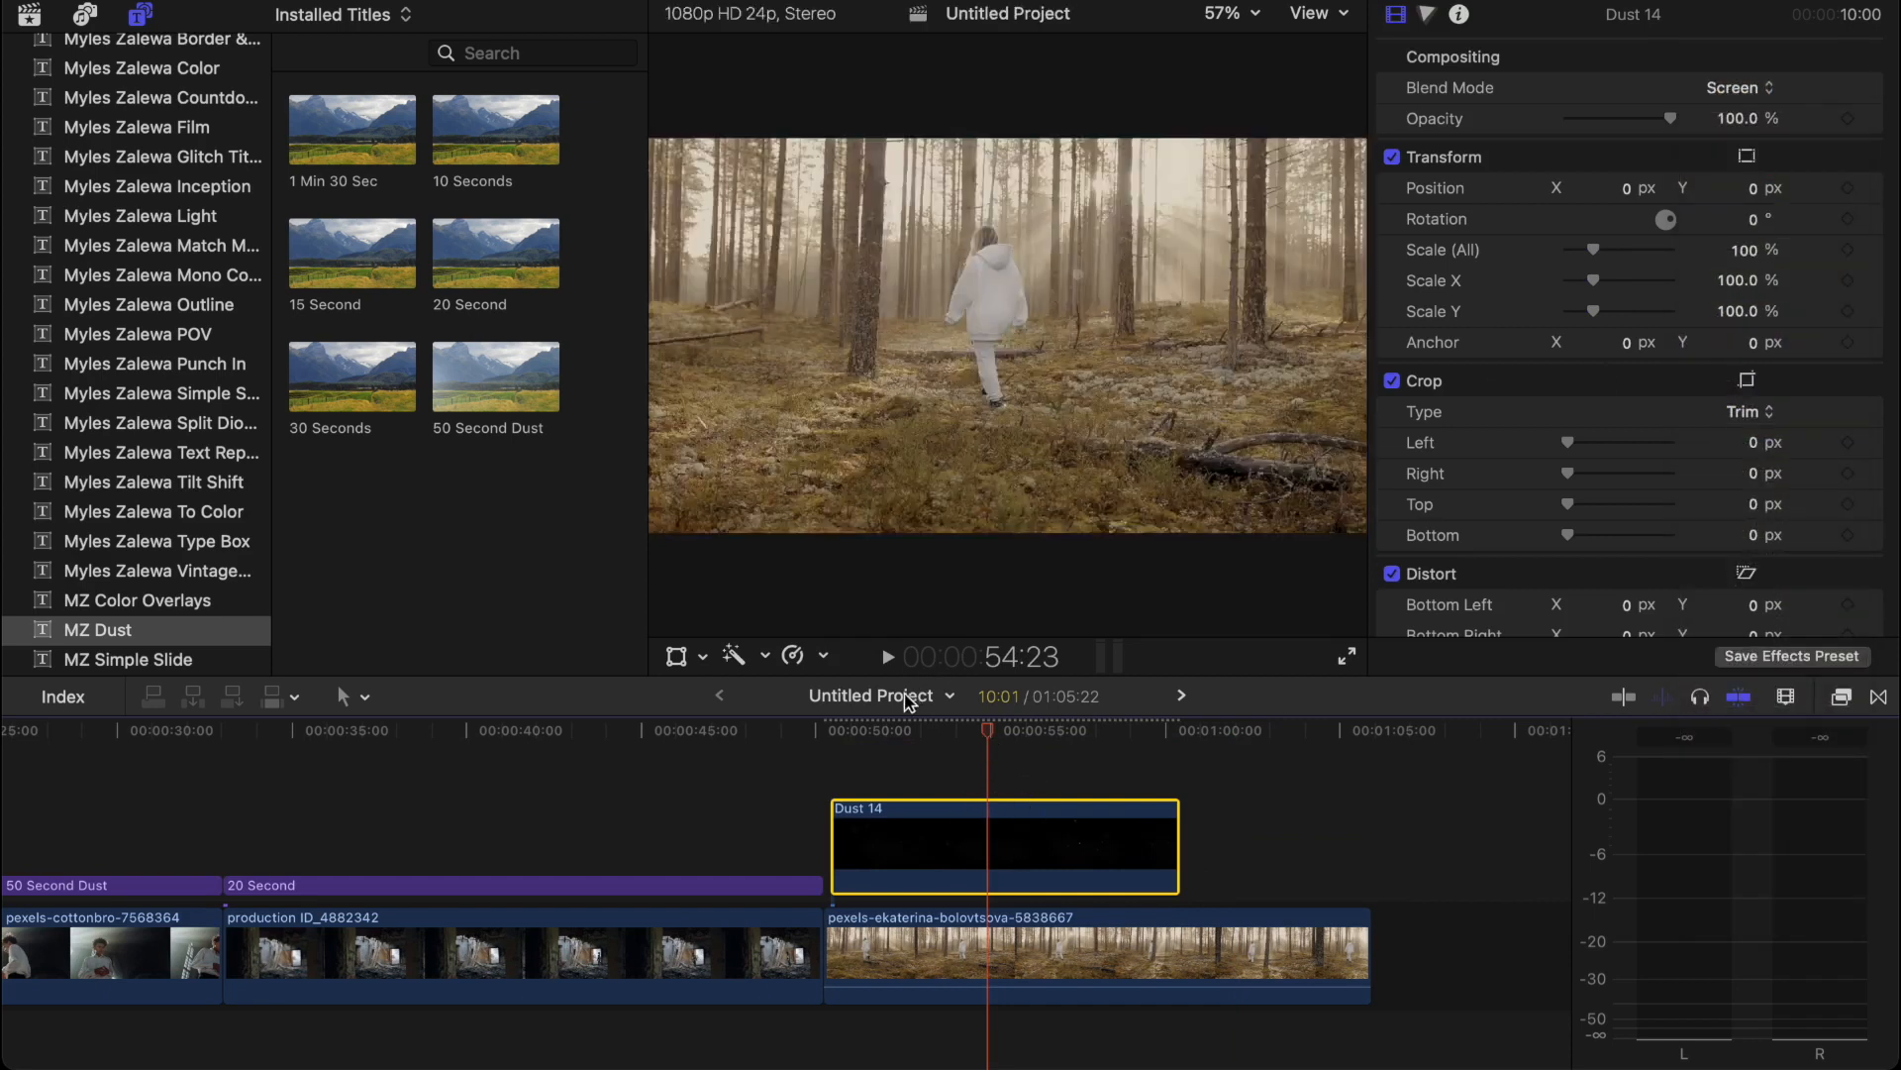
click(887, 655)
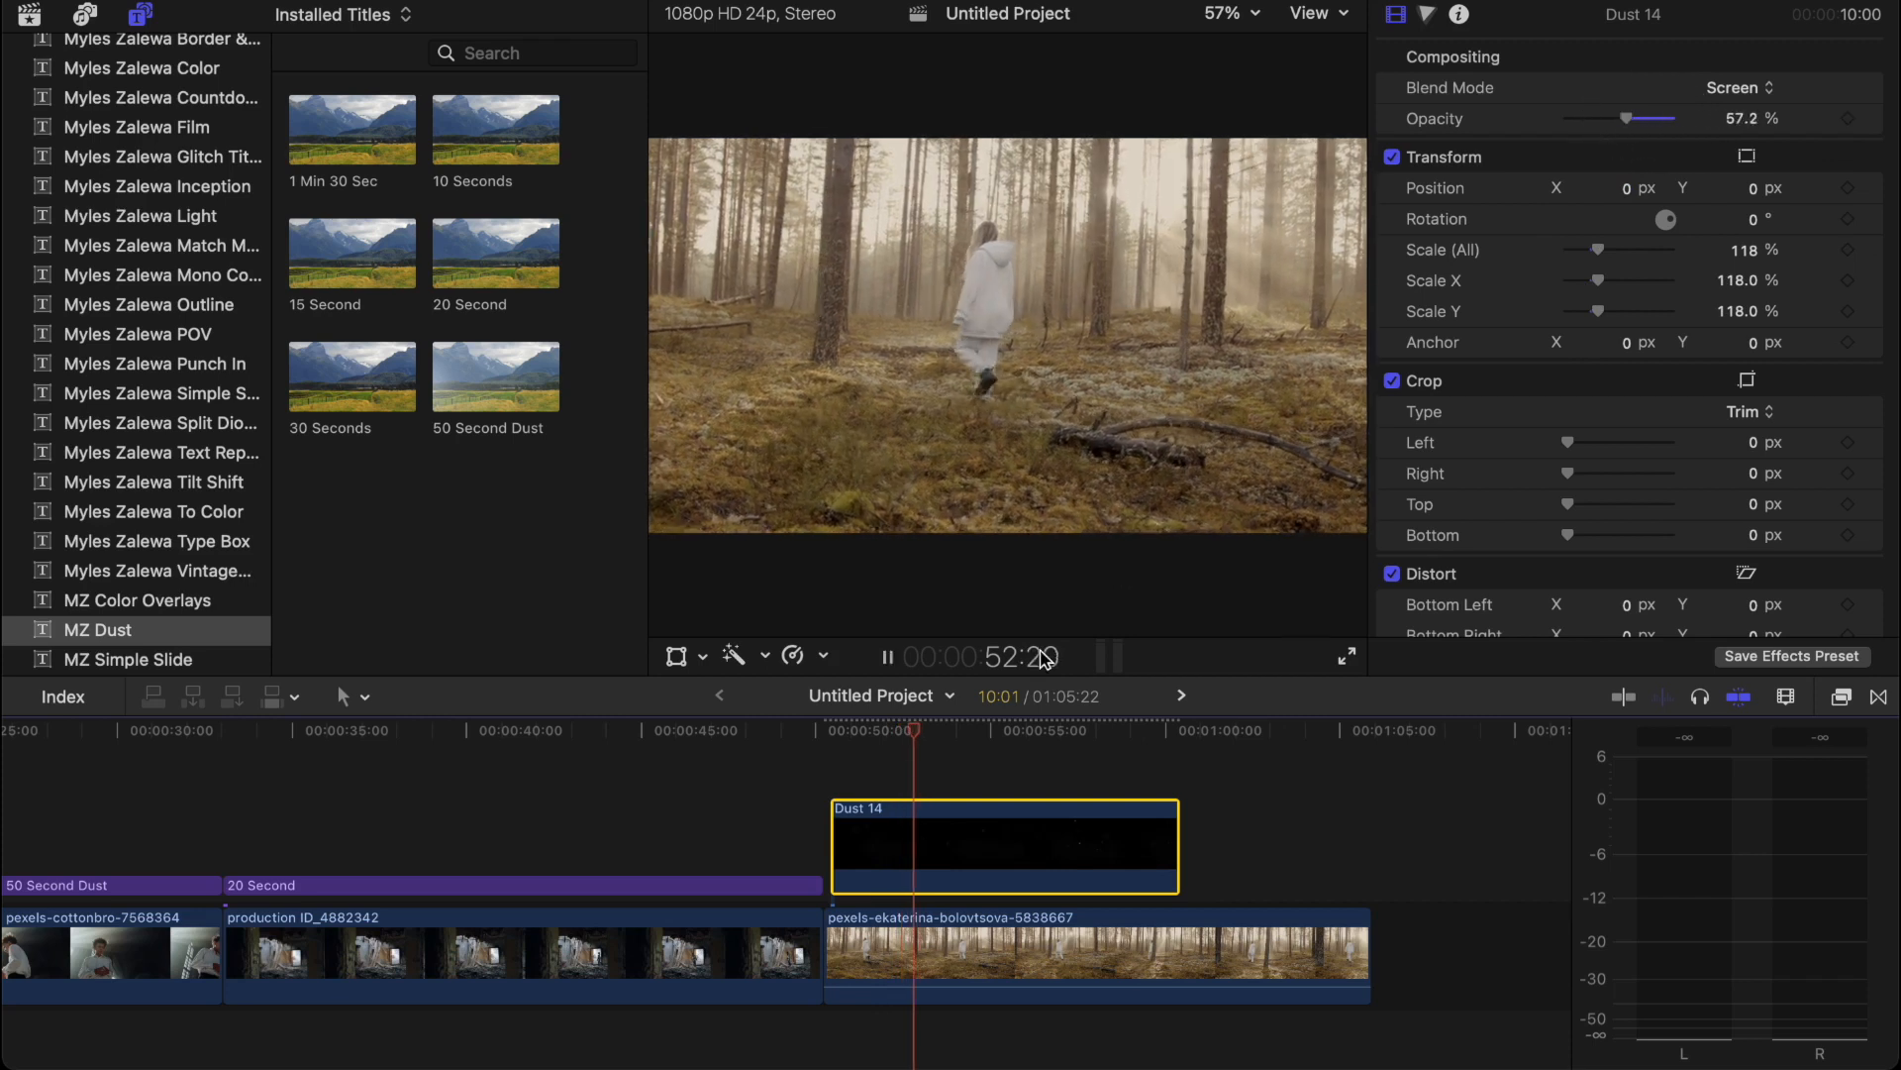
click(886, 656)
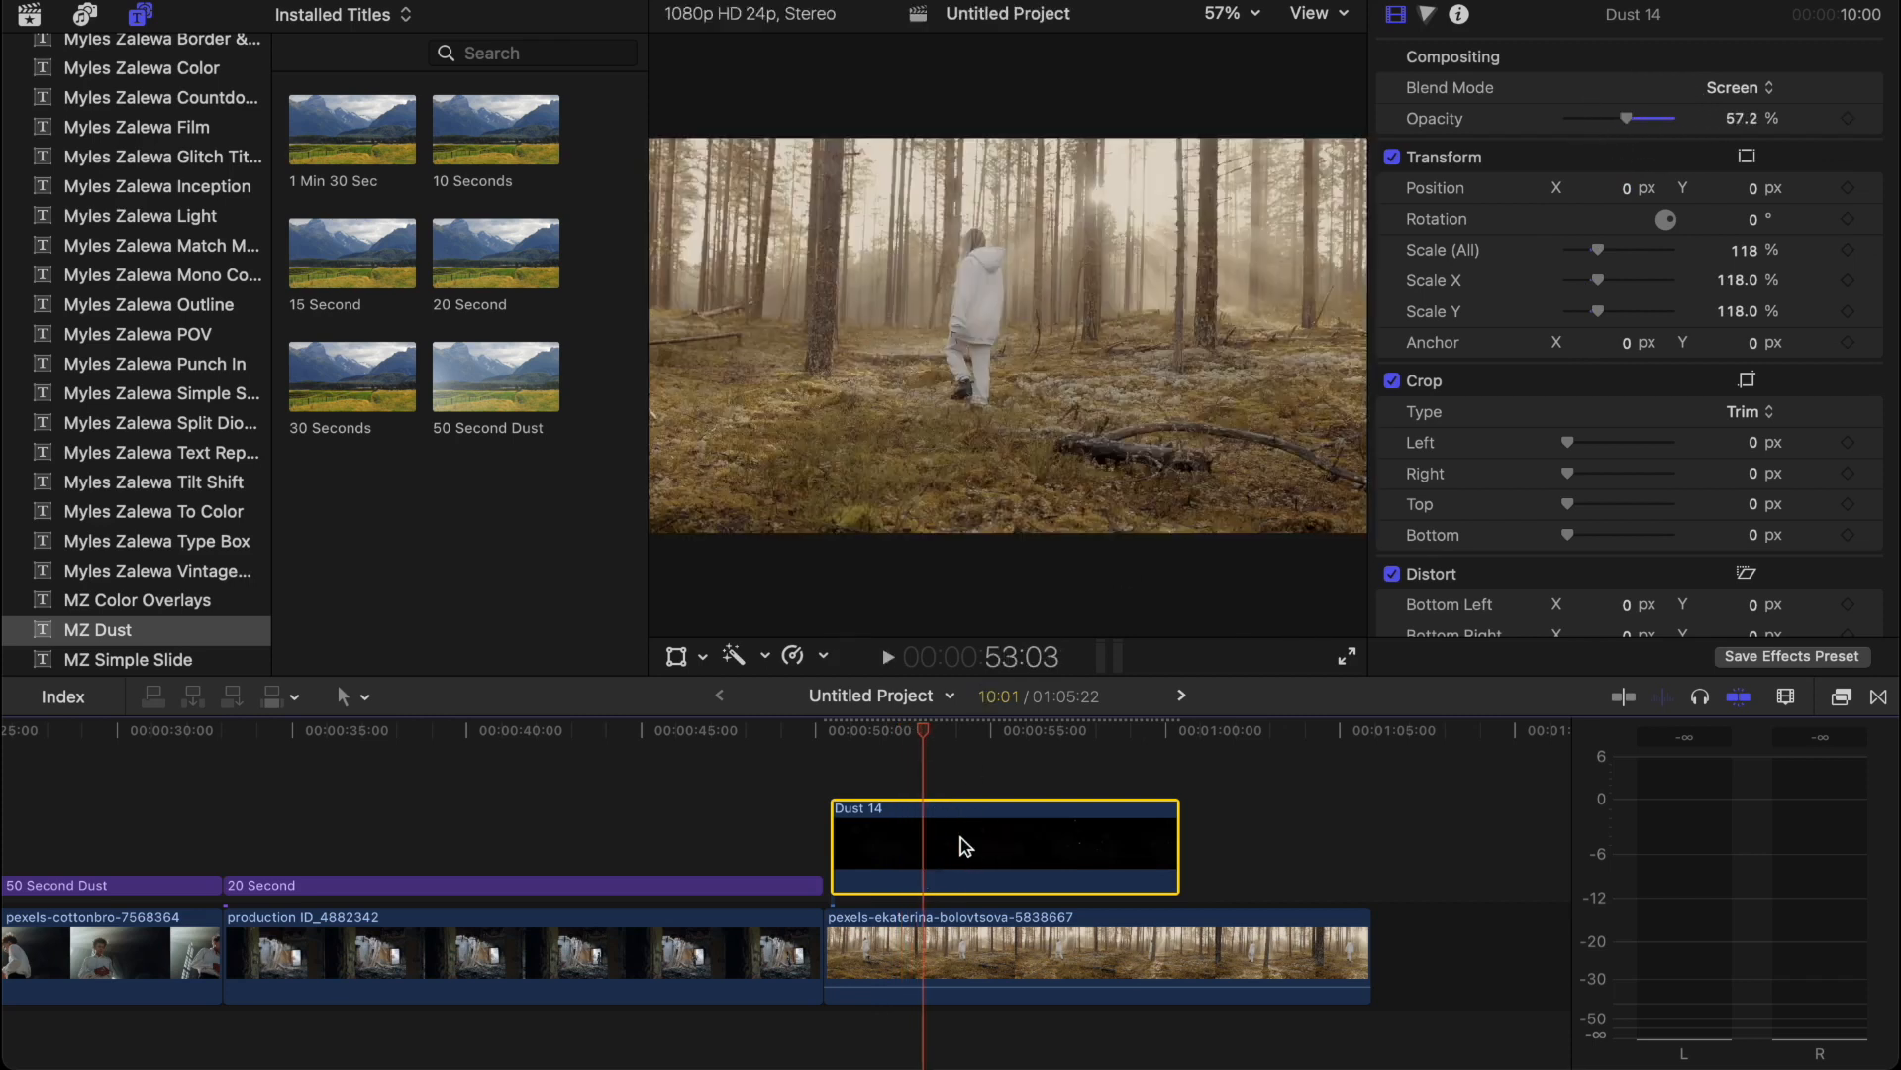